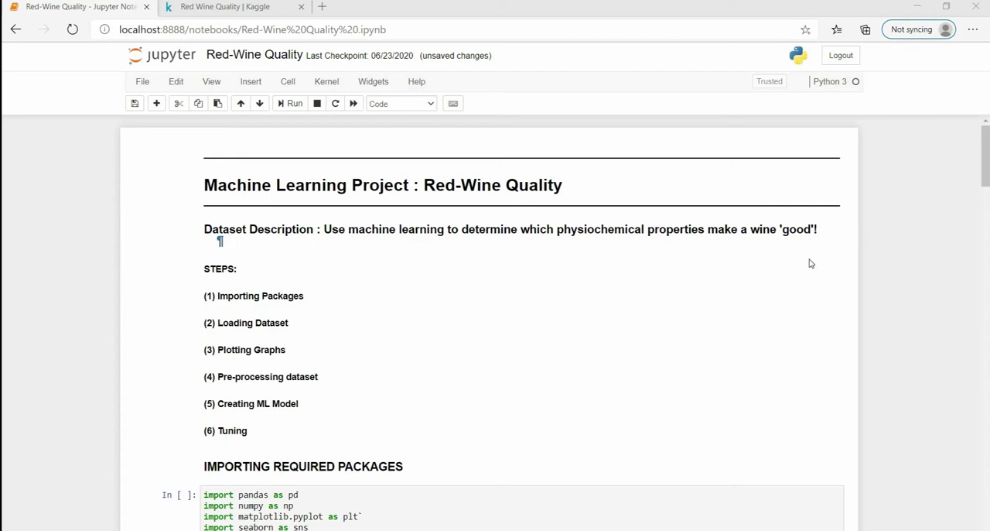
Step: Remove the stray backtick after 'plt' so the pyplot import cell runs without a SyntaxError
scroll(down, 3)
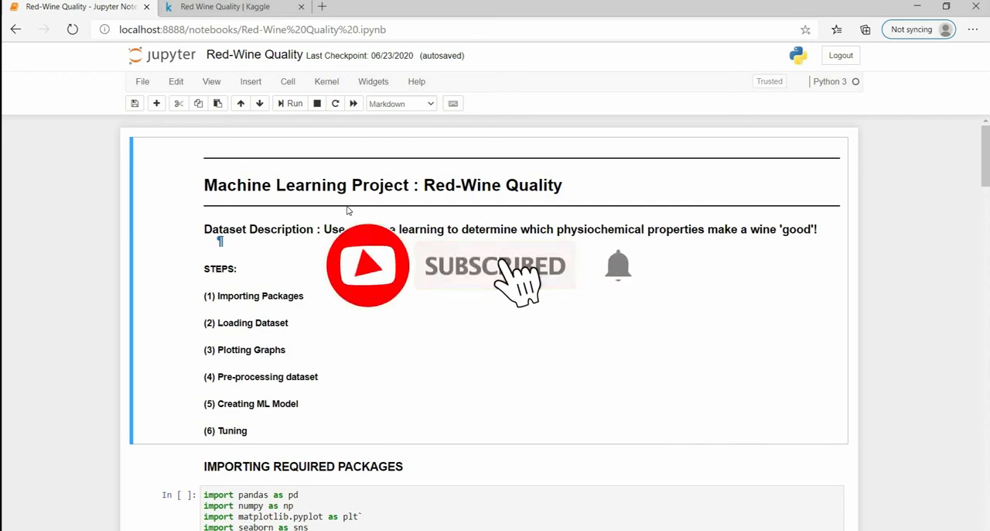
scroll(down, 3)
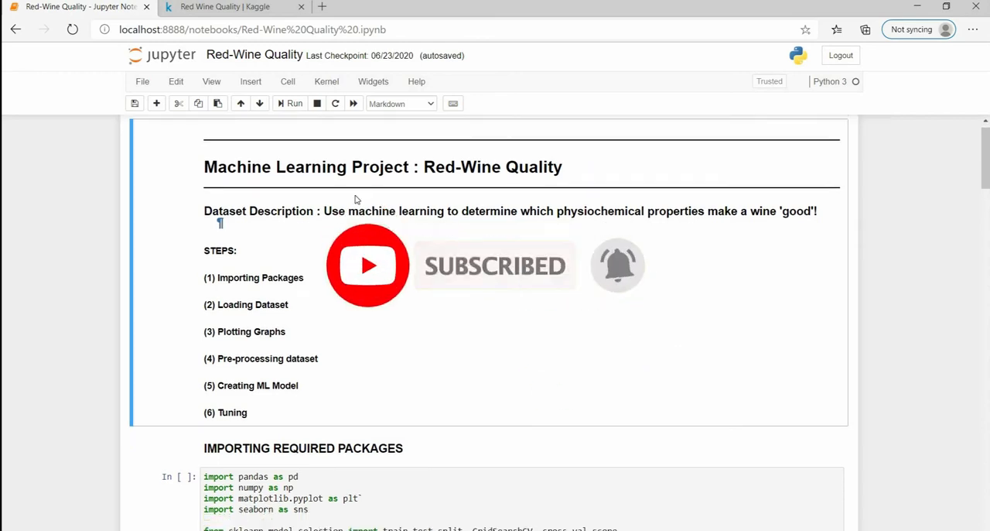
scroll(down, 3)
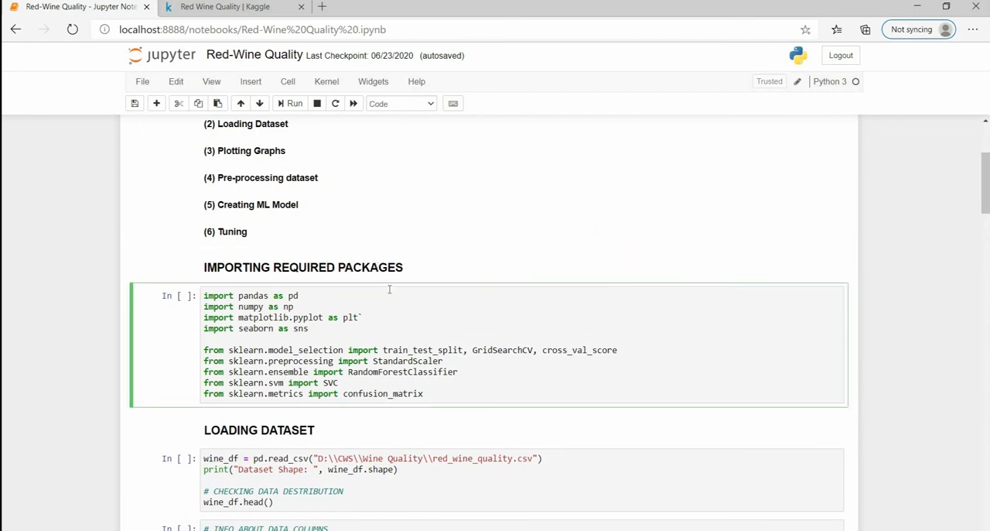
mouse_move(335, 342)
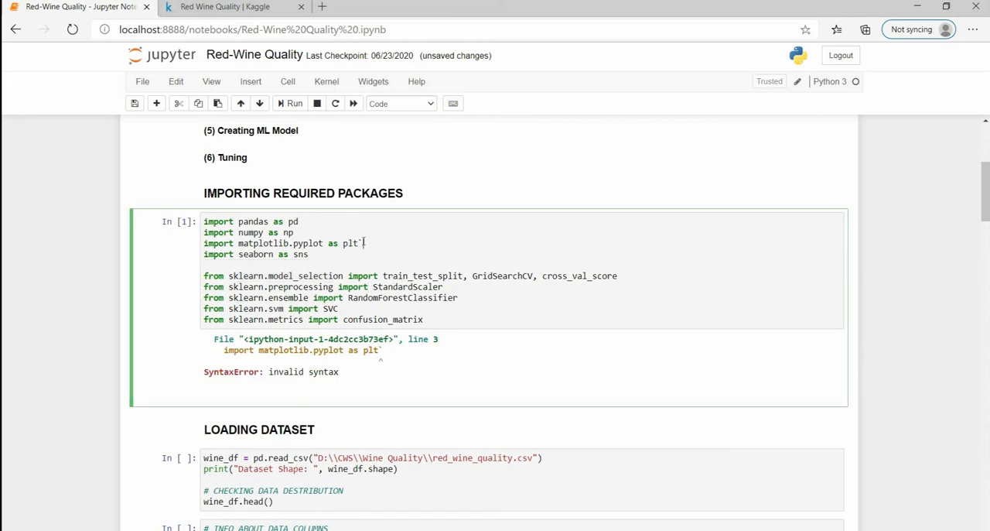
key(BackSpace)
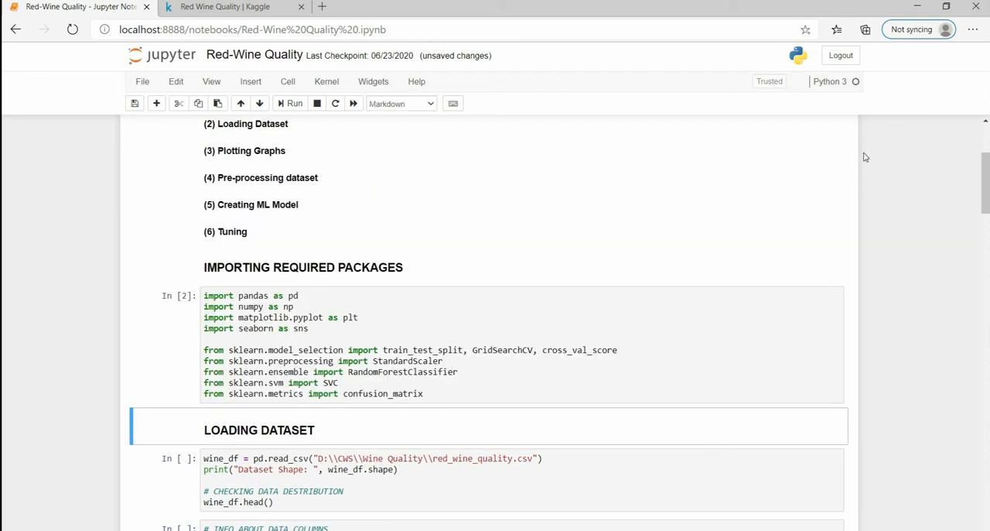
mouse_move(610, 300)
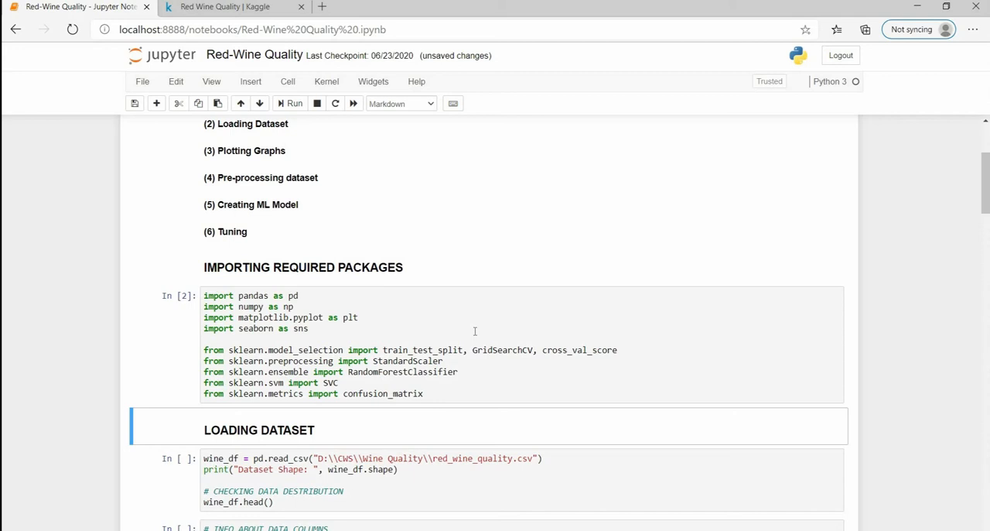
mouse_move(480, 328)
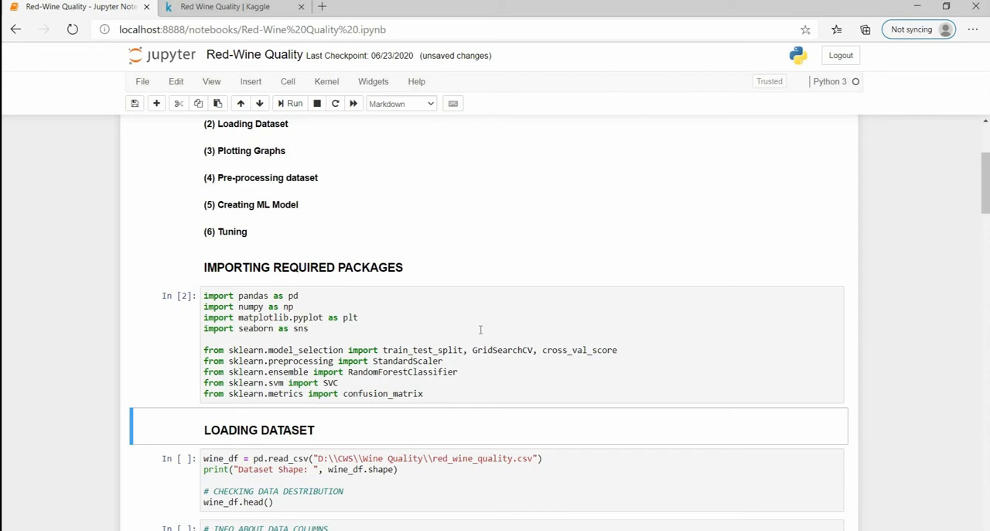
mouse_move(622, 309)
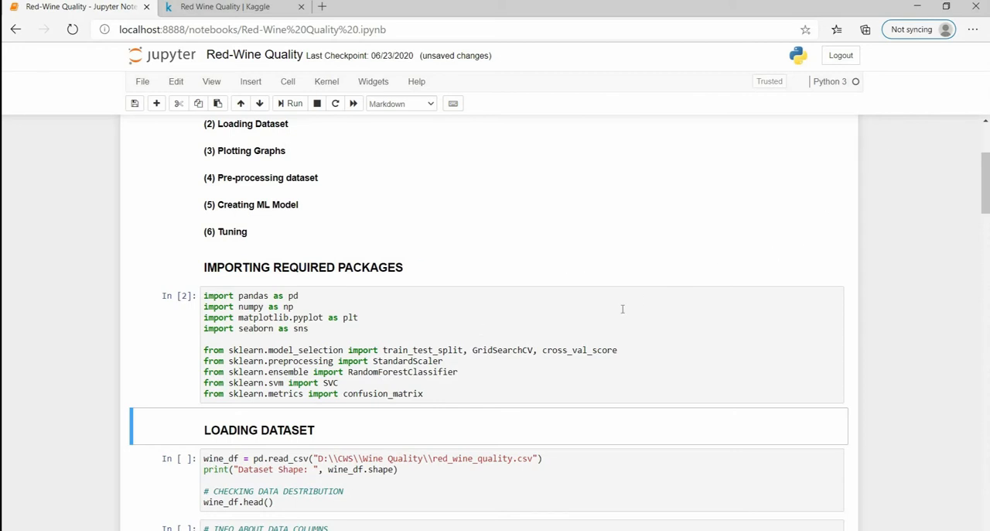
scroll(down, 3)
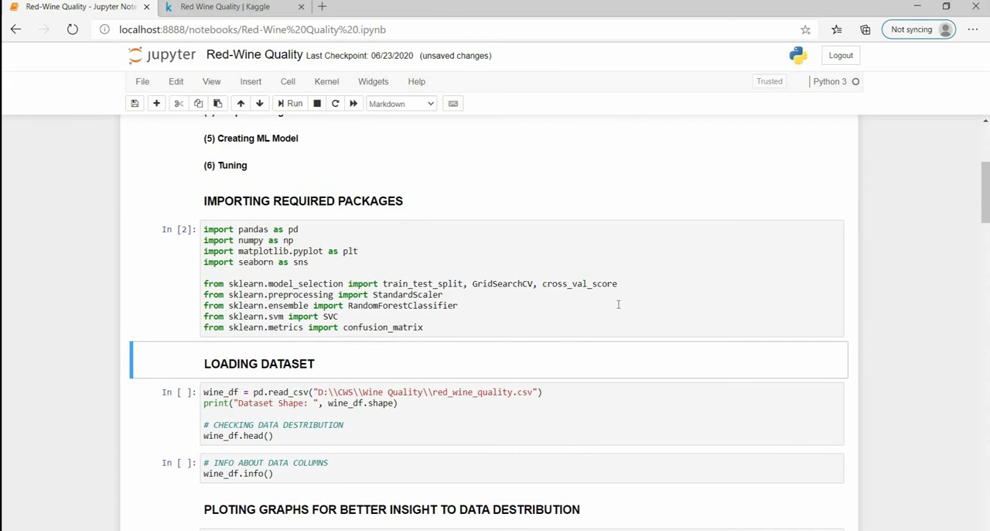
scroll(down, 3)
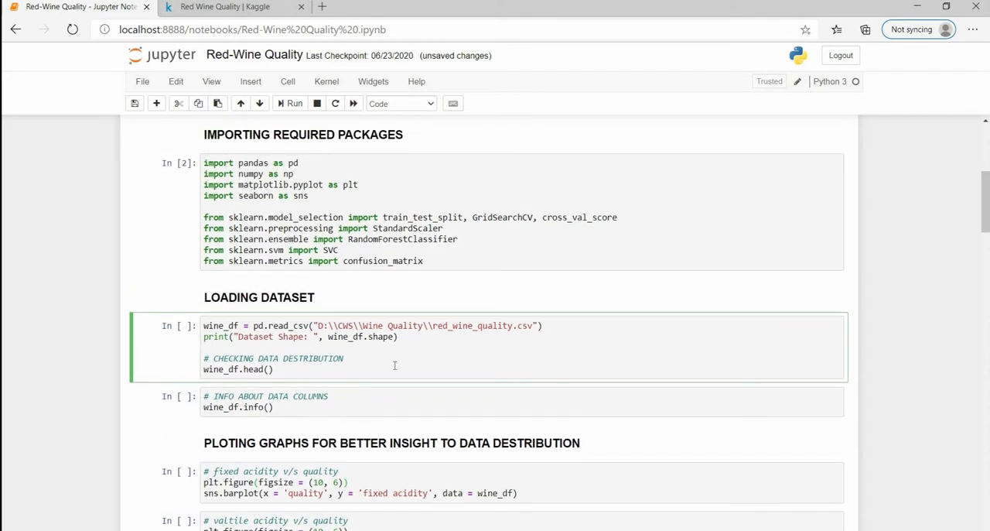
Step: Load the red wine dataset, checking the Kaggle page, and highlight its (1599, 12) shape
click(290, 102)
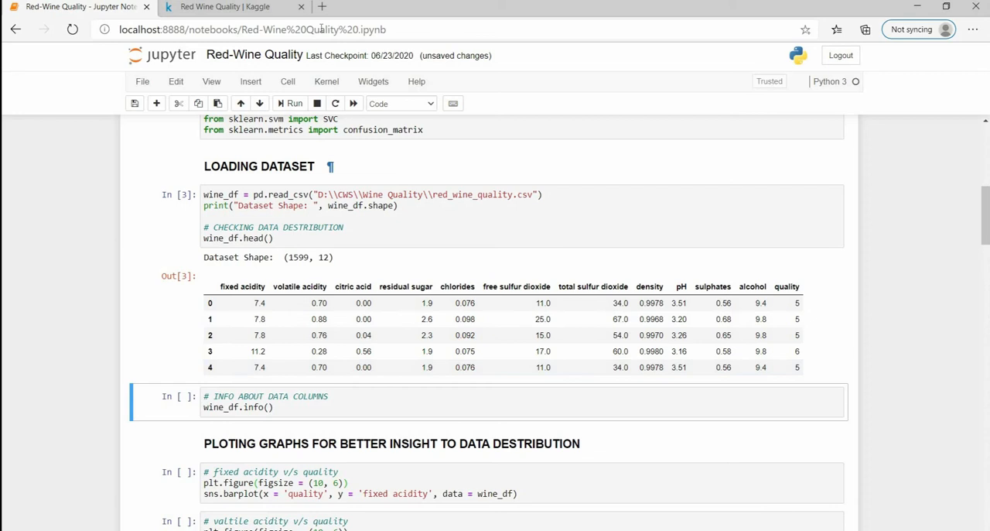
click(224, 6)
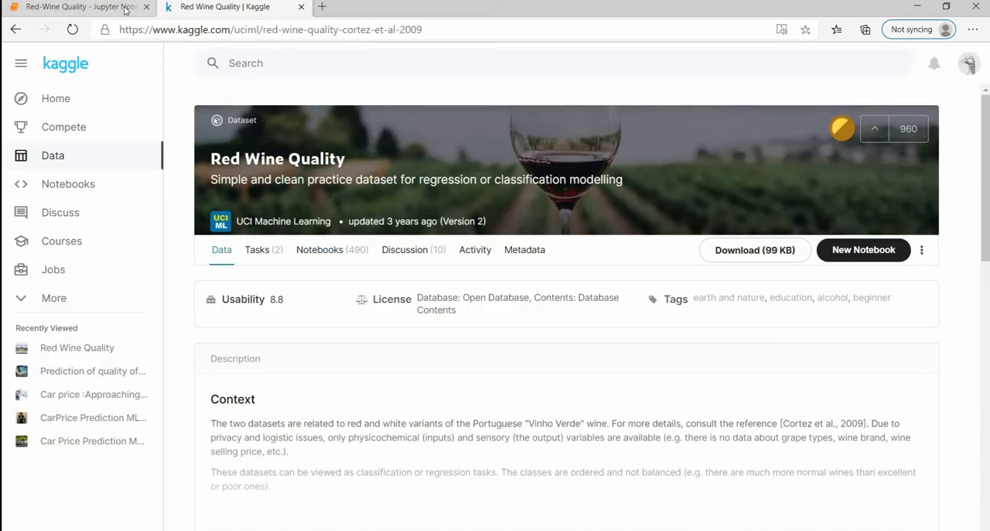
click(77, 10)
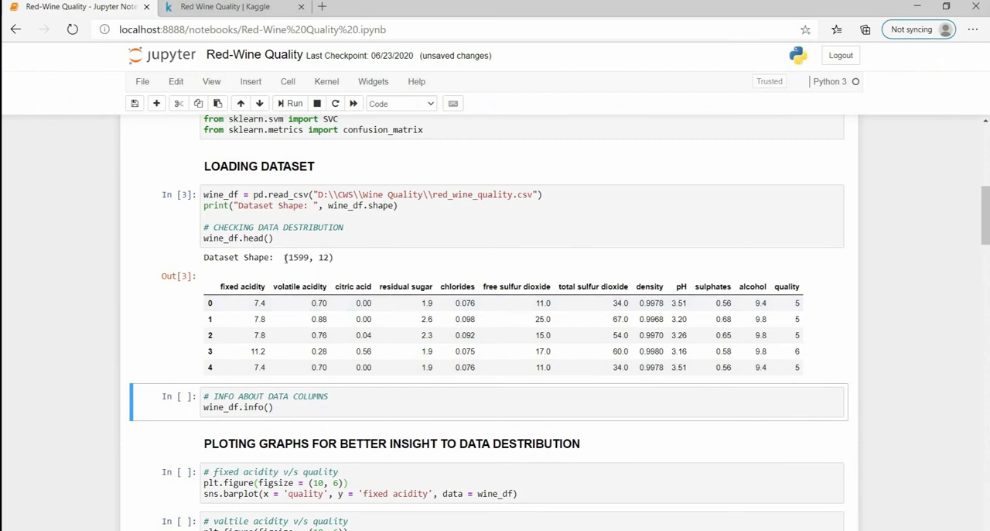
double_click(308, 257)
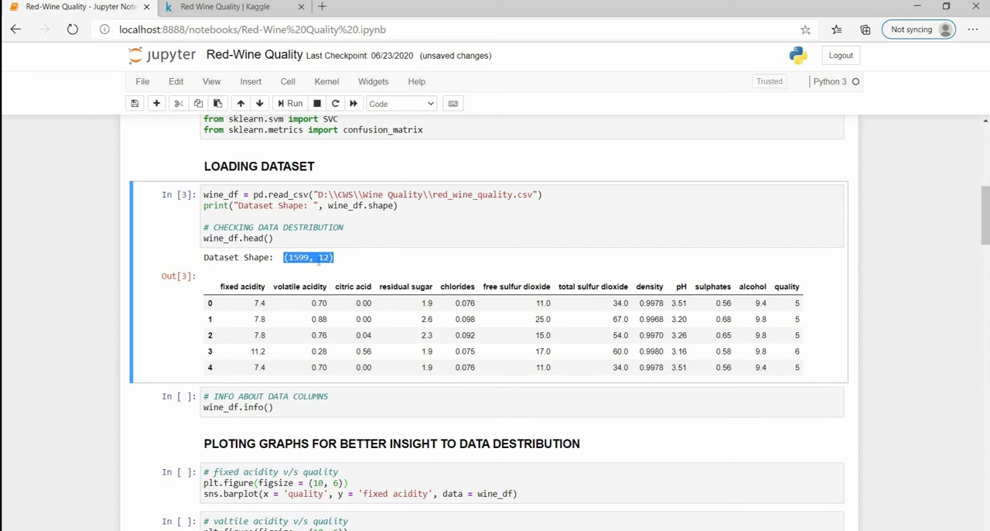
mouse_move(344, 275)
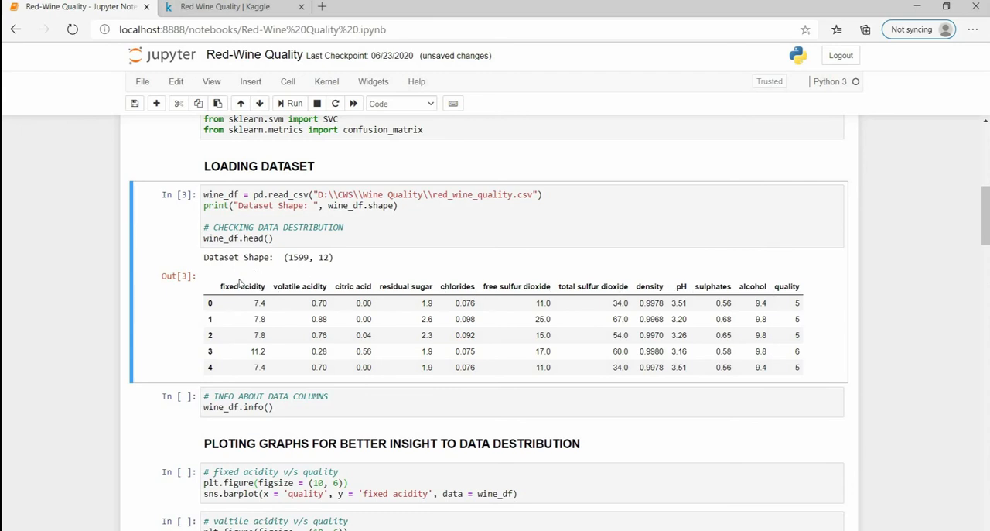
mouse_move(220, 366)
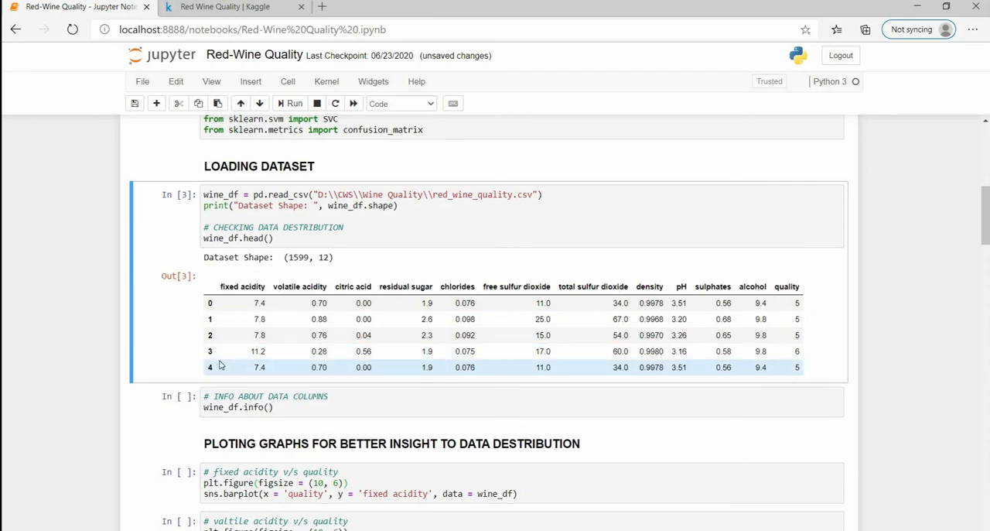
mouse_move(223, 347)
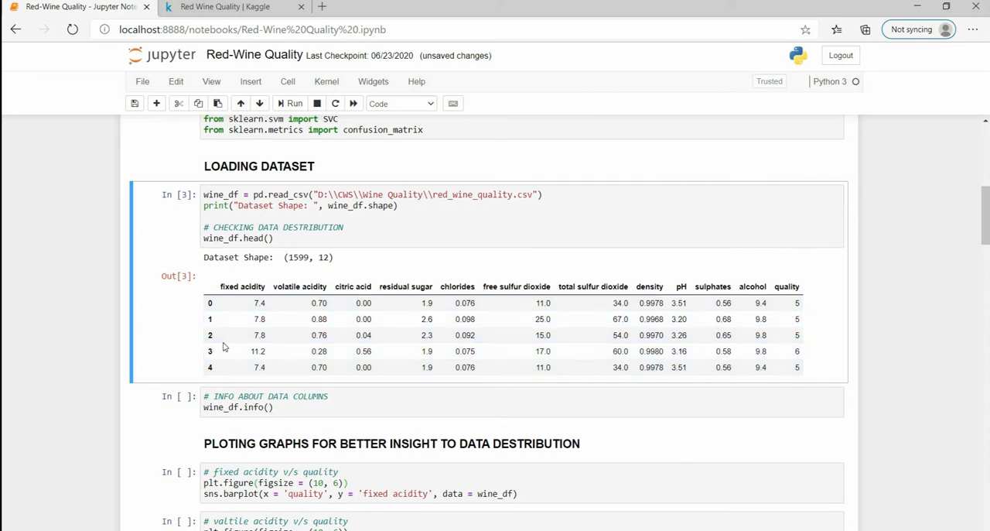
mouse_move(588, 309)
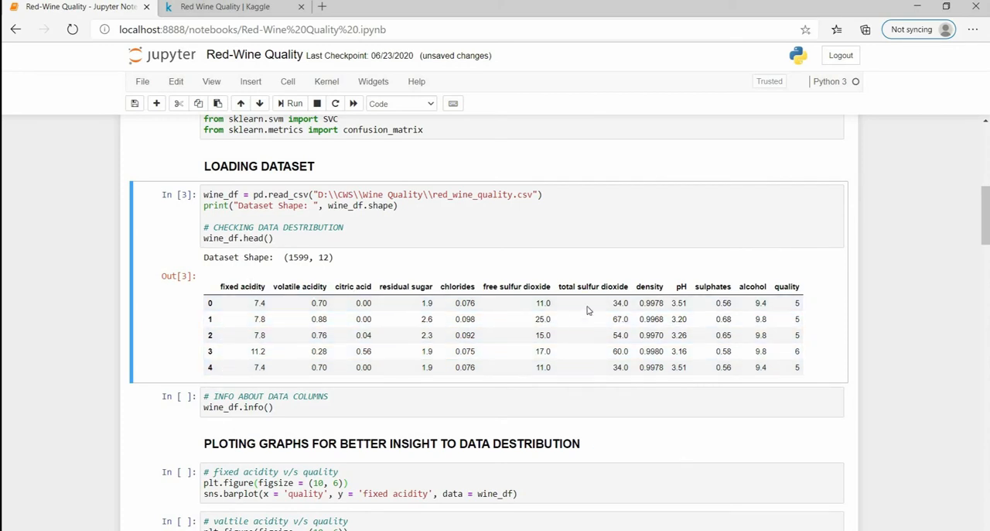
mouse_move(793, 311)
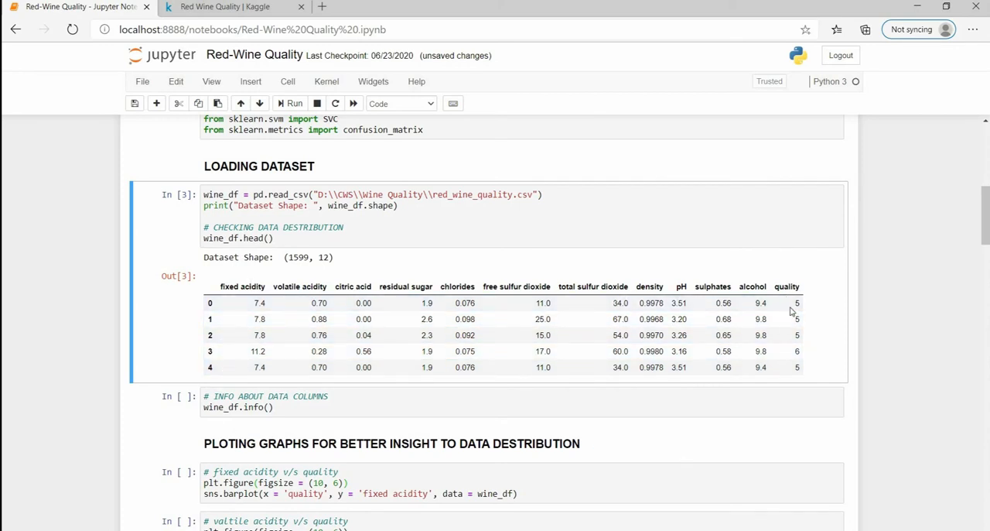
mouse_move(783, 337)
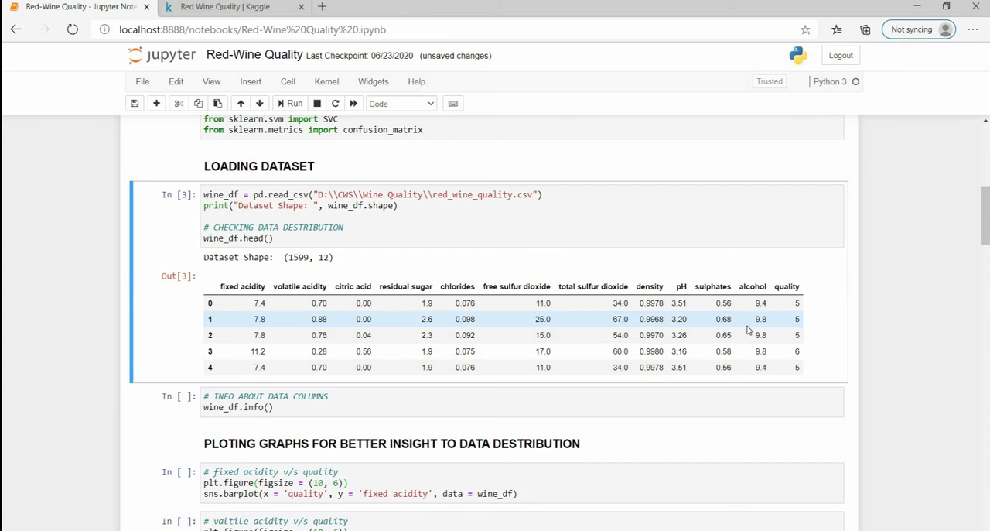
mouse_move(421, 319)
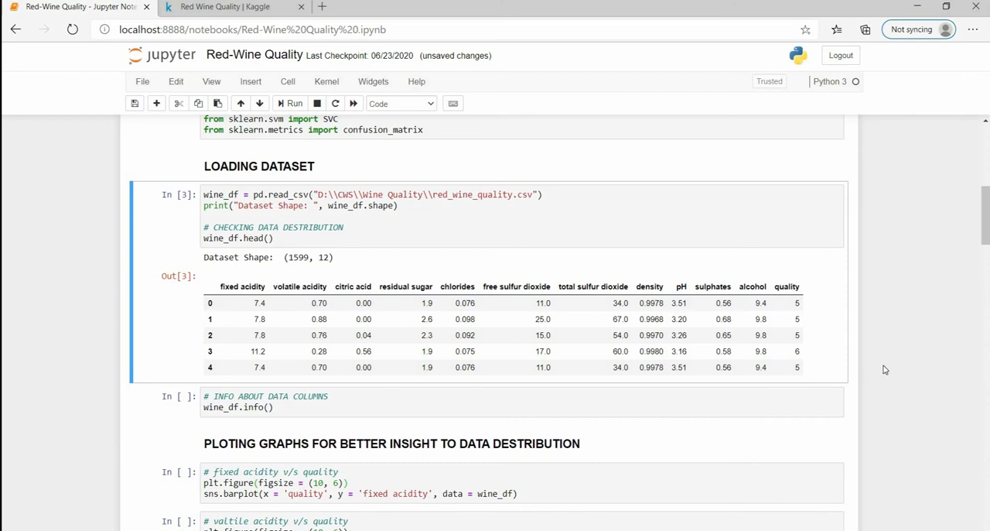
mouse_move(885, 357)
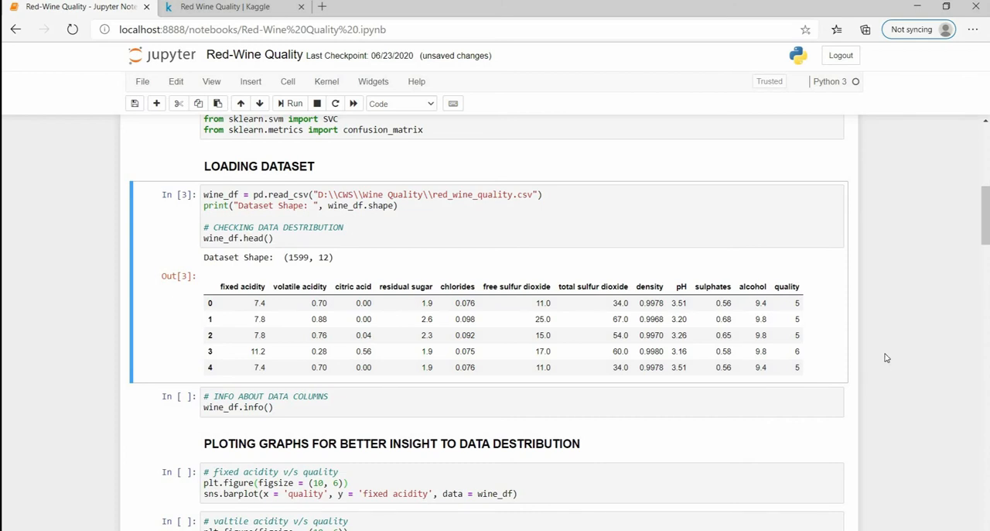
mouse_move(749, 421)
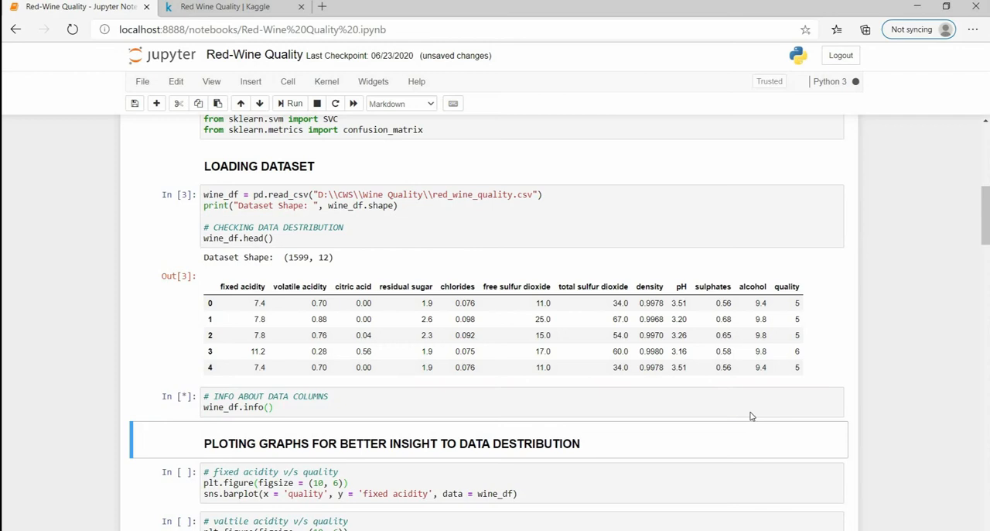
click(290, 102)
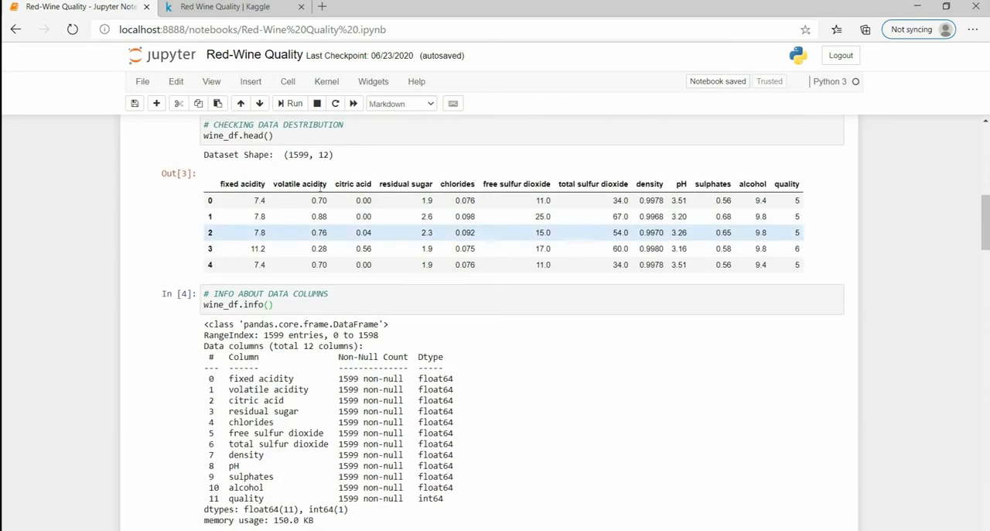
scroll(down, 3)
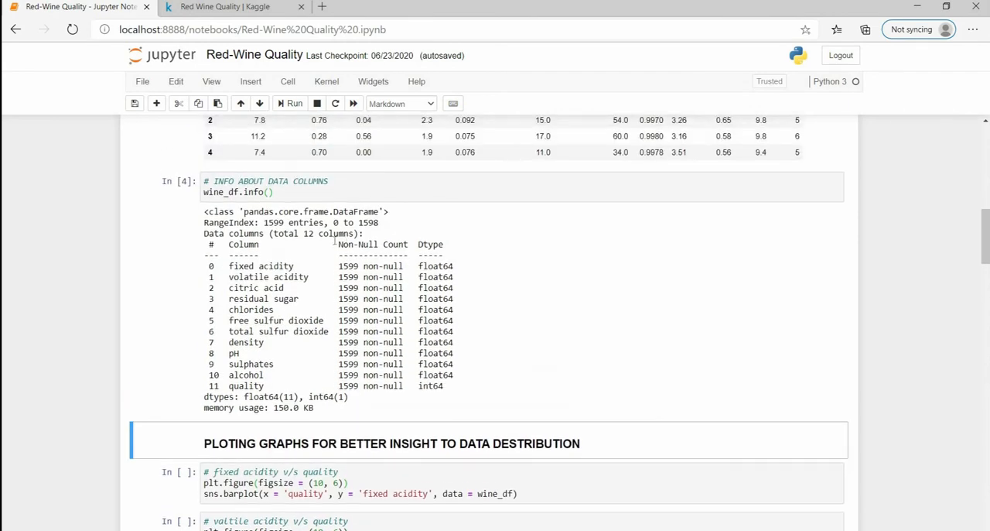
double_click(272, 223)
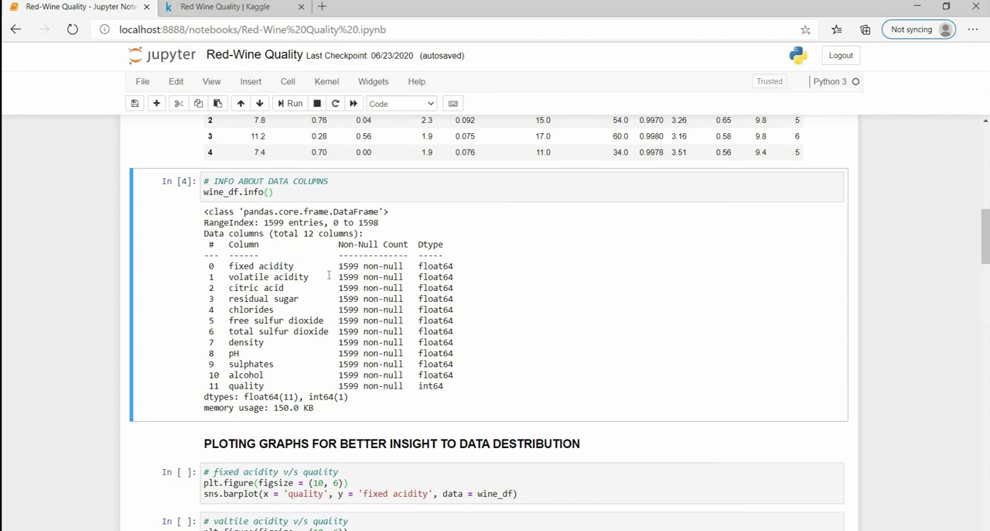
mouse_move(380, 325)
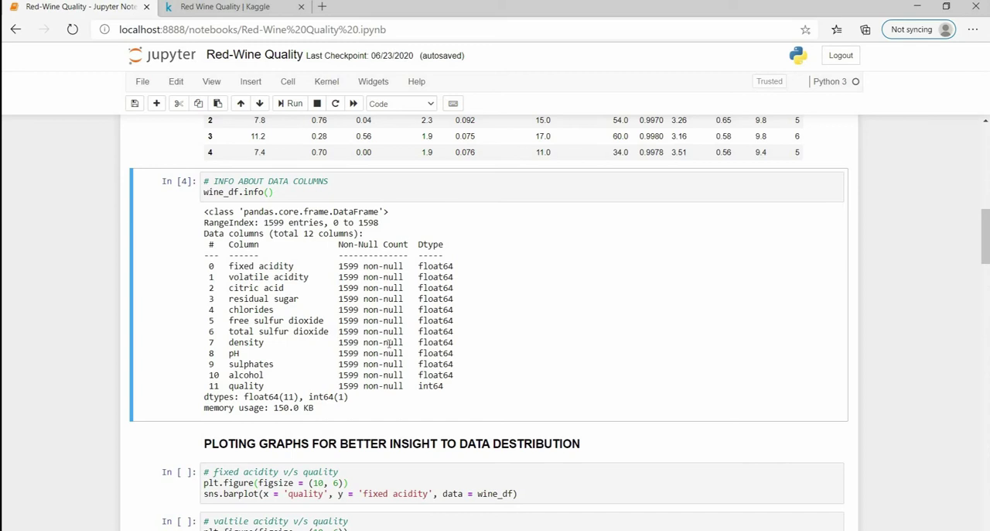
scroll(down, 3)
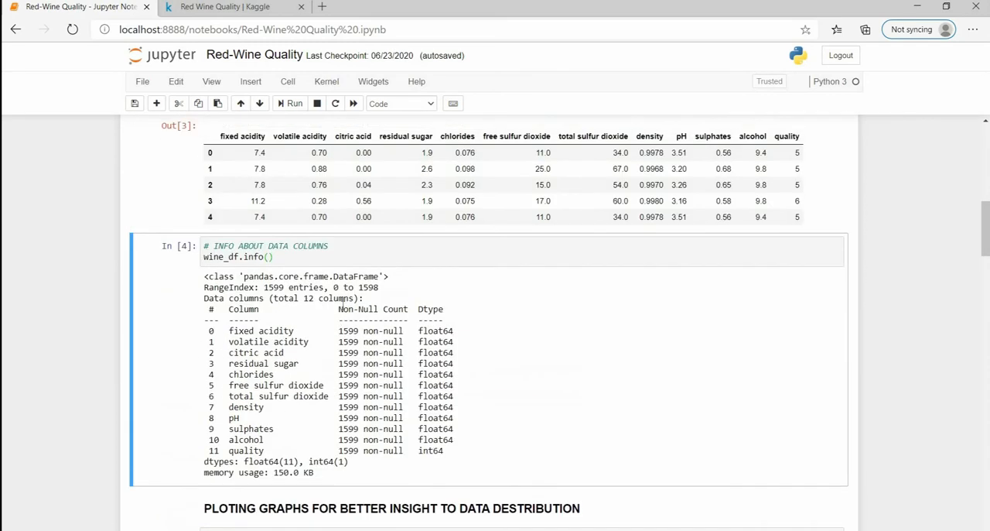
scroll(down, 3)
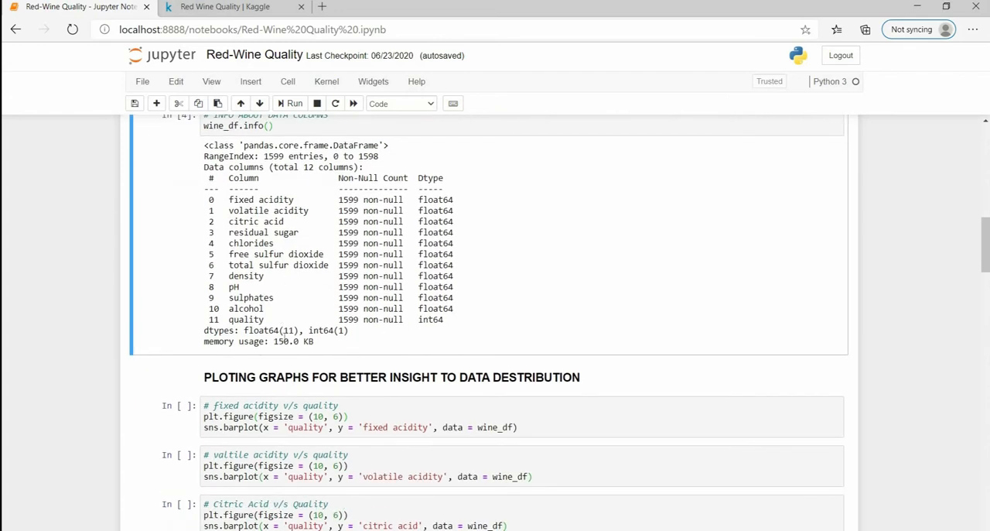
scroll(up, 3)
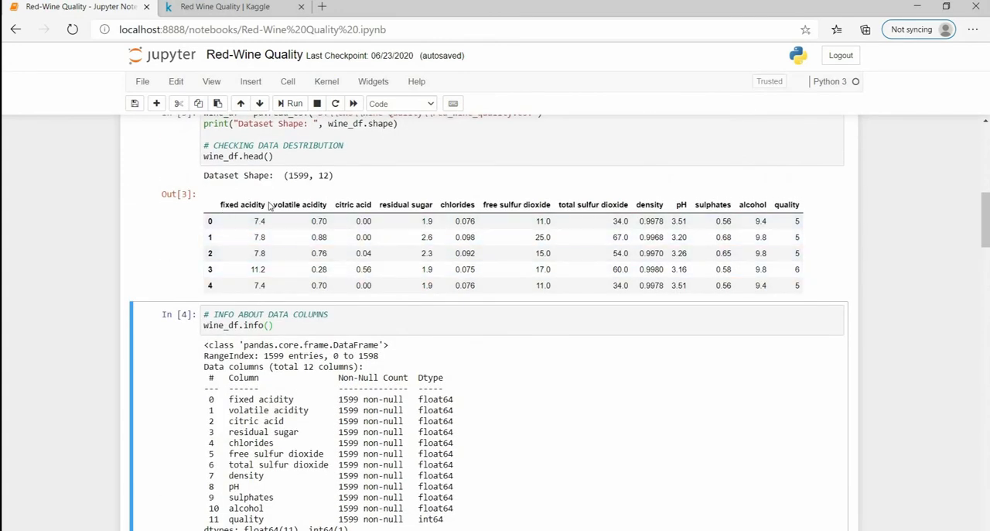
double_click(300, 204)
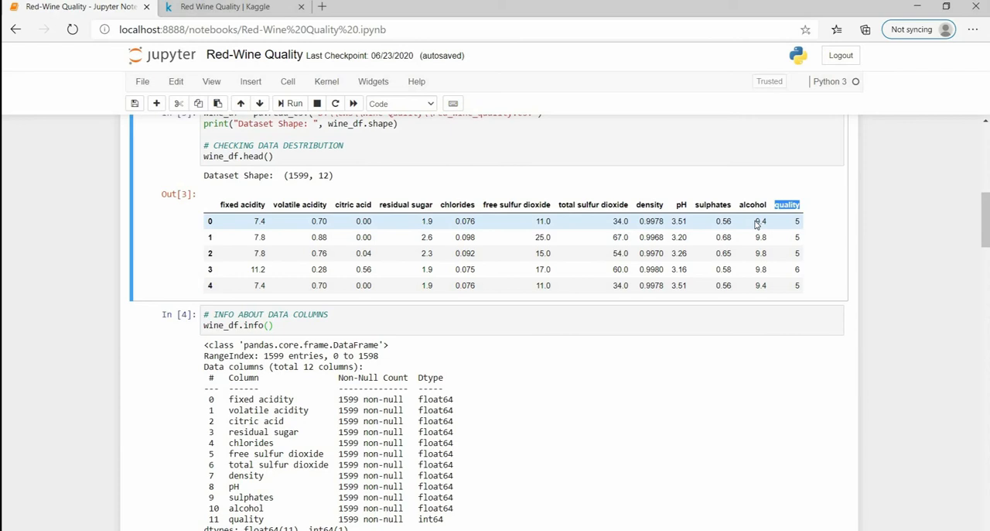
mouse_move(763, 217)
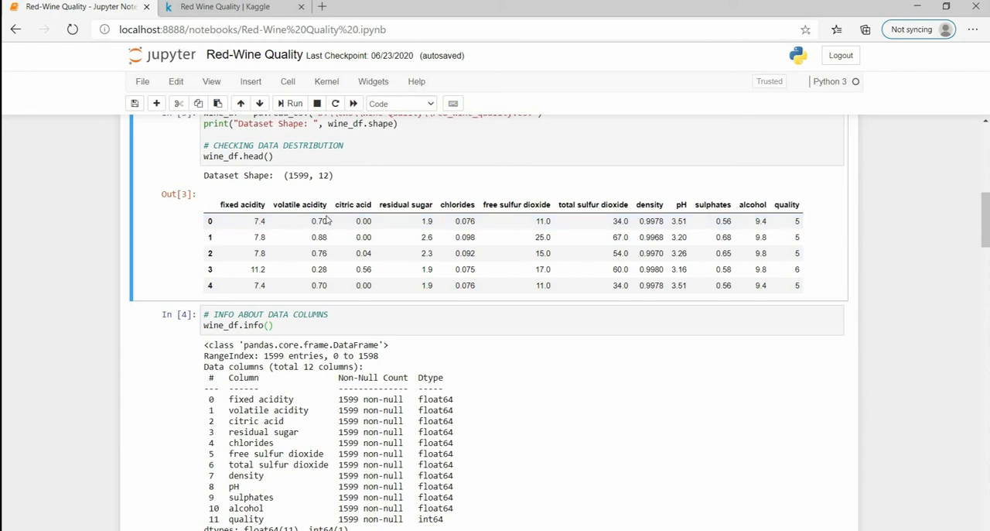
scroll(down, 3)
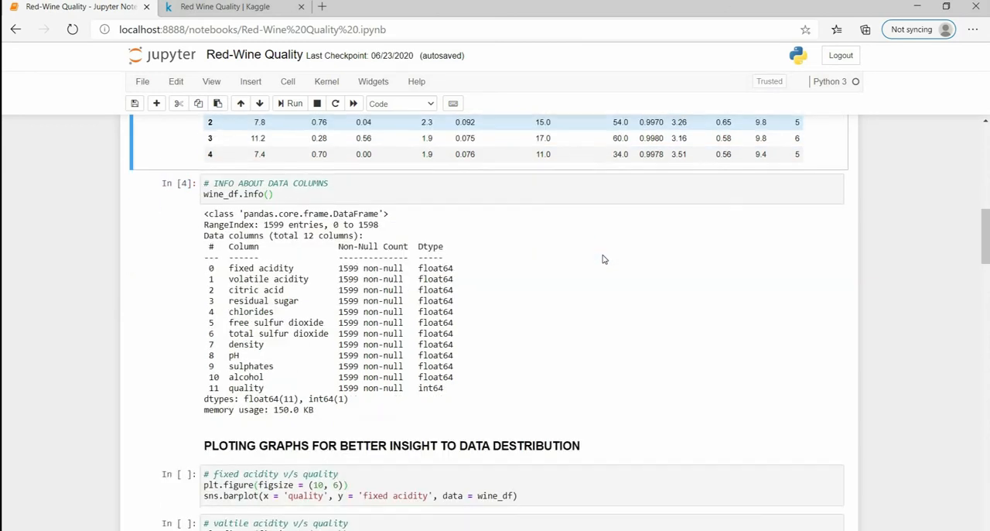
scroll(down, 3)
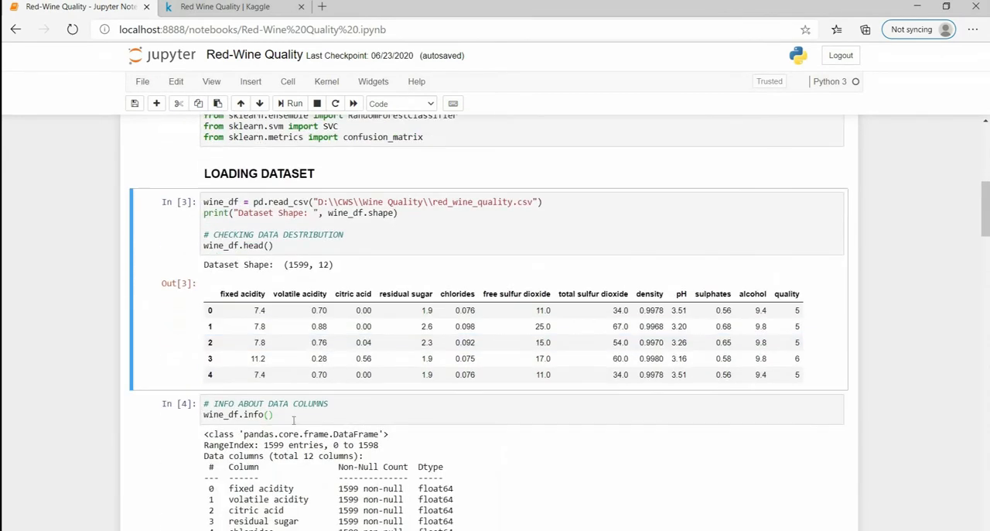
scroll(down, 3)
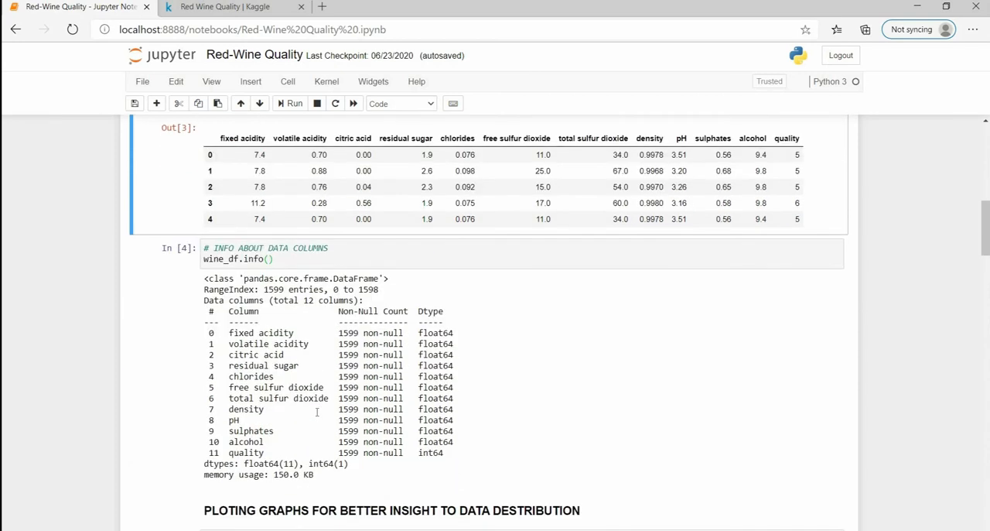
scroll(down, 3)
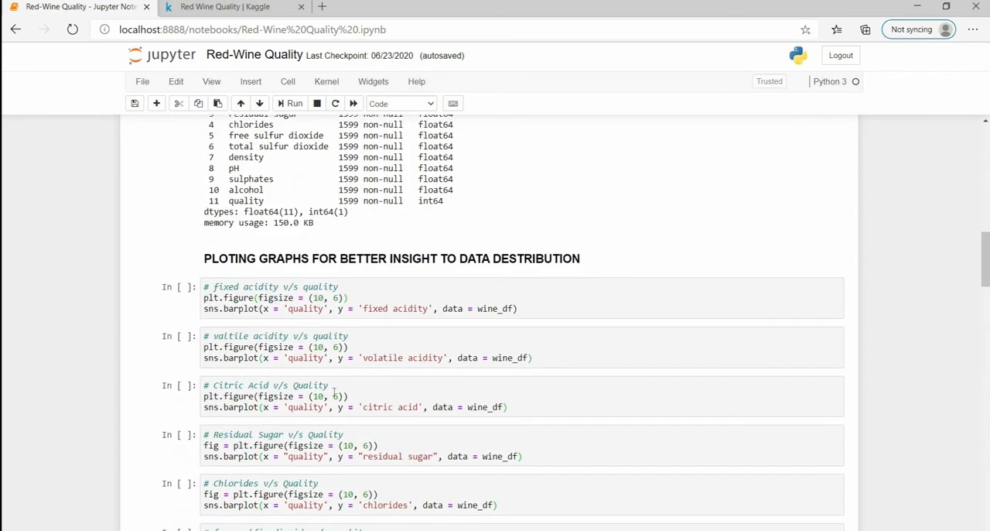
Step: Run the fixed acidity v/s quality cell to draw its bar chart
scroll(down, 3)
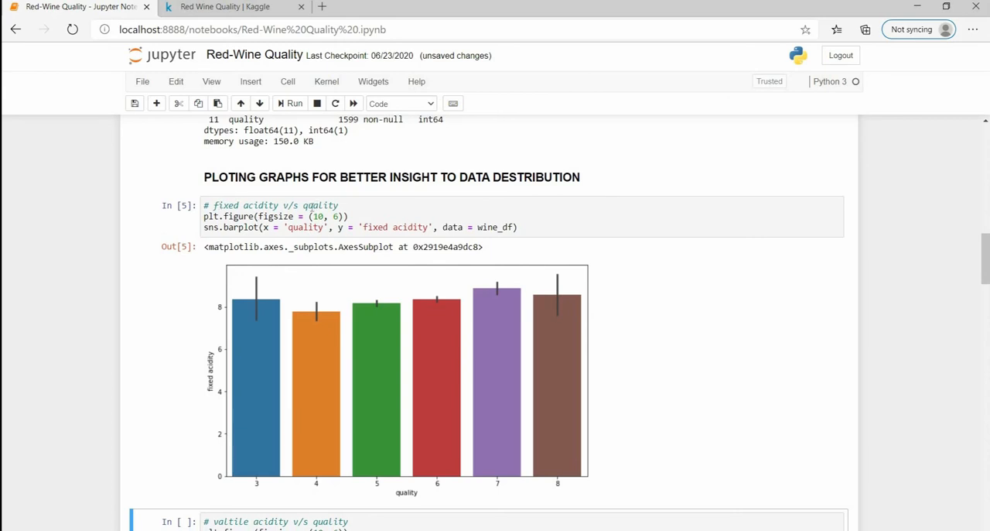
mouse_move(332, 380)
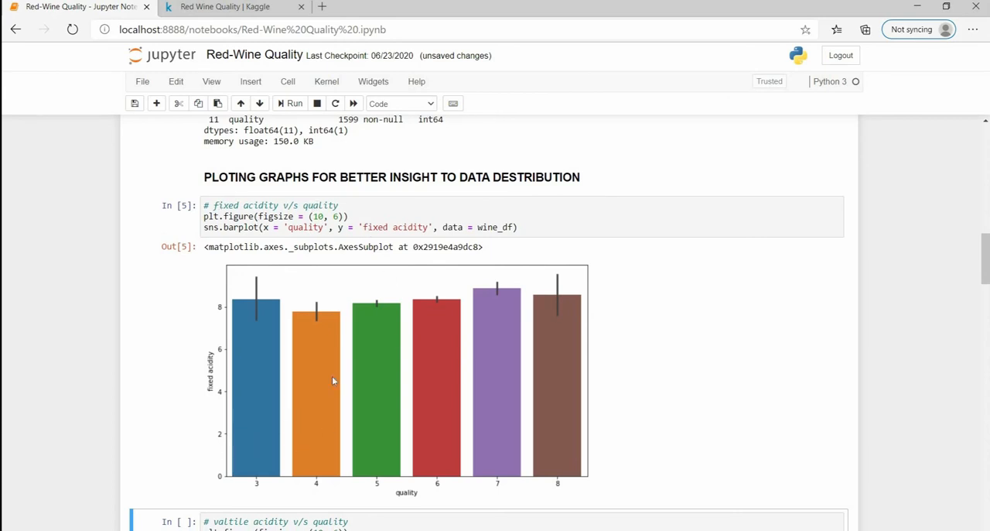
mouse_move(294, 291)
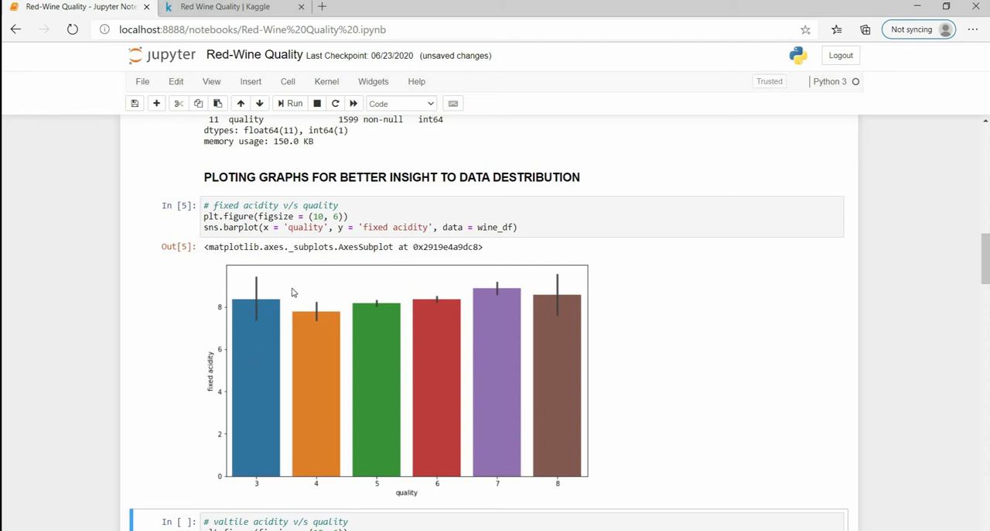
mouse_move(257, 482)
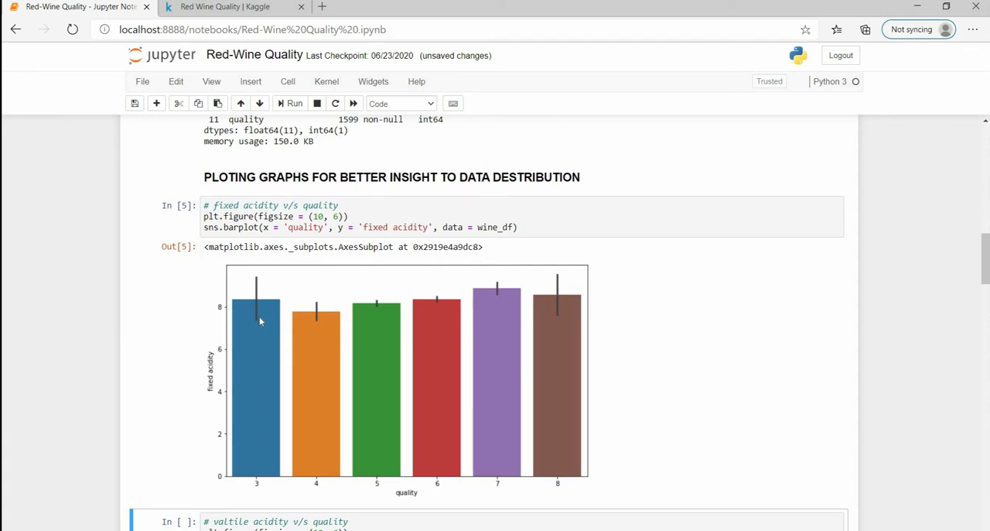
mouse_move(253, 309)
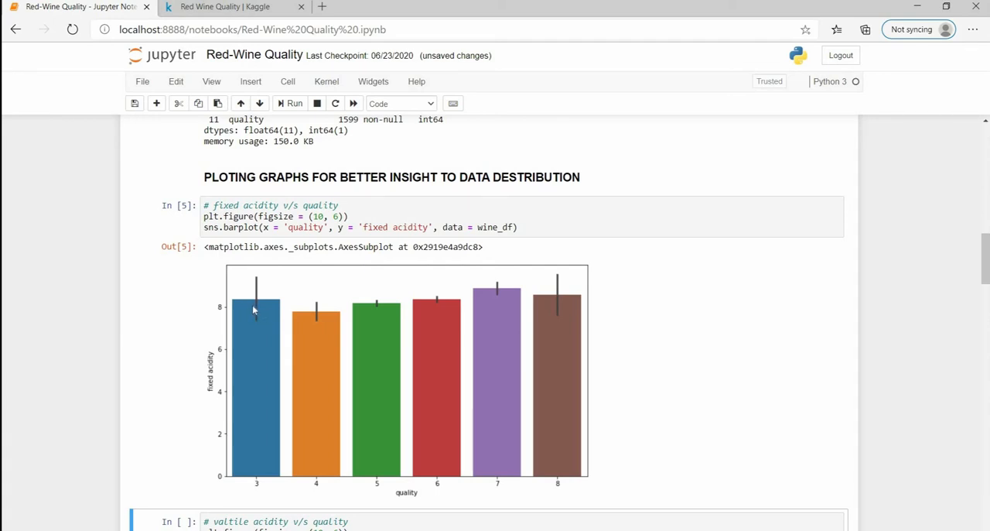
mouse_move(316, 464)
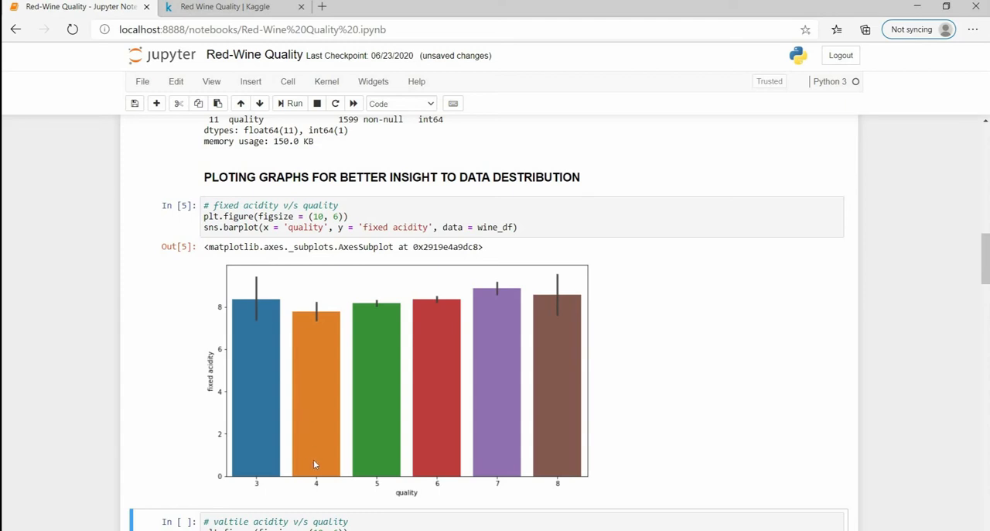
mouse_move(328, 446)
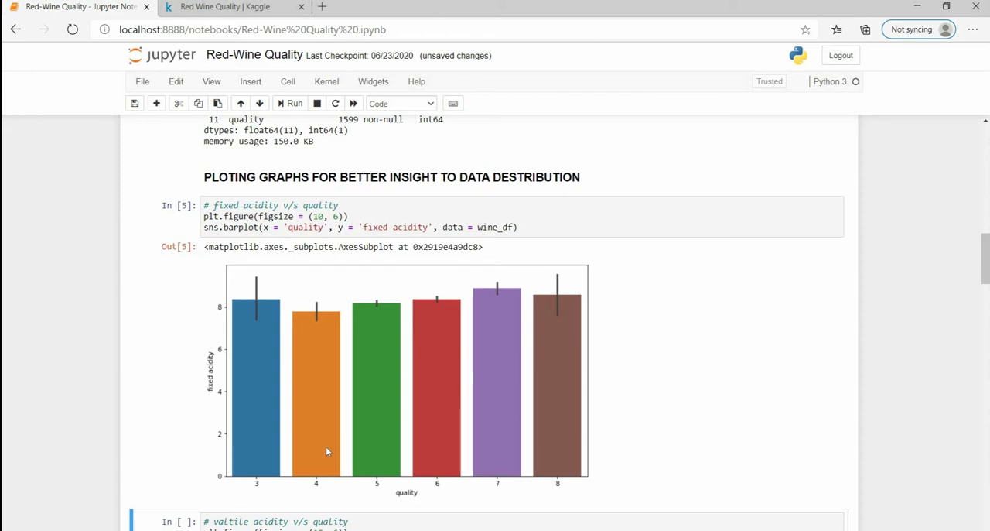
mouse_move(278, 414)
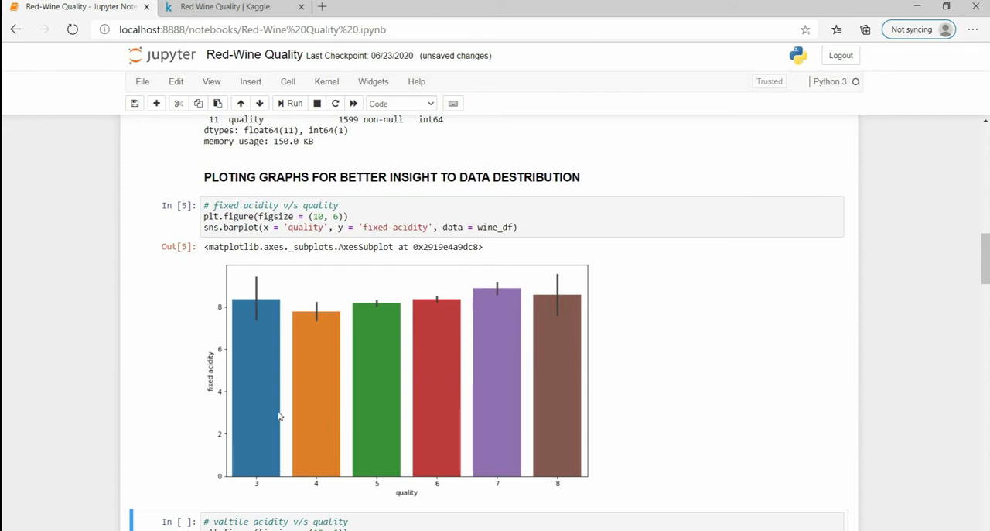
scroll(down, 3)
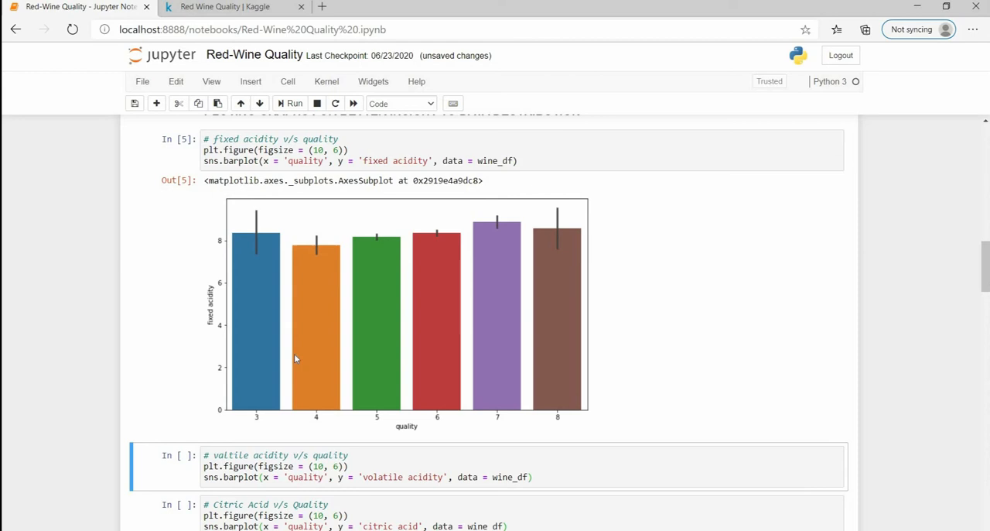
scroll(down, 3)
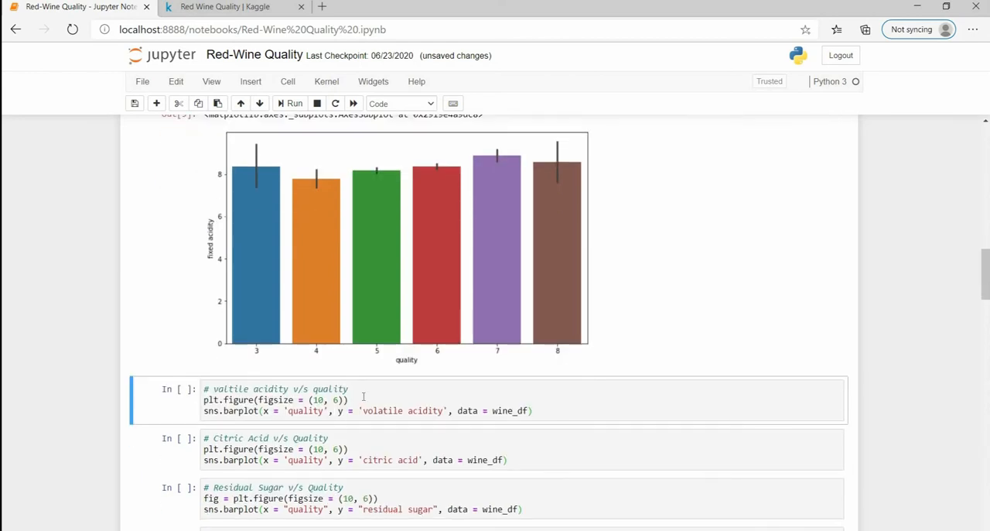
Step: Run the volatile acidity v/s quality cell to draw its bar chart
click(353, 399)
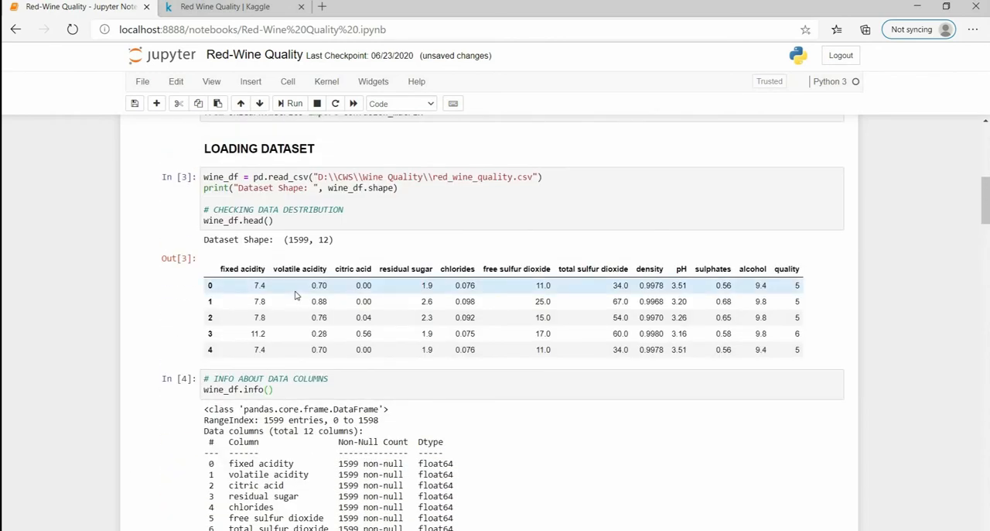
scroll(down, 3)
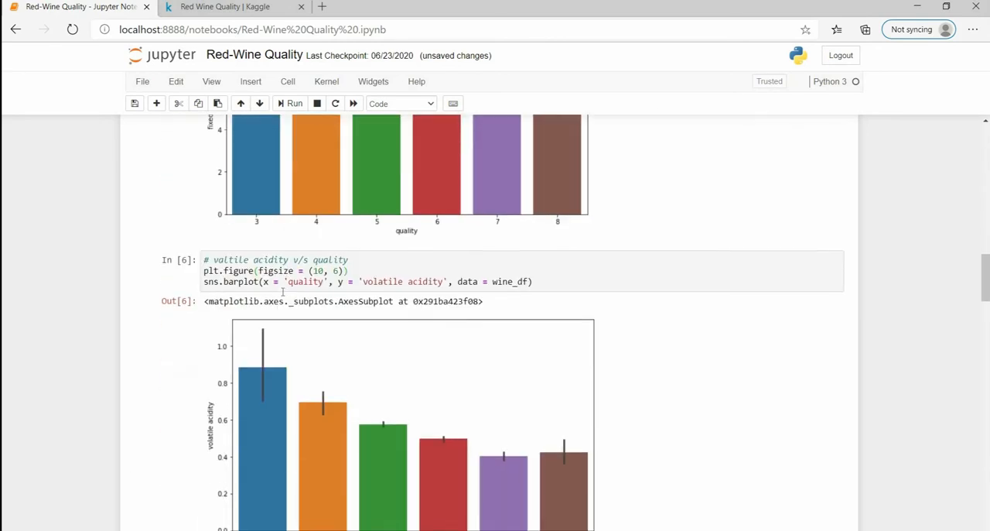
scroll(down, 3)
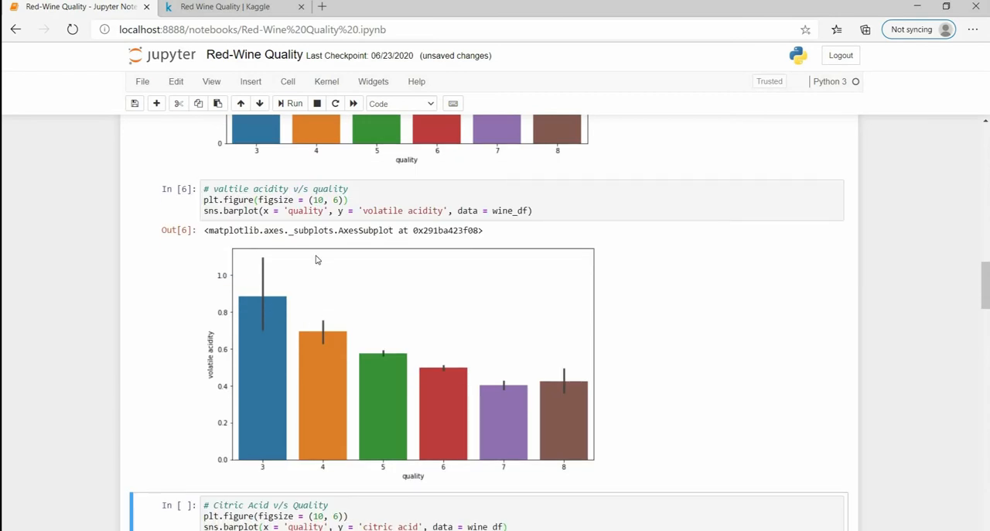
mouse_move(259, 288)
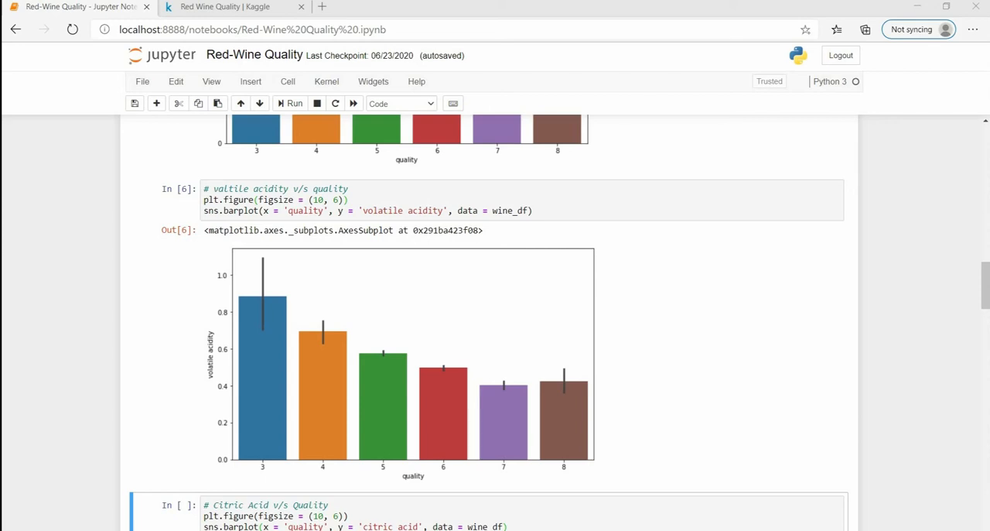
scroll(down, 3)
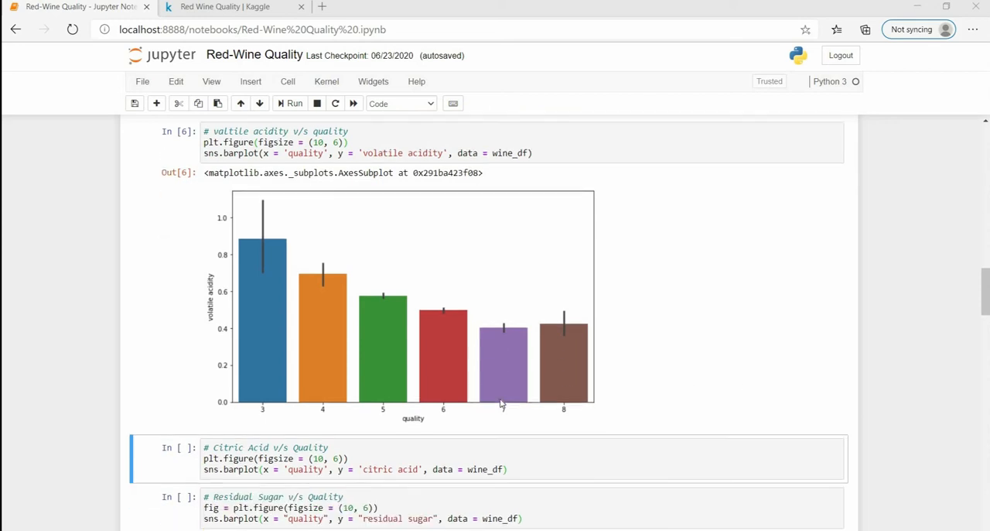
scroll(down, 3)
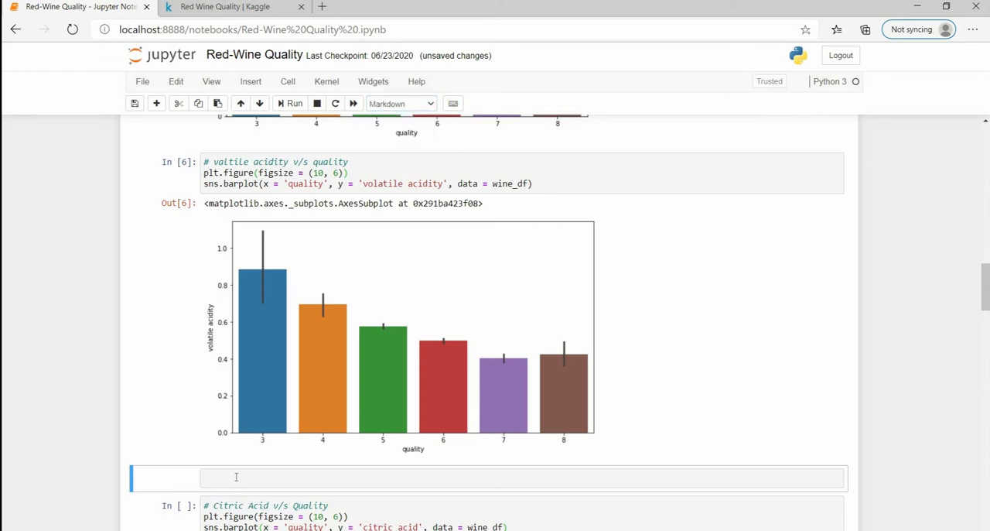
Step: Write a #### markdown note: There is a "downing trend" in the above plot
text(####)
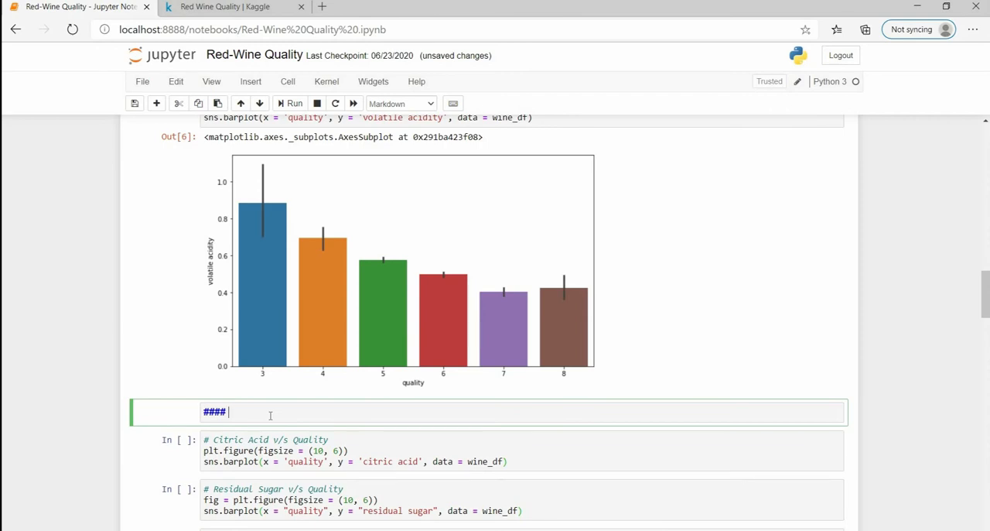
text(There is a do)
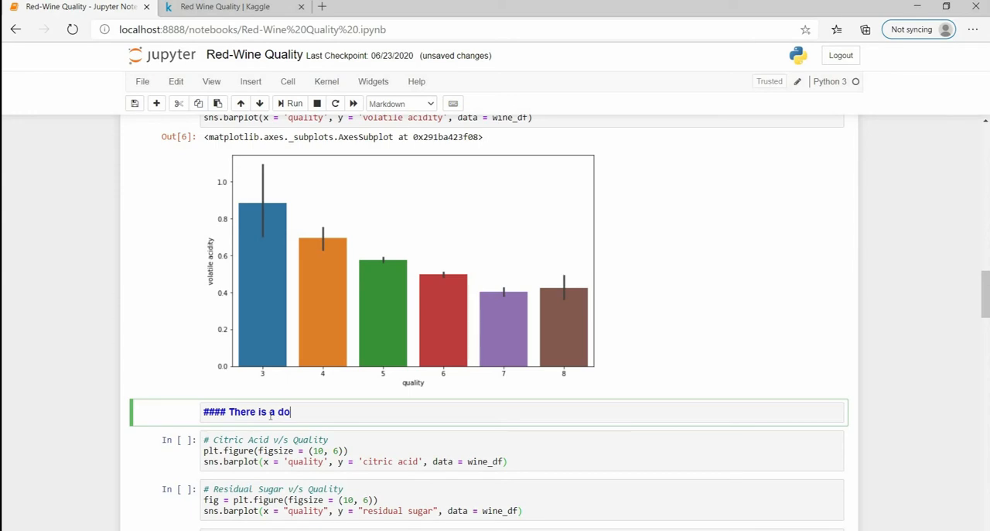
text(")
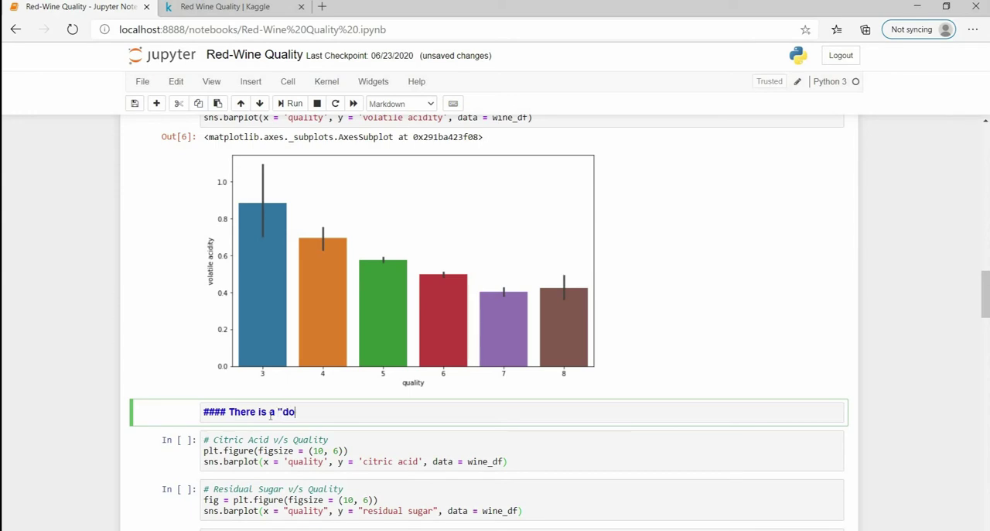
text(wning trend)
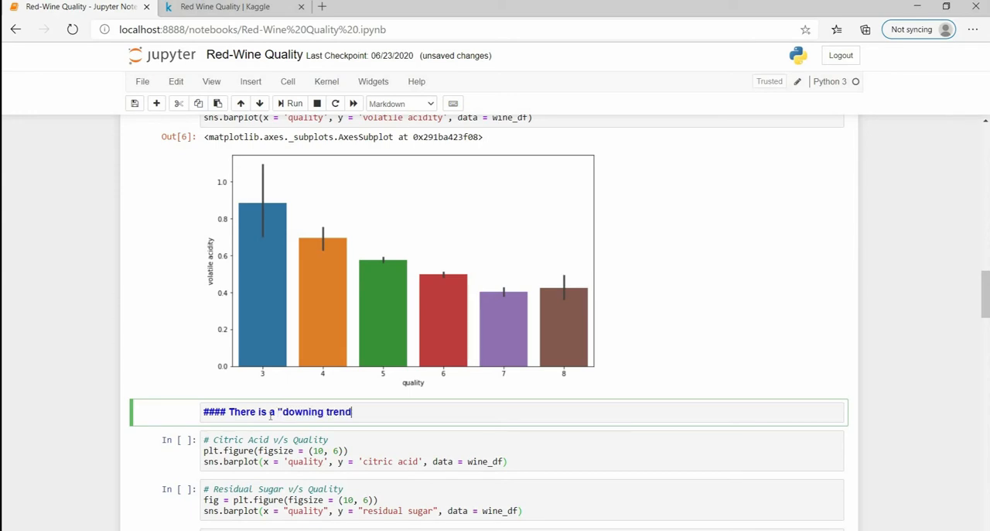
text(in the above plot.)
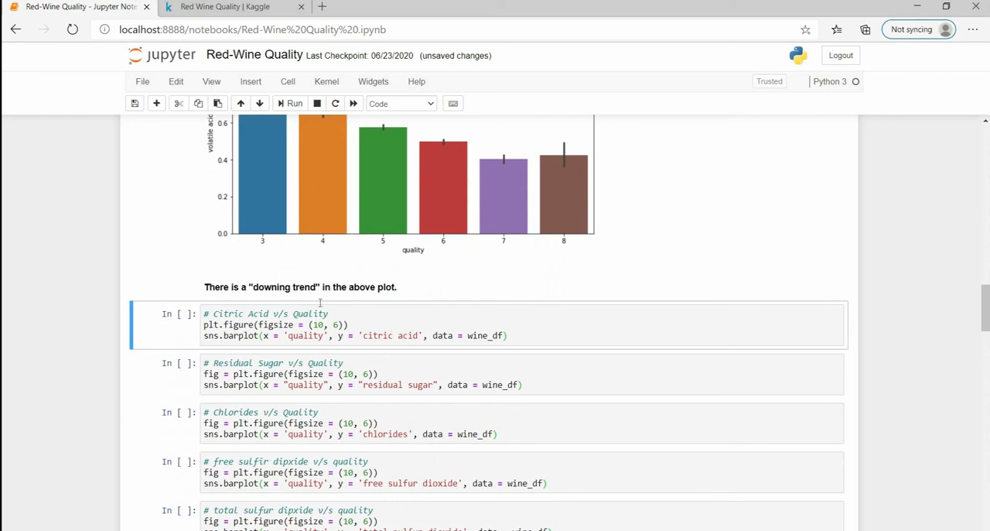
Step: Run the citric acid vs quality cell to render its bar plot and save the notebook
scroll(down, 3)
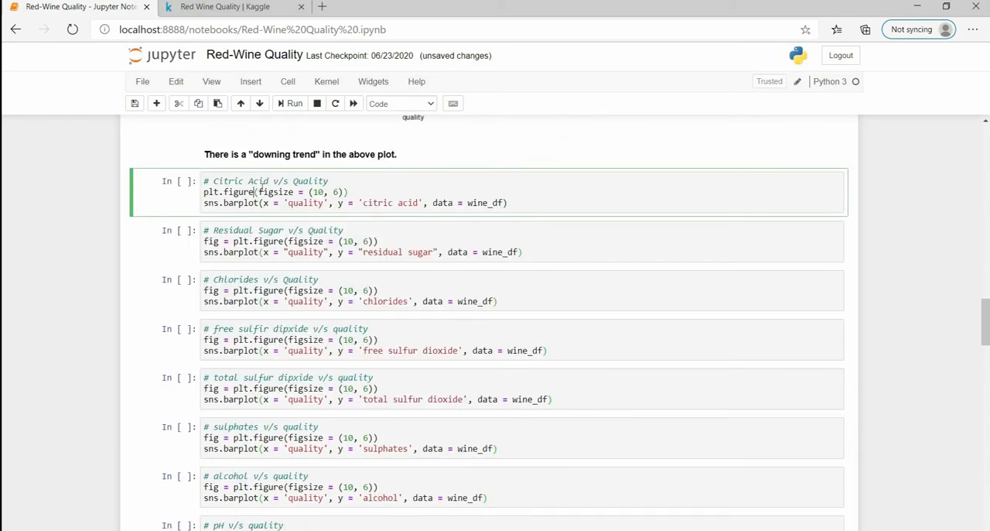
click(289, 102)
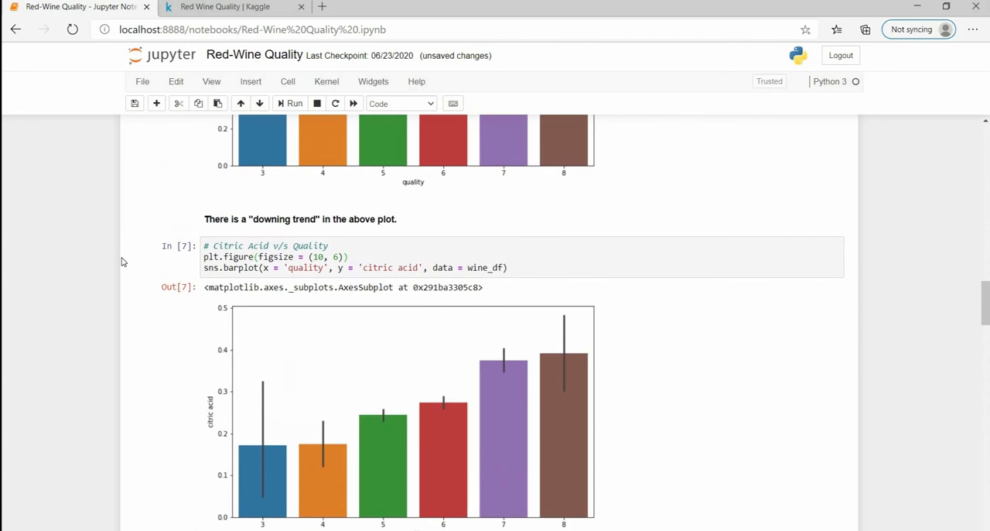
scroll(down, 3)
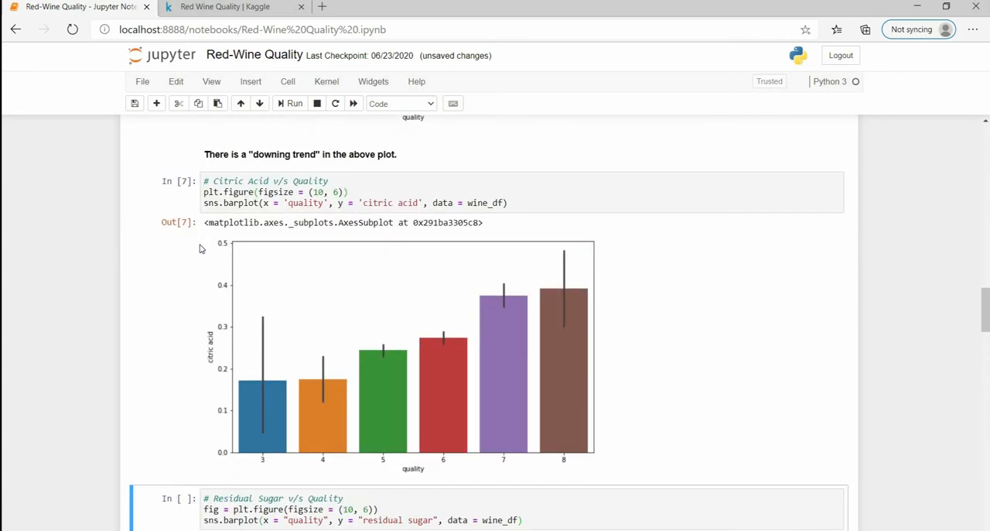
mouse_move(199, 248)
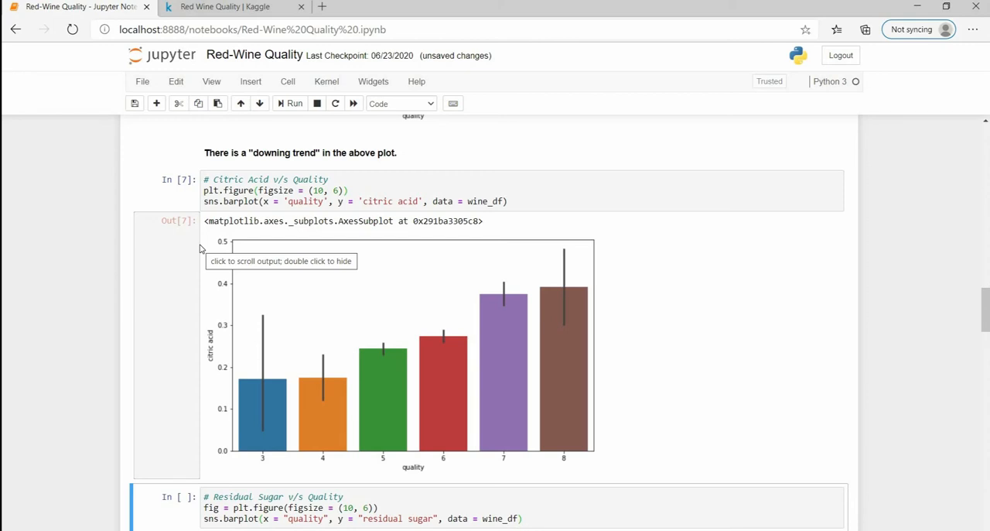
key(Ctrl+s)
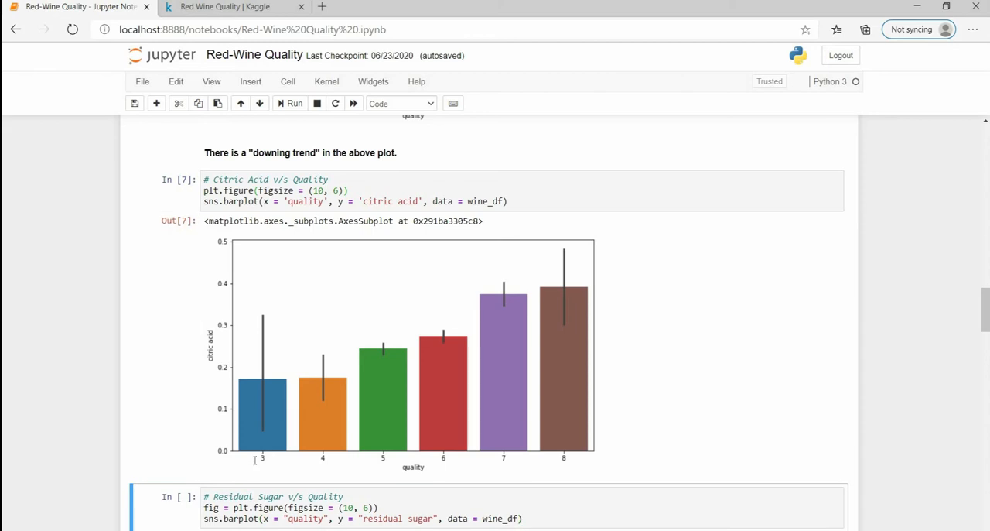
Step: Make the new cell Markdown and write: There is a "Increasing trend" in the above plot
click(401, 102)
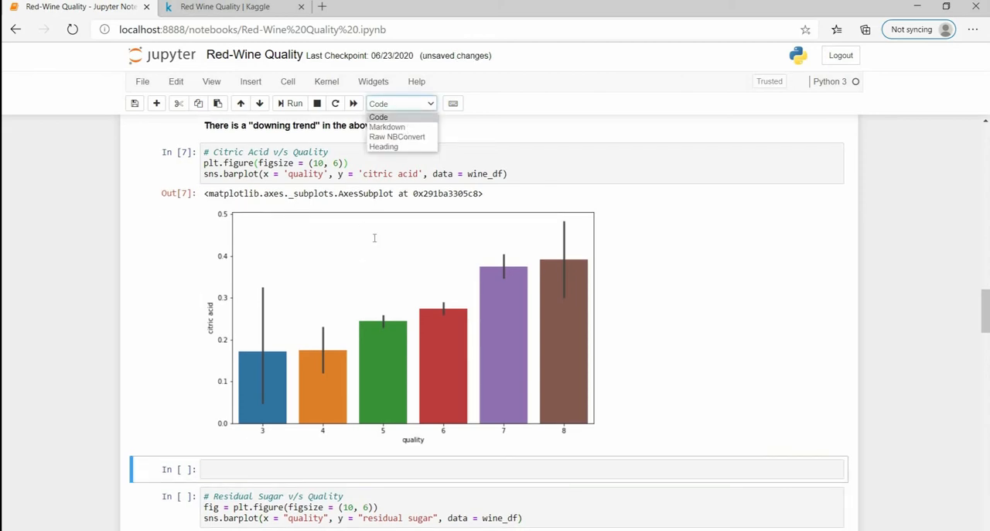
click(387, 126)
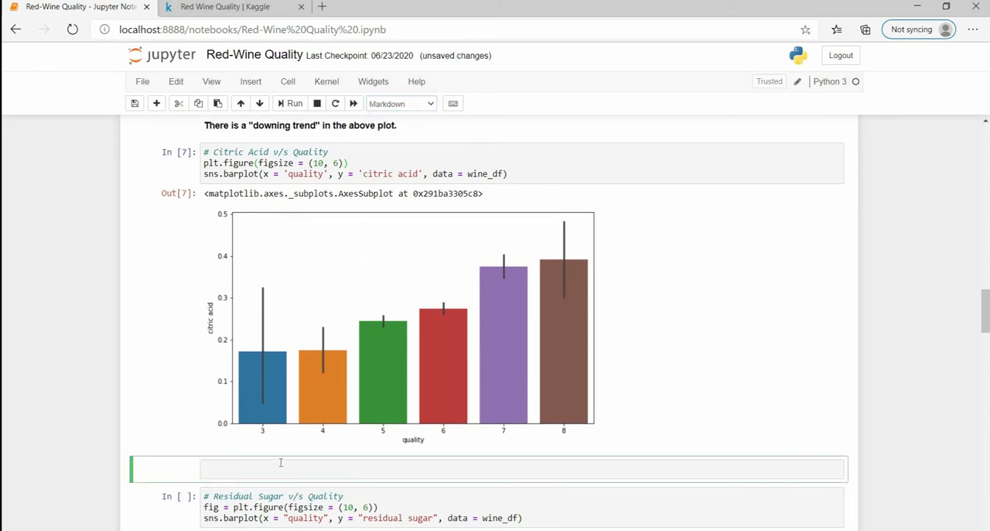
text(####)
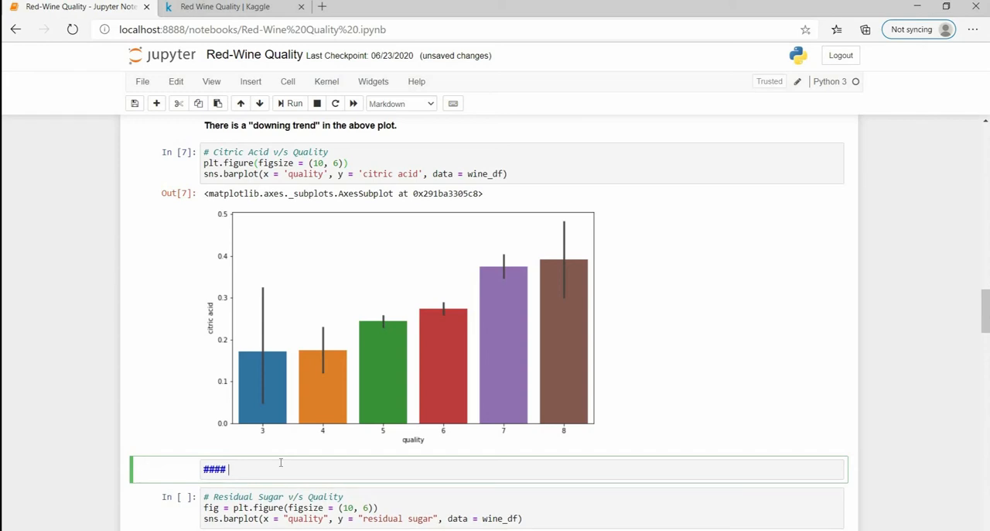
text(There is a ")
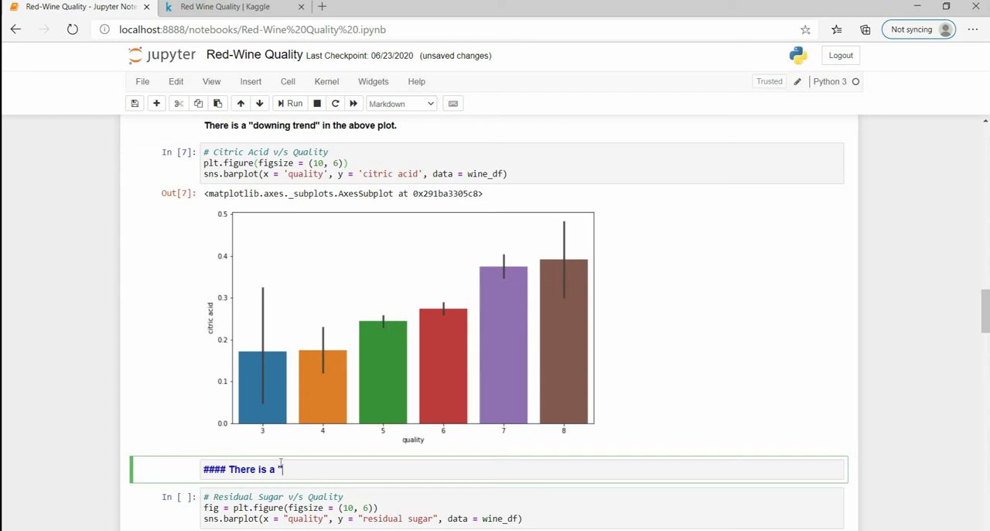
text(U)
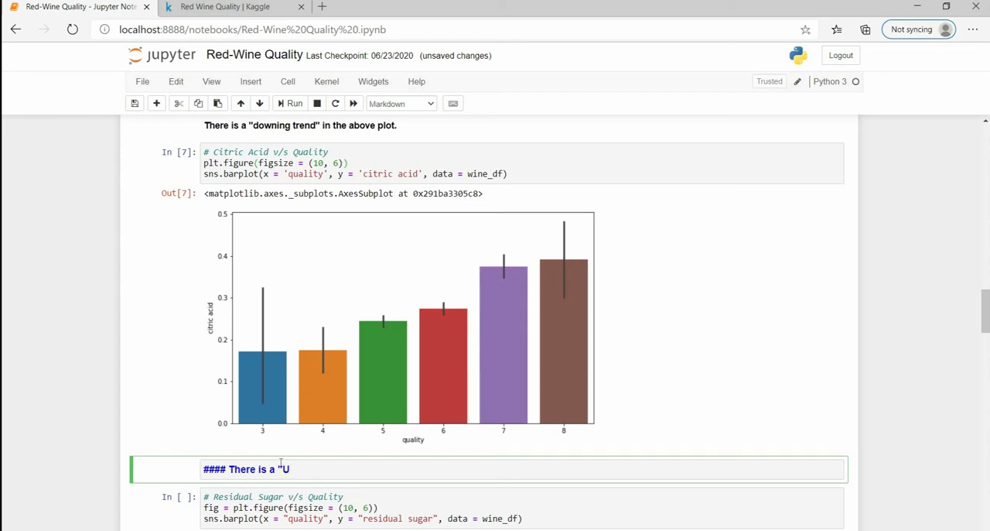
text(Incr)
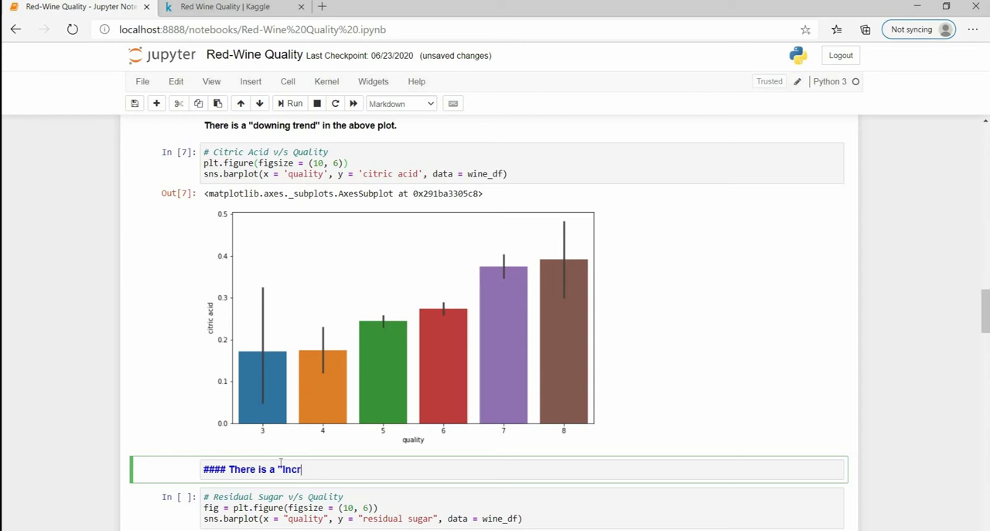
text(easing trend" in the above plot)
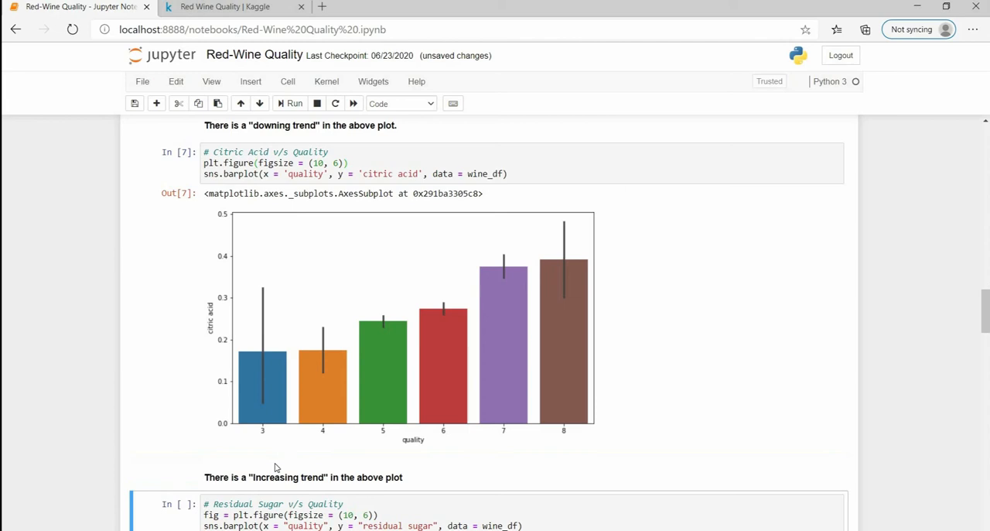
Step: Run the residual sugar and chlorides plot cells, scrolling through their outputs
scroll(down, 3)
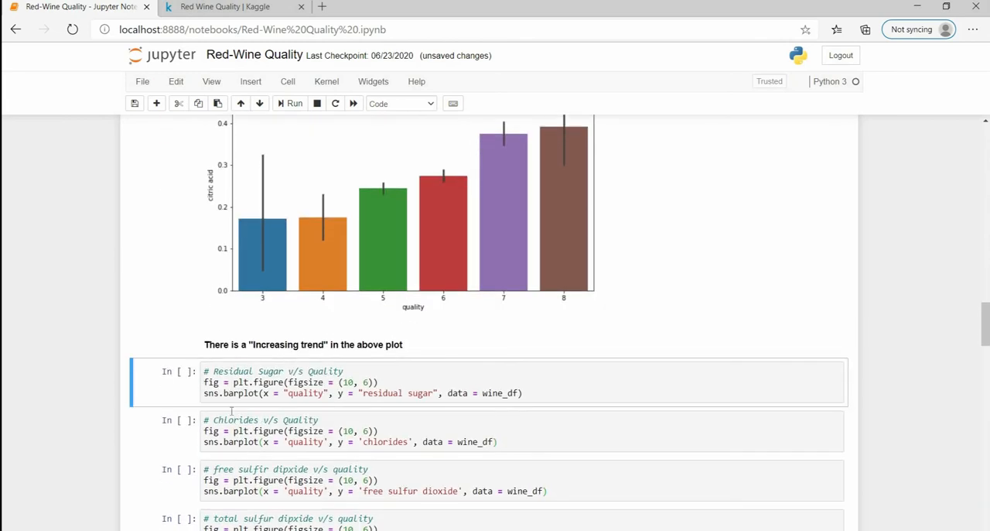
scroll(up, 3)
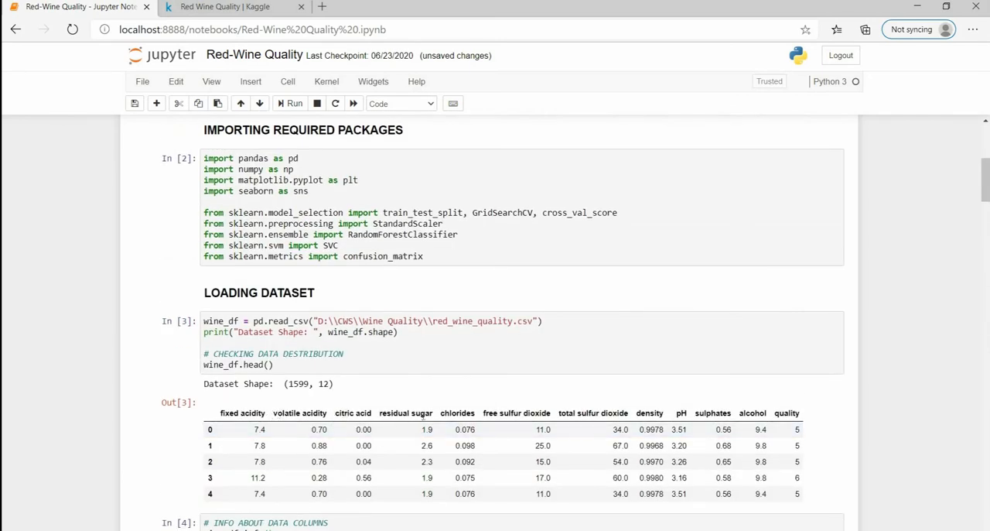
scroll(down, 3)
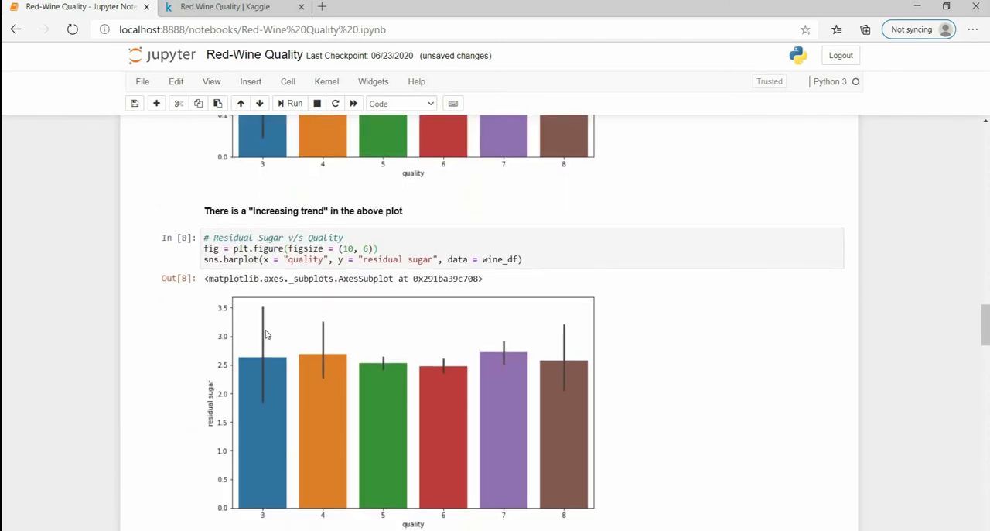
scroll(down, 3)
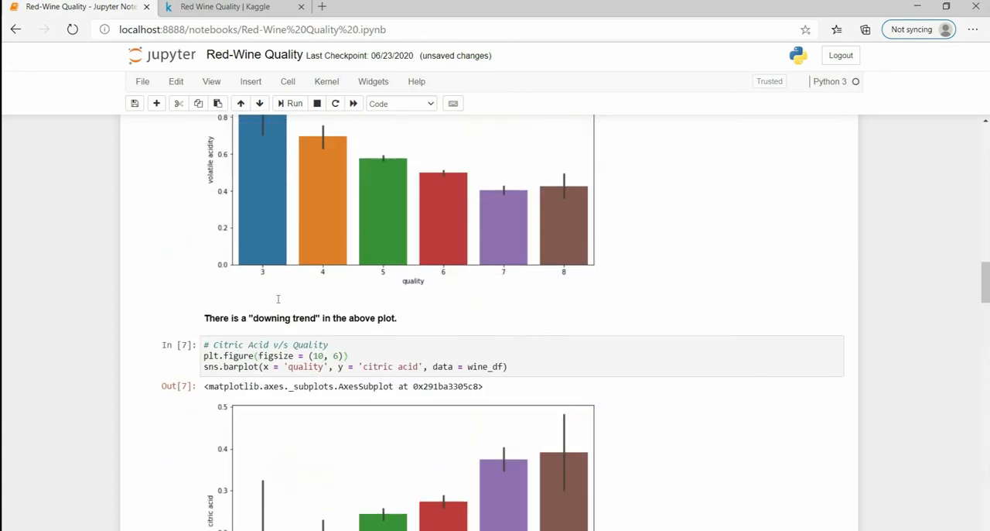
scroll(down, 3)
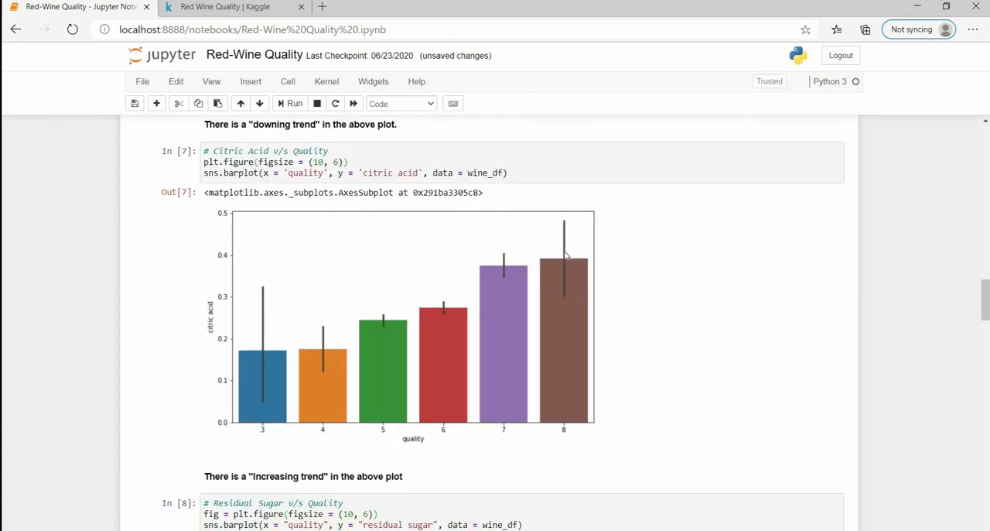
scroll(down, 3)
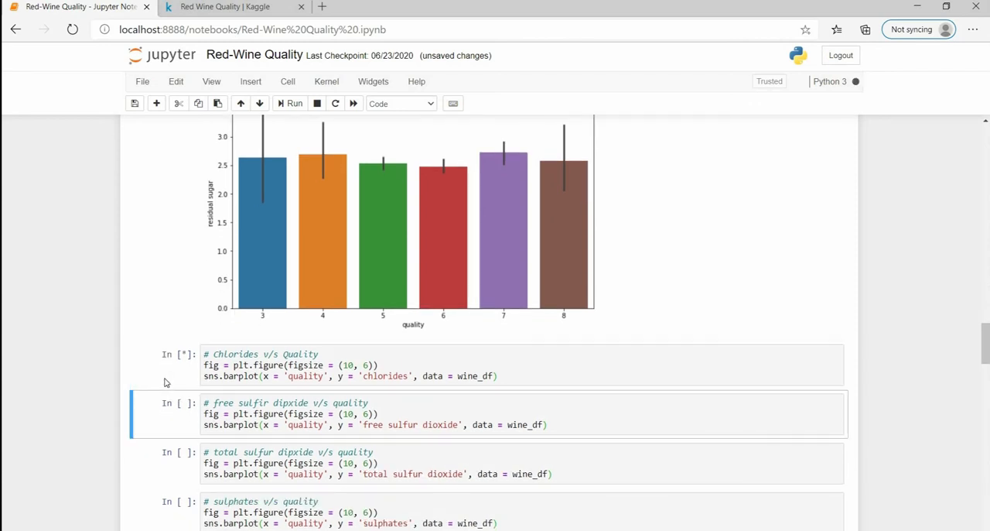
Step: Add a Markdown cell under the chlorides plot reading: There is a "Downing Trend" in the above plot
click(289, 102)
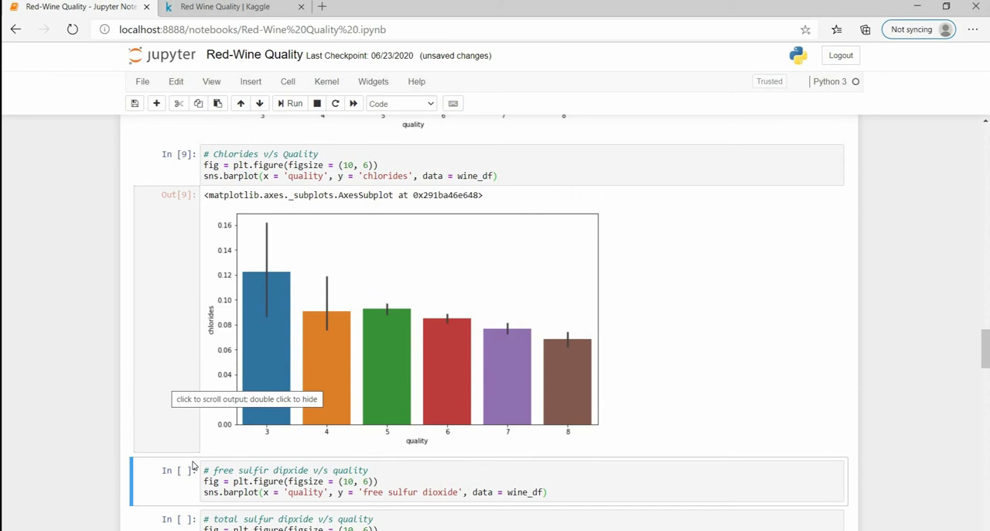
scroll(down, 3)
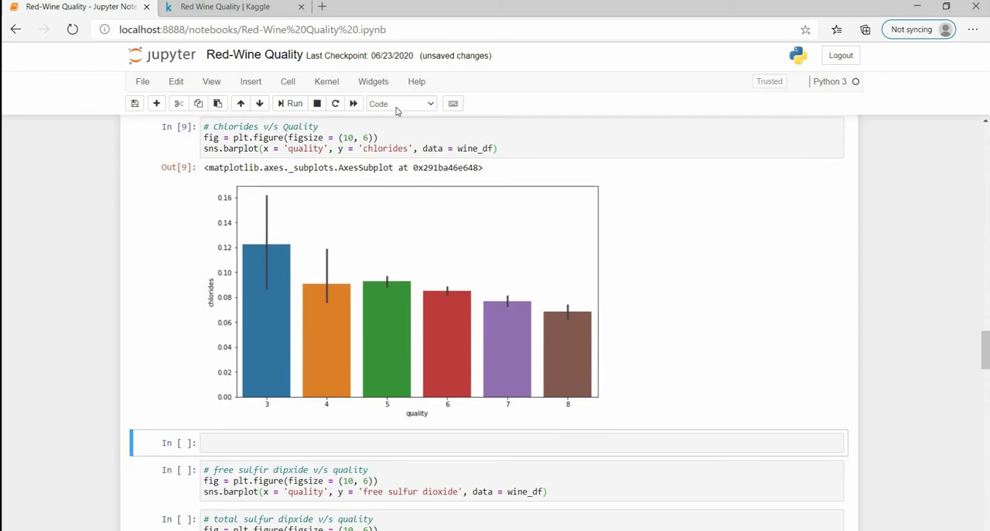
click(400, 102)
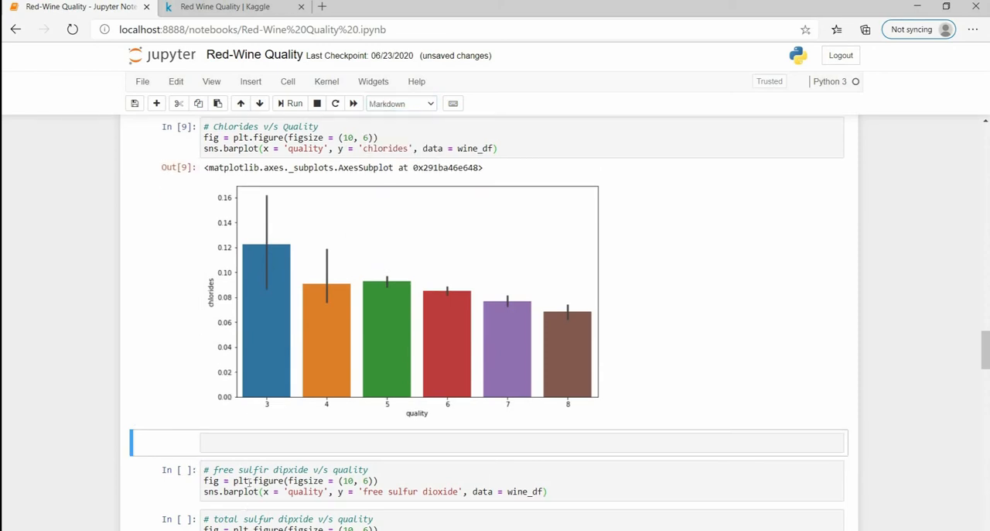
text(#)
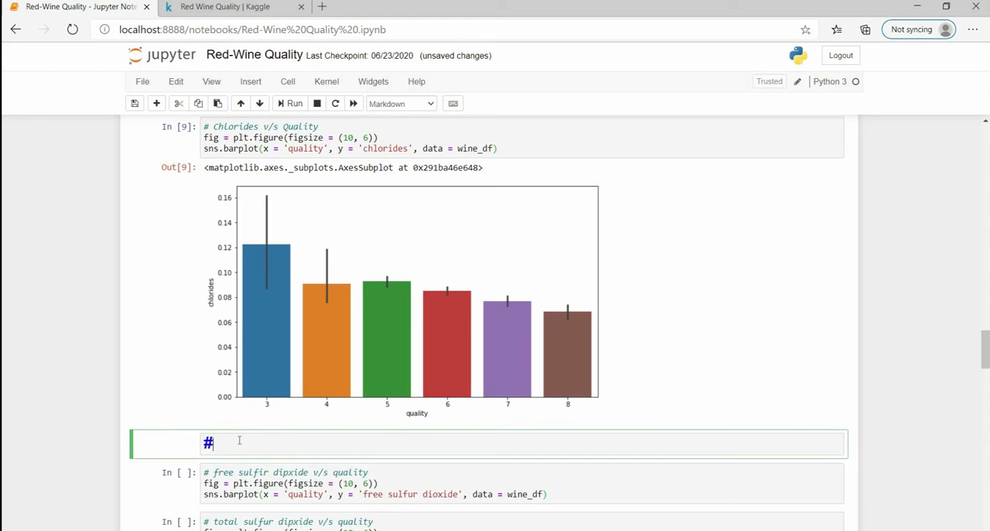
text(###)
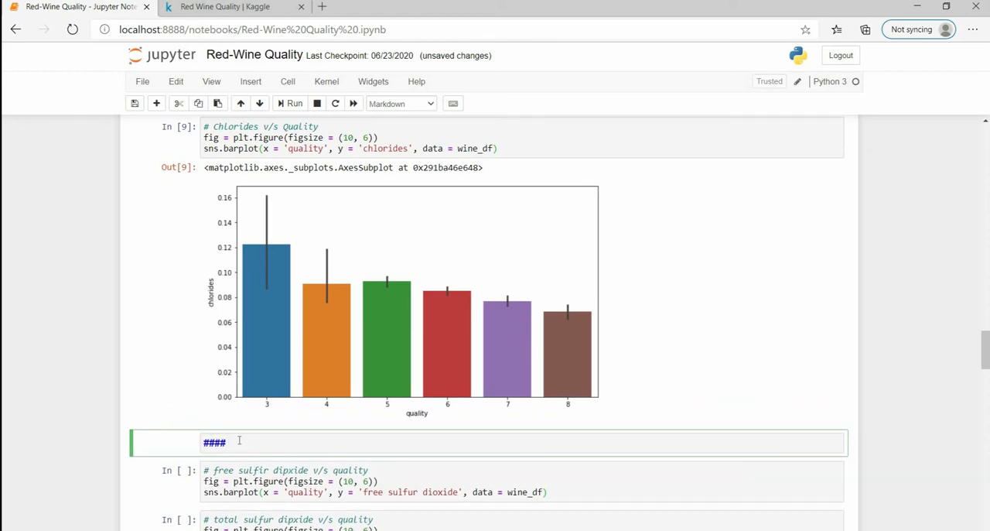
text(There is a)
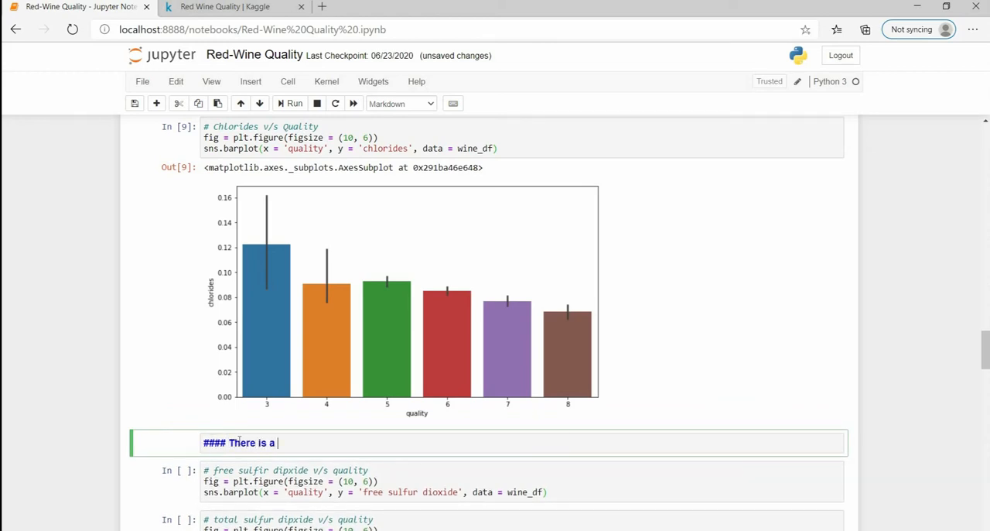
text("Downin)
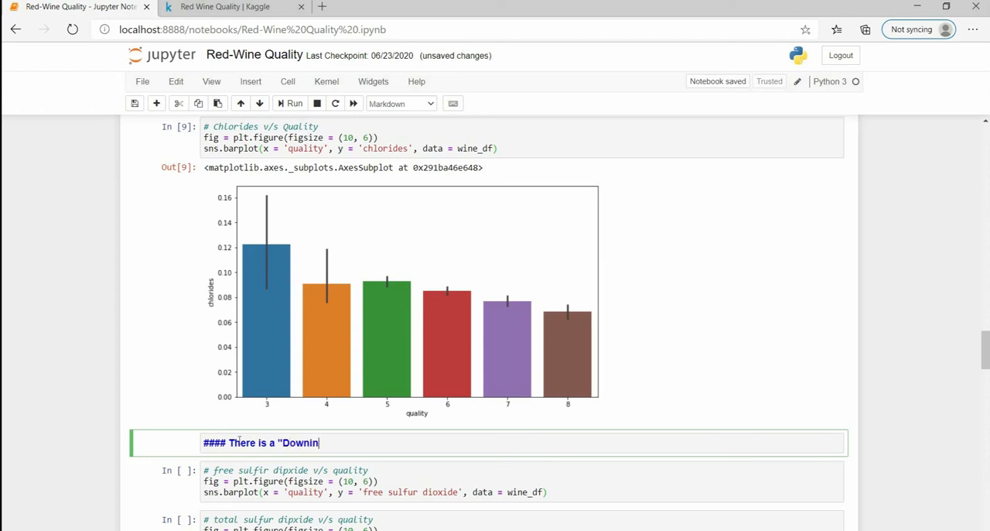
text(g Trend" in the above plot.)
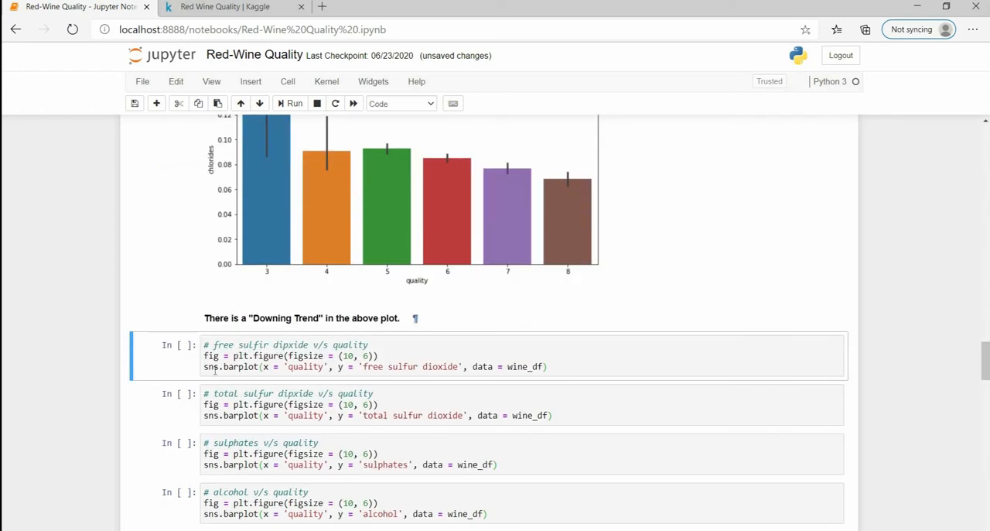
scroll(down, 3)
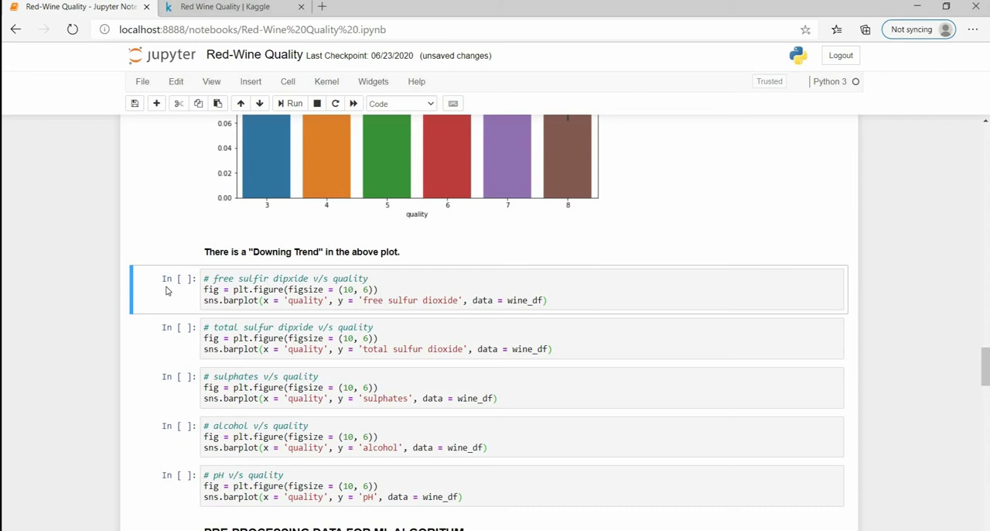
mouse_move(172, 287)
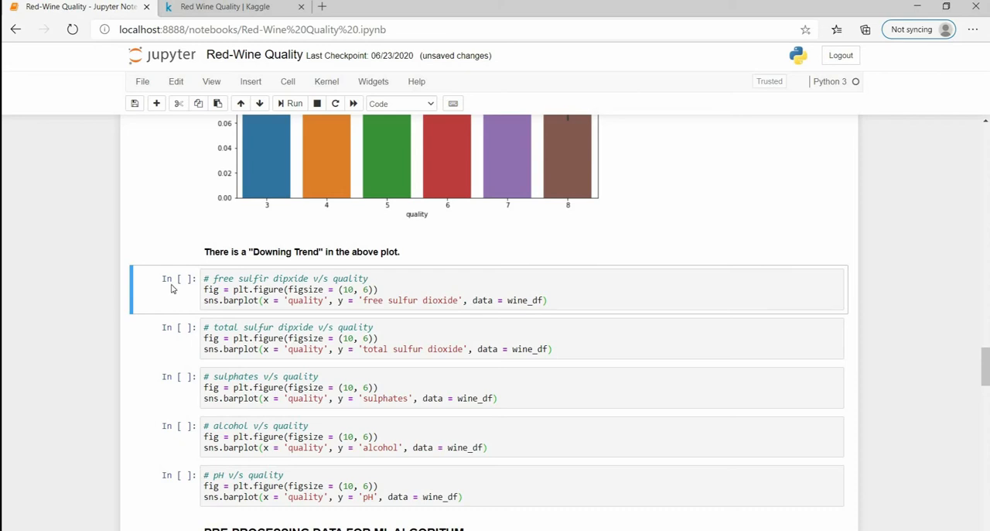
Step: Draw the free sulfur dioxide and total sulfur dioxide versus quality bar charts
click(294, 102)
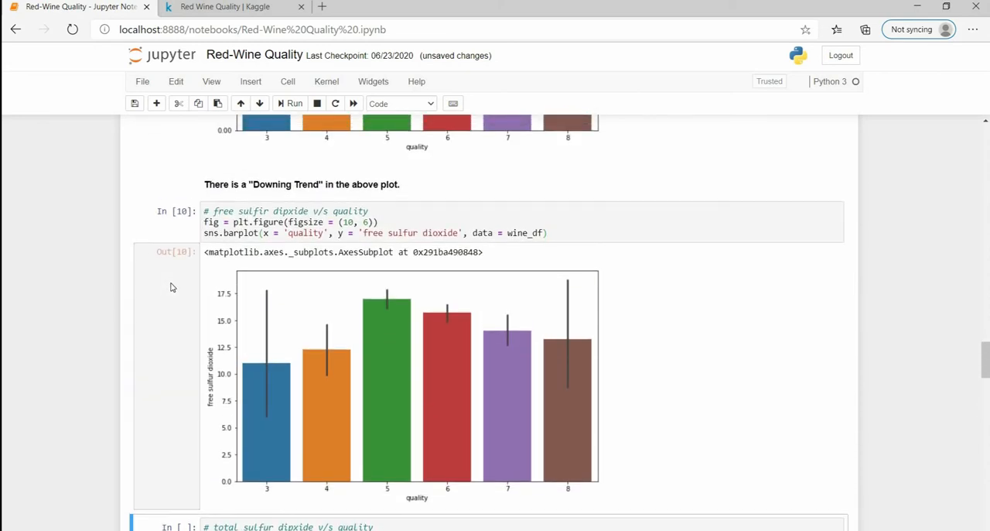
click(288, 210)
text(o)
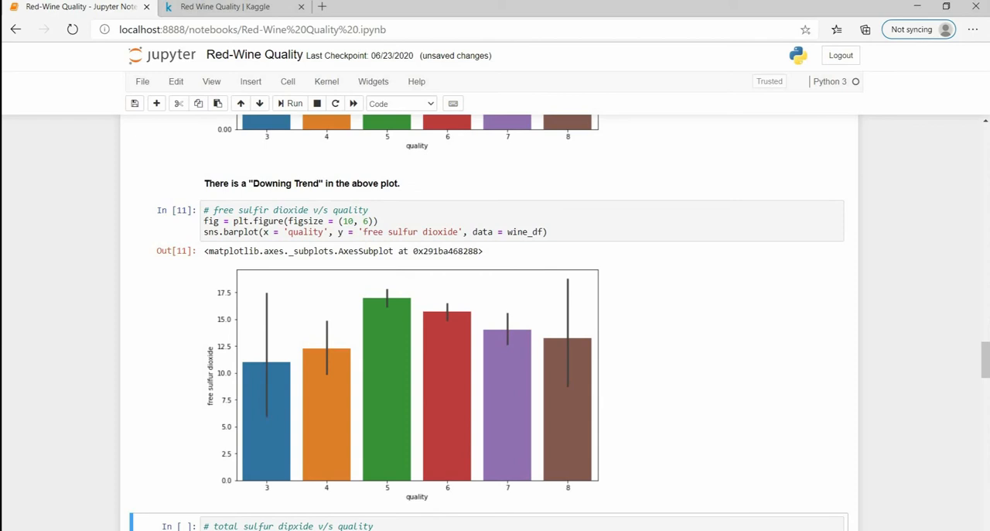
scroll(down, 3)
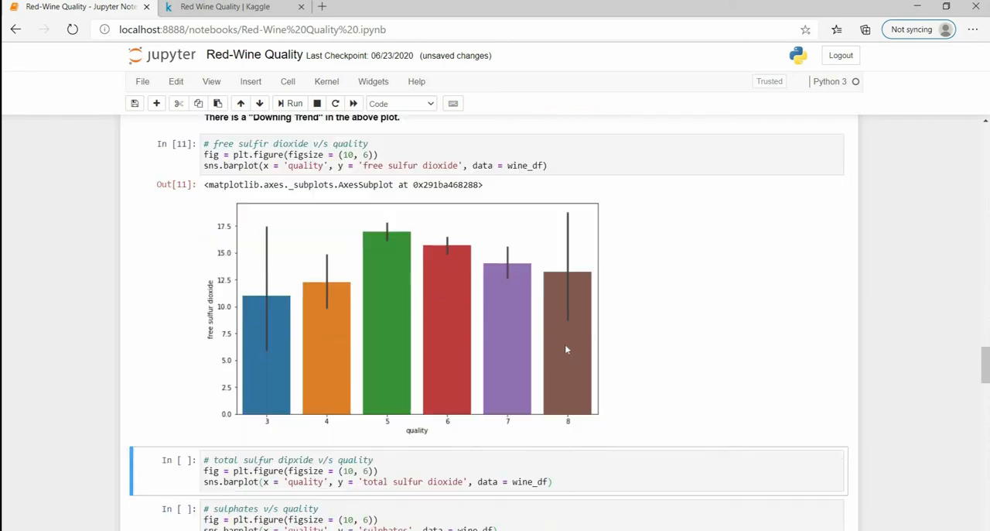
mouse_move(560, 349)
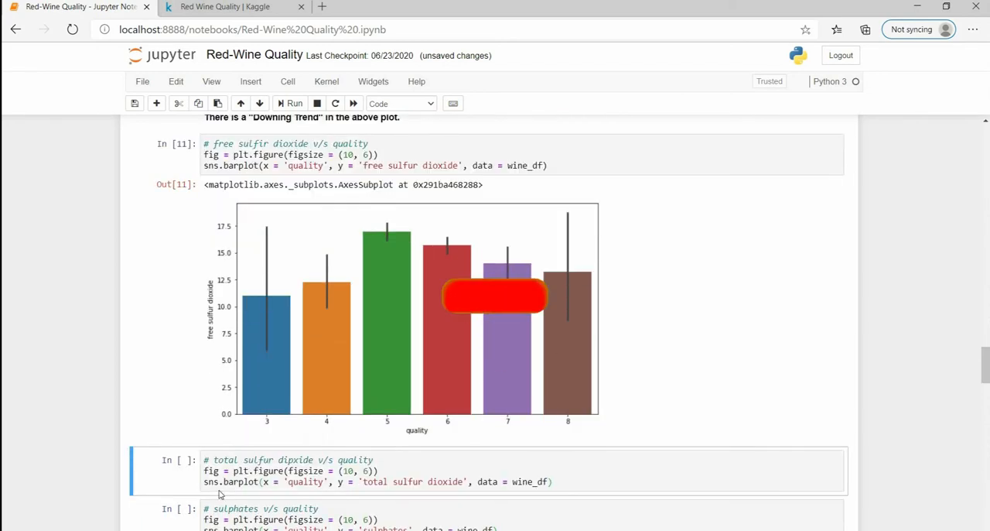
scroll(down, 3)
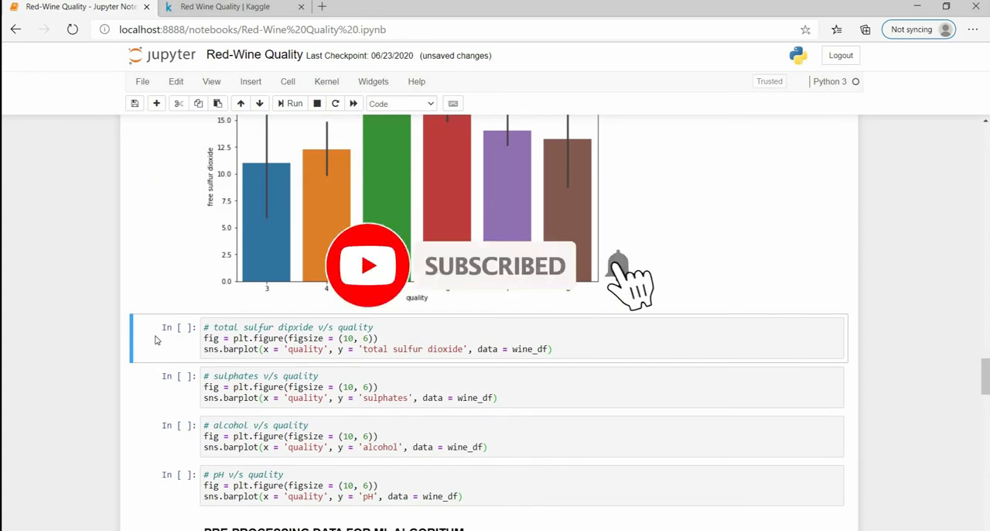
click(290, 102)
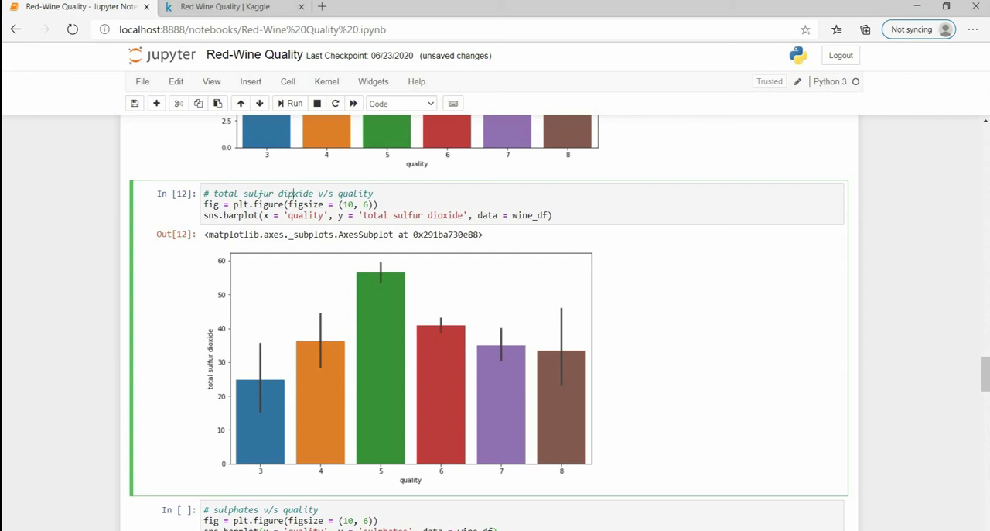
mouse_move(297, 215)
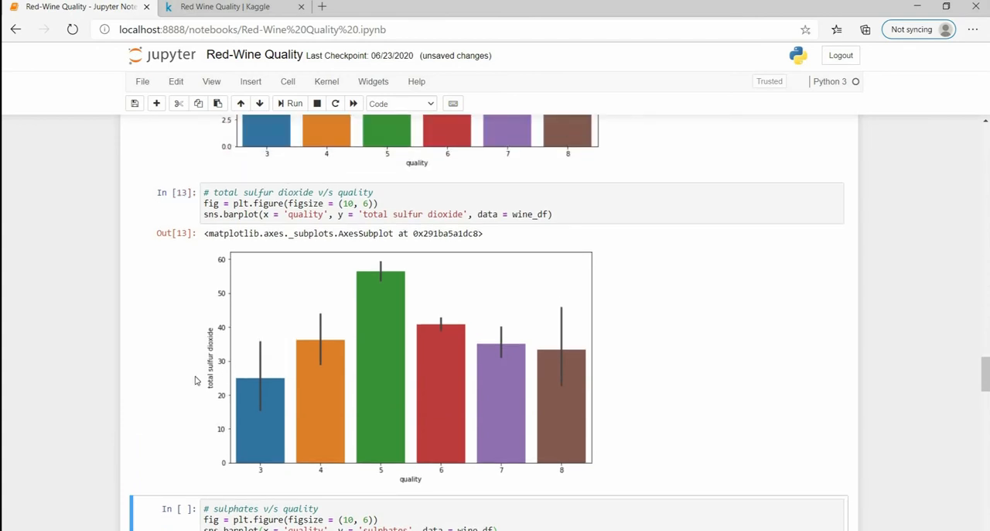
scroll(down, 3)
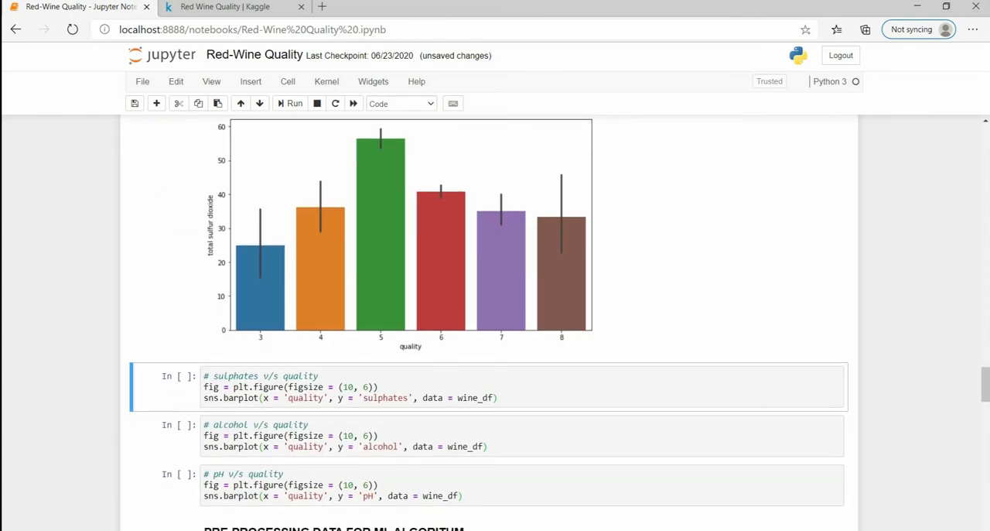
Step: Run the sulphates versus quality plot and add a Markdown cell beneath it
click(289, 102)
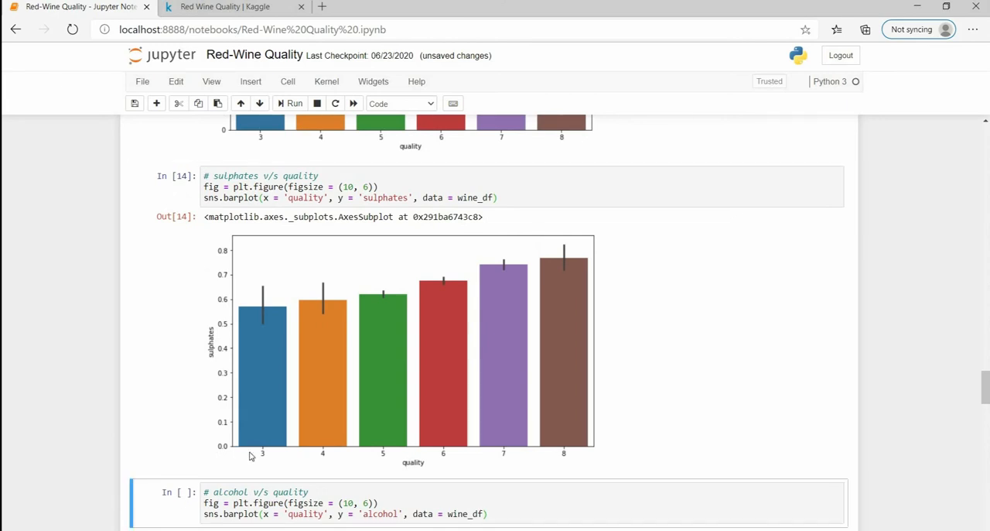
click(401, 102)
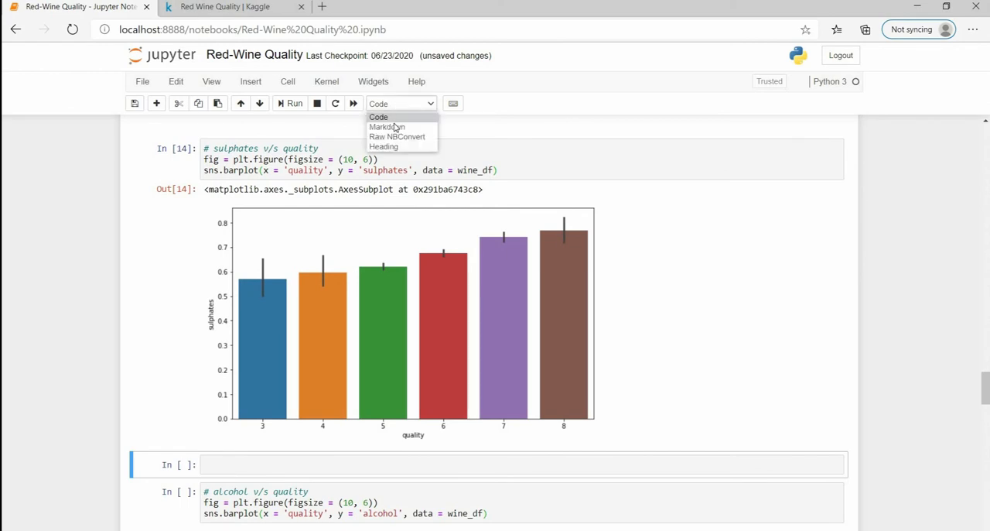
click(387, 127)
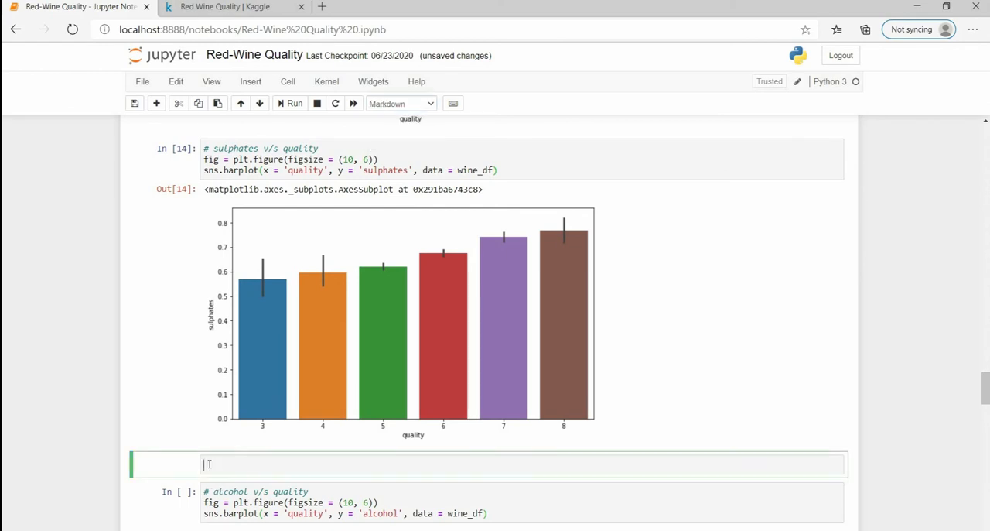
Step: Write the note: There is an "Increasing Trend" in the above plot
text(#### the)
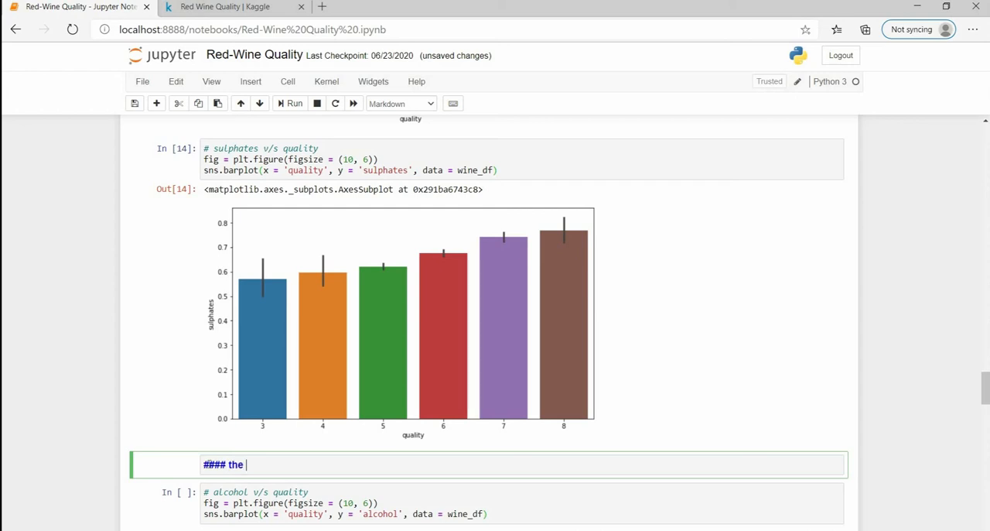
text(There is a)
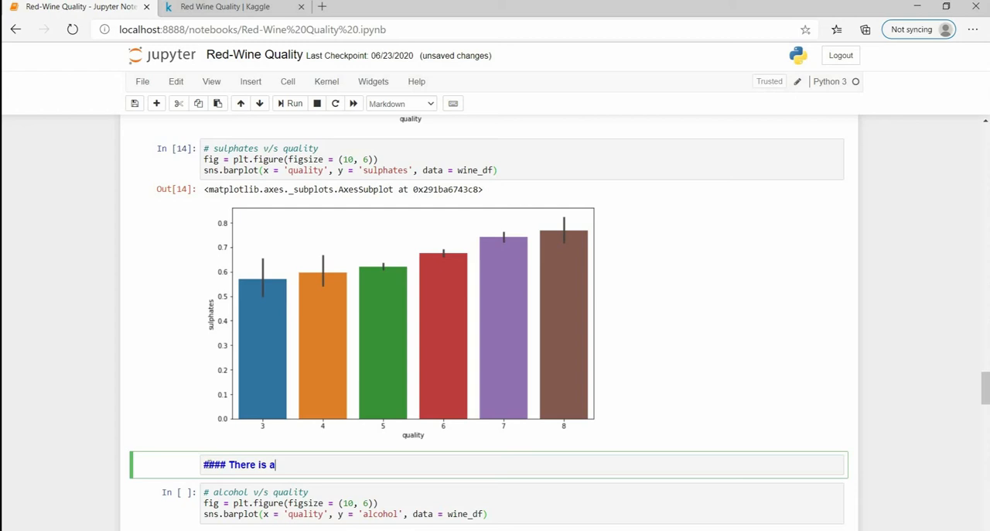
text(n)
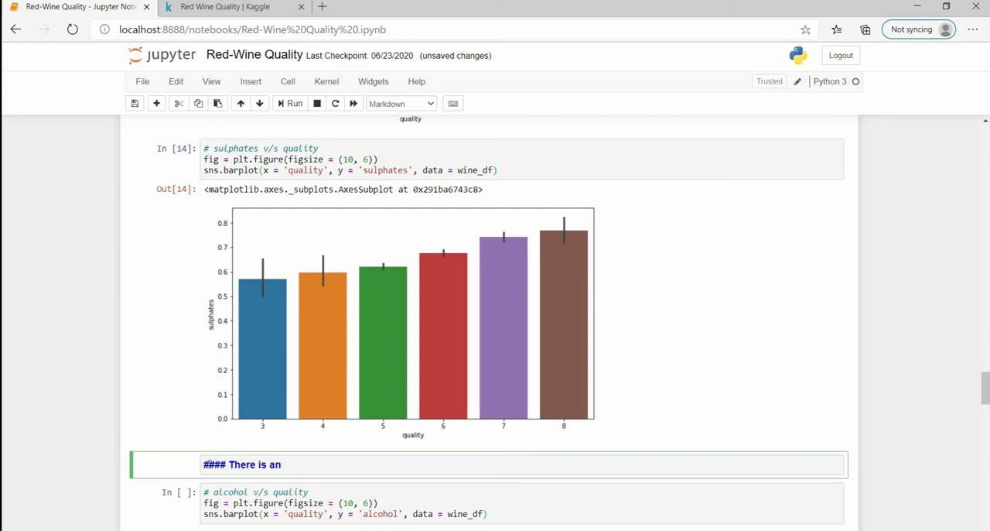
text(")
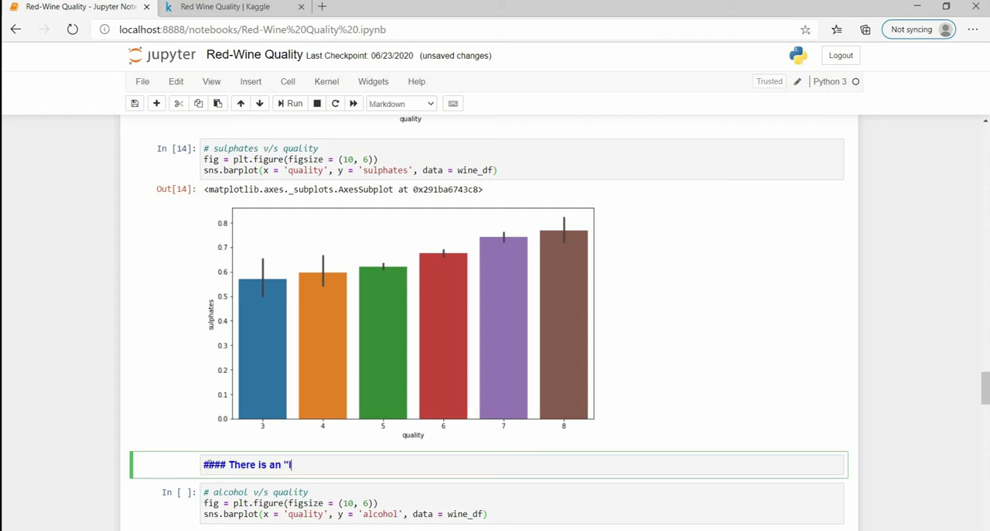
text(Increasing Tr)
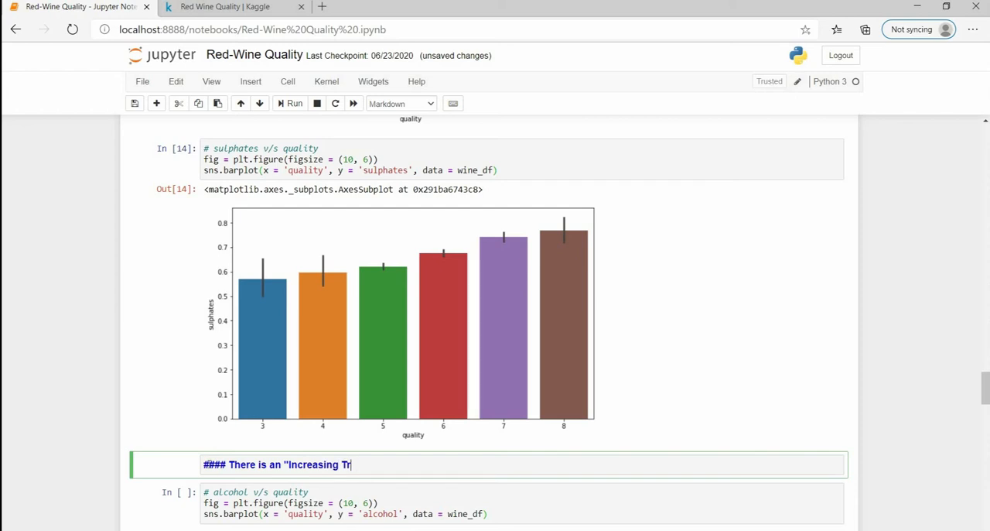
text(end" in the abpve)
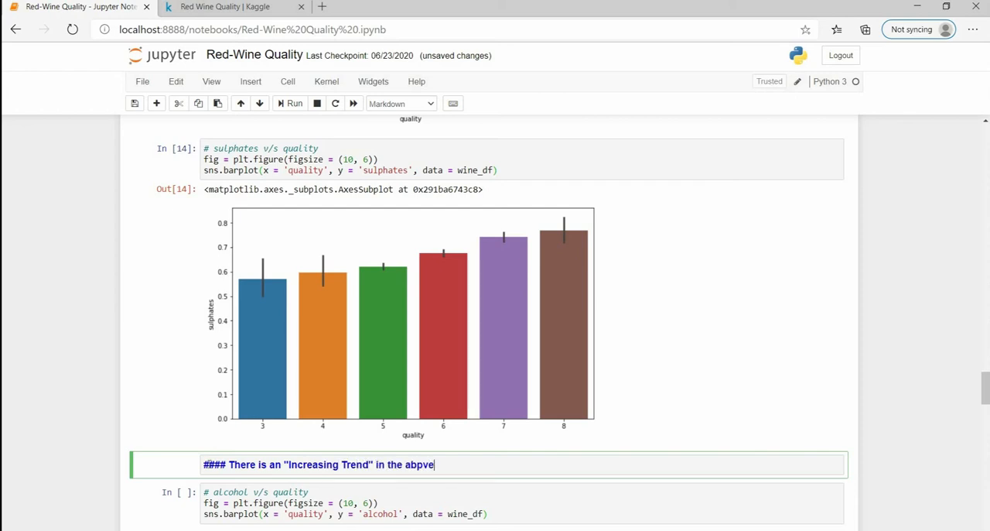
text(above)
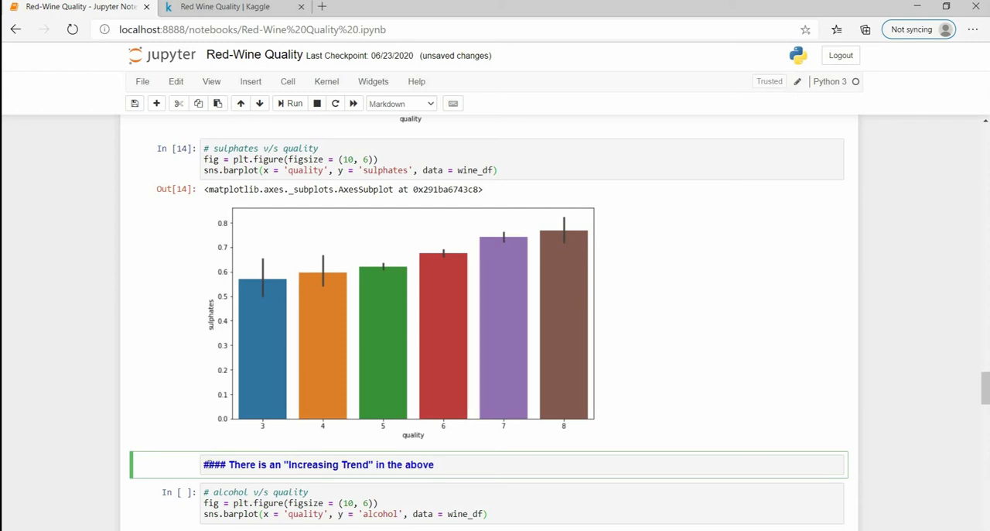
text(plot.)
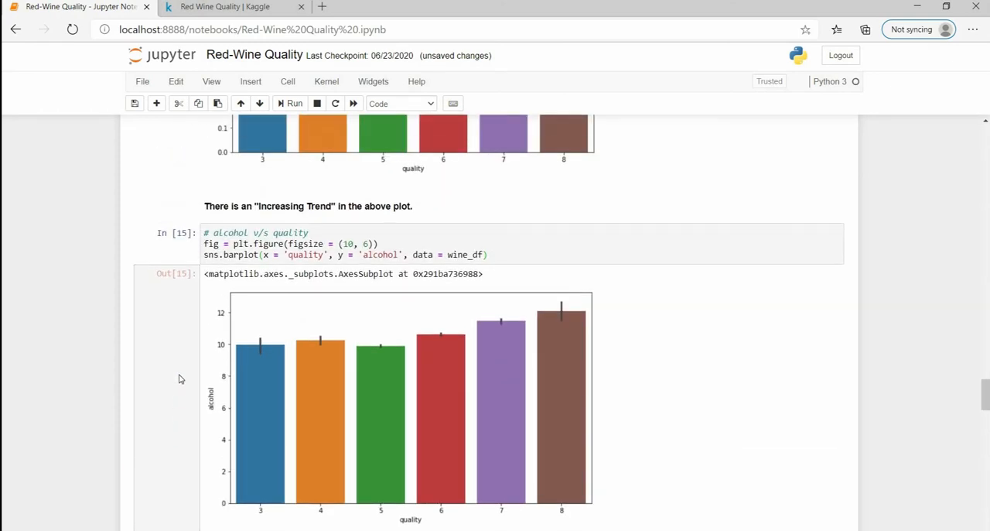
mouse_move(598, 414)
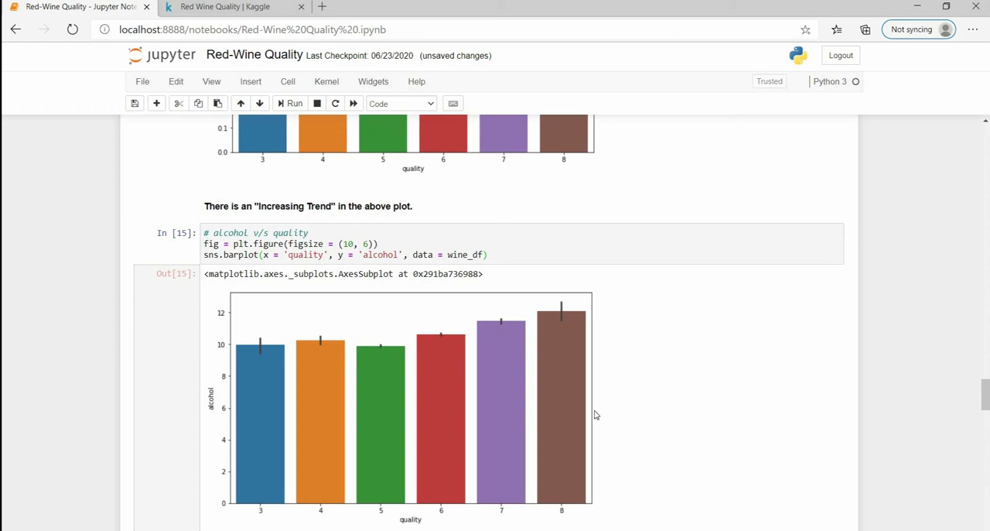
mouse_move(311, 355)
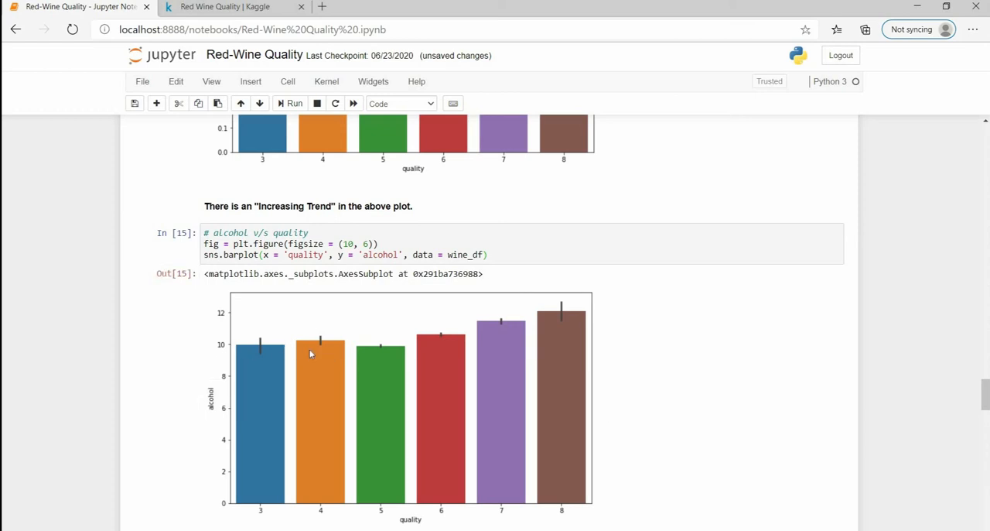
mouse_move(356, 346)
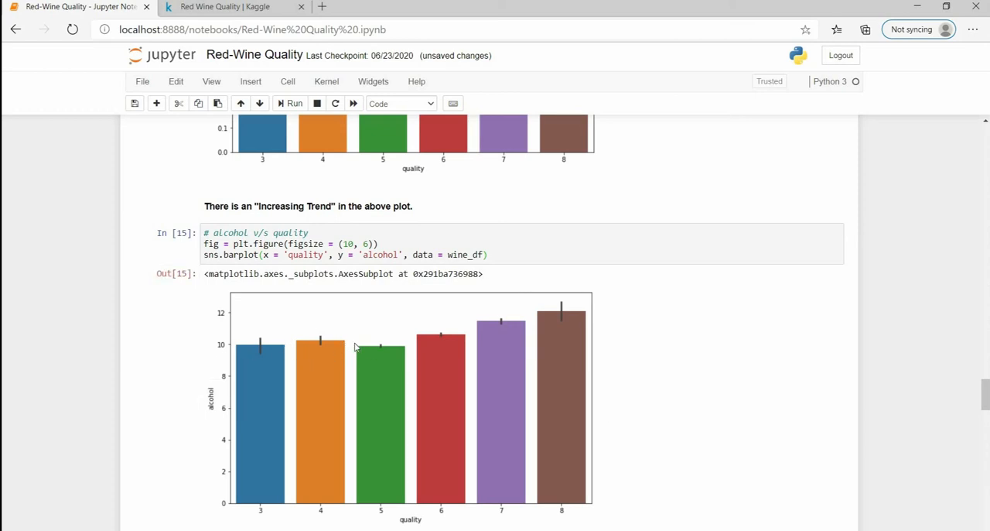
mouse_move(291, 350)
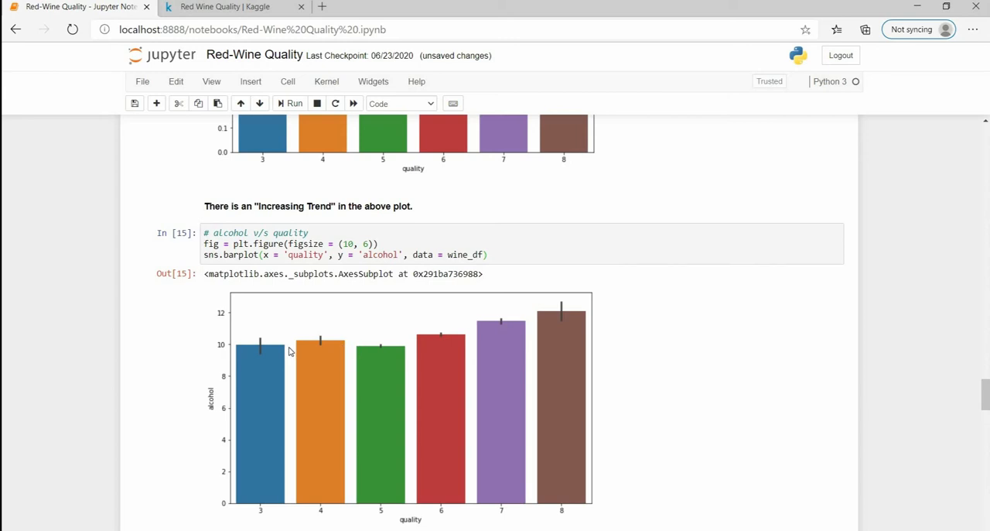
Step: Add a Markdown note under the alcohol plot: There is an "Increasing Trend" in the above plot
scroll(down, 3)
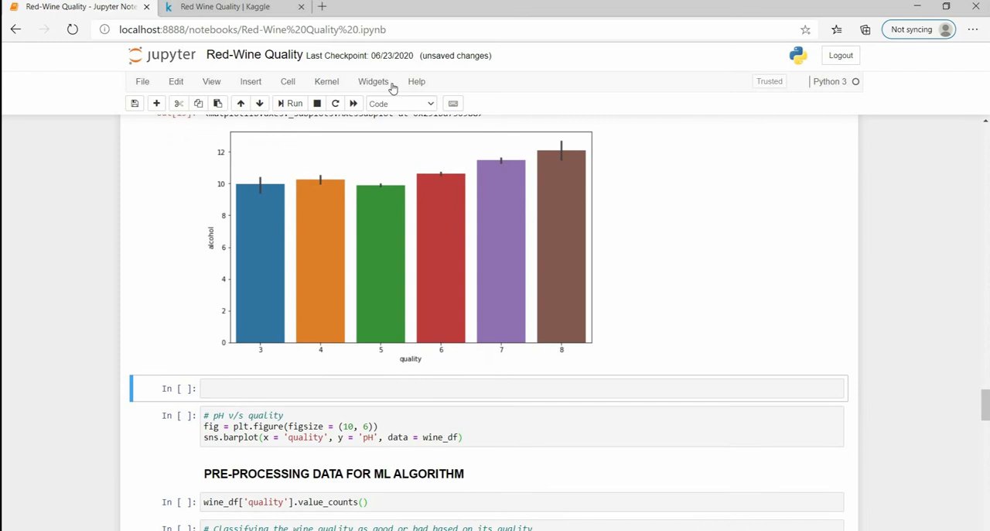
click(399, 102)
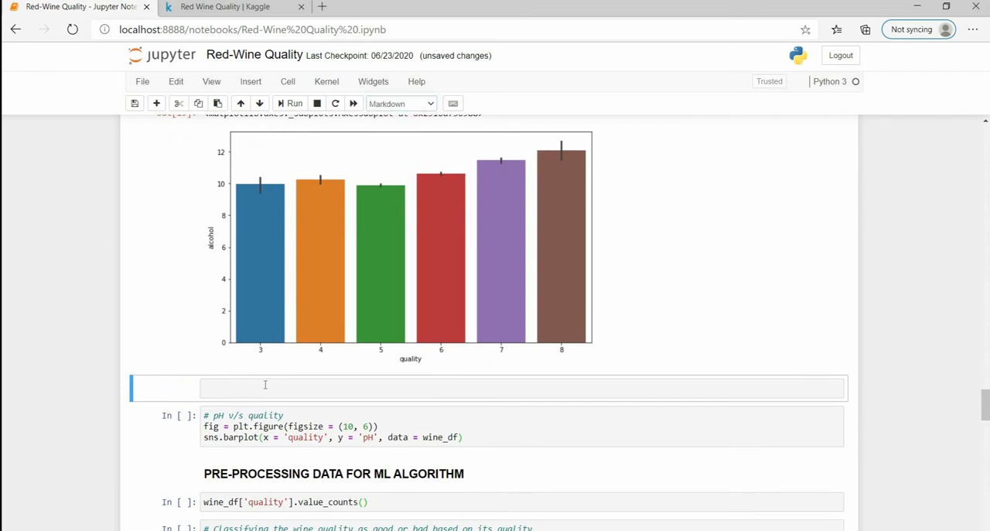
text(####)
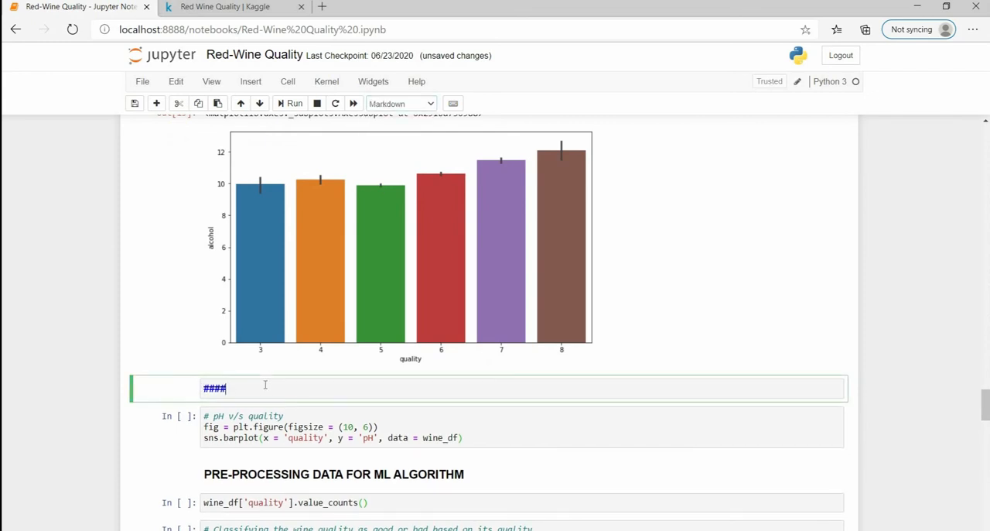
text(There is)
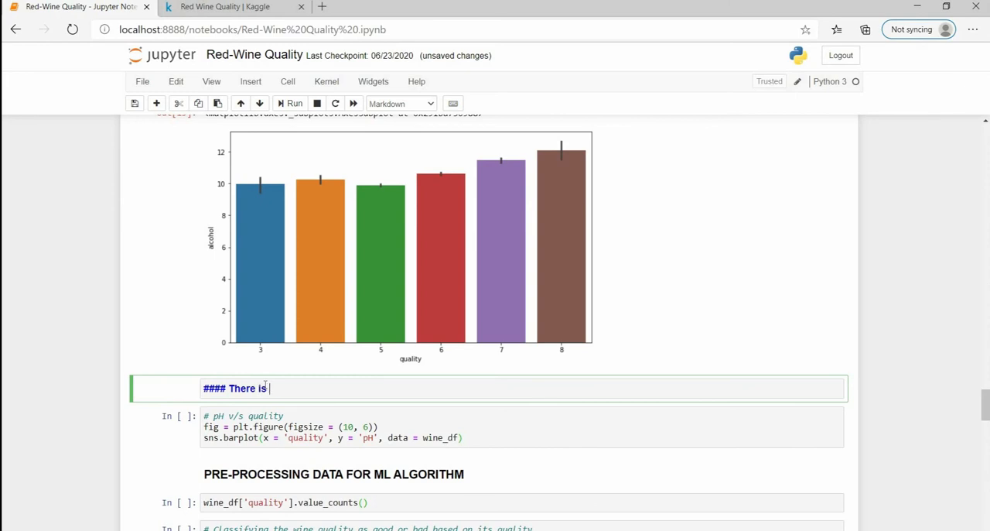
text(an "ncre)
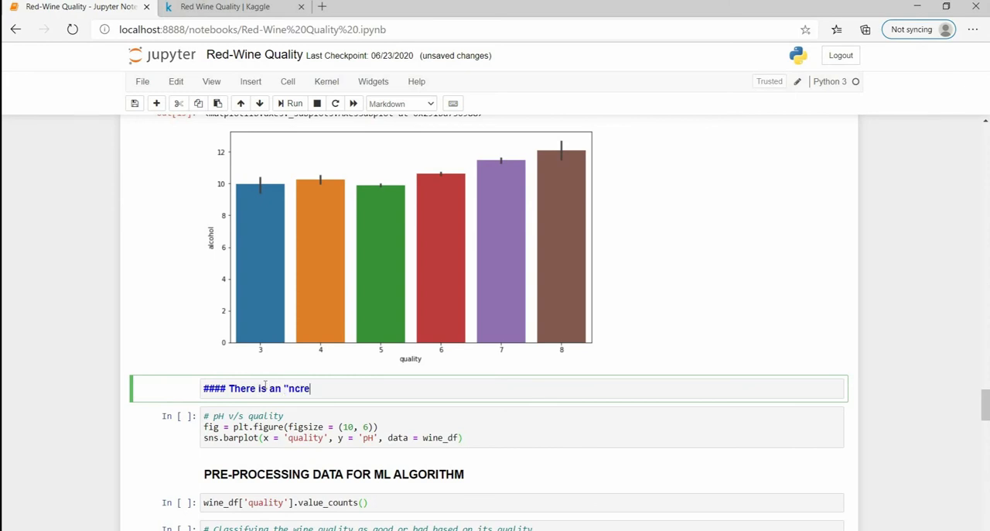
text(asing)
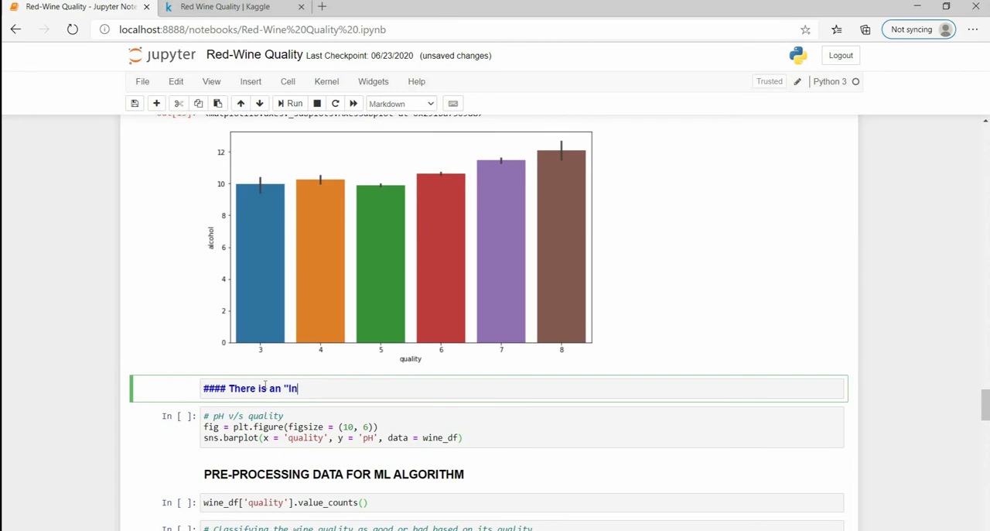
text(creasing Trend" in the above plot.)
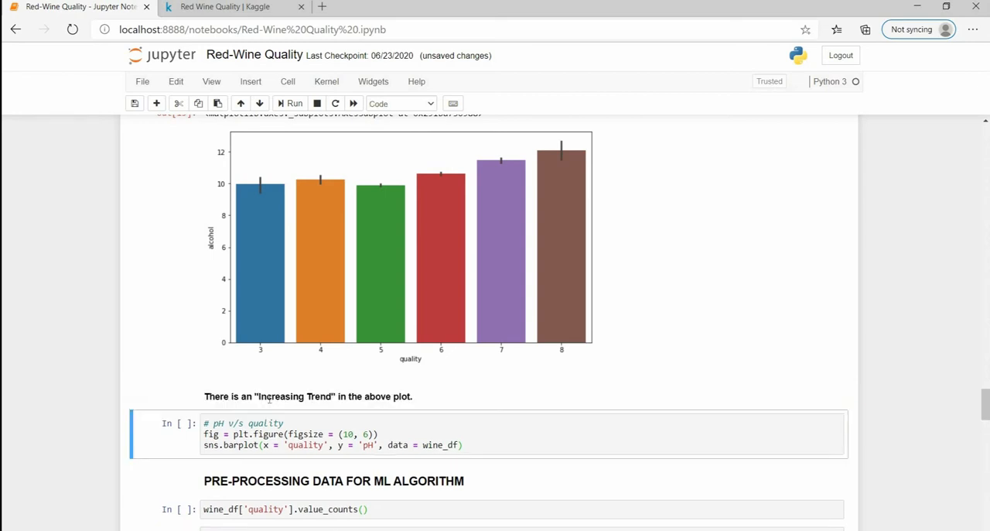
scroll(down, 3)
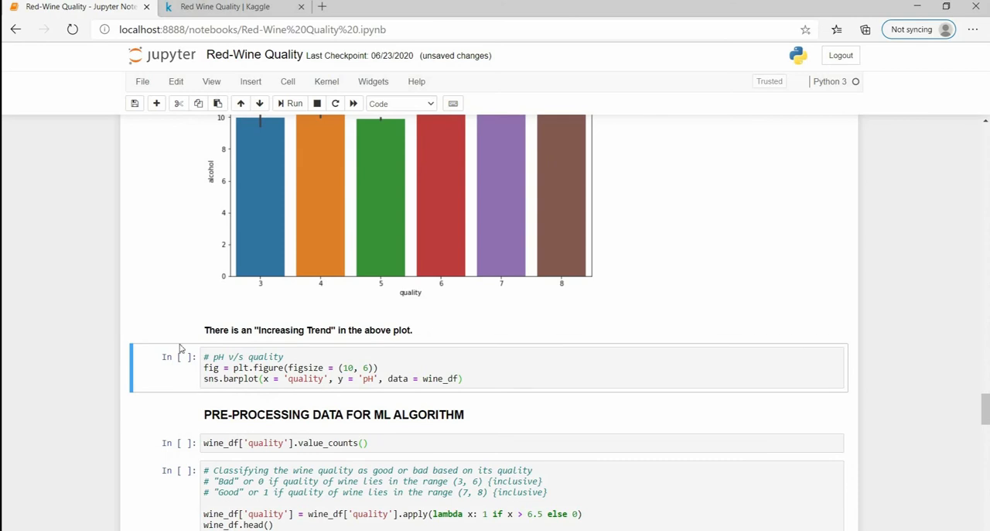
Step: Run the pH plot and note beneath it: There is a "Downward Trend" in the above plot
click(290, 102)
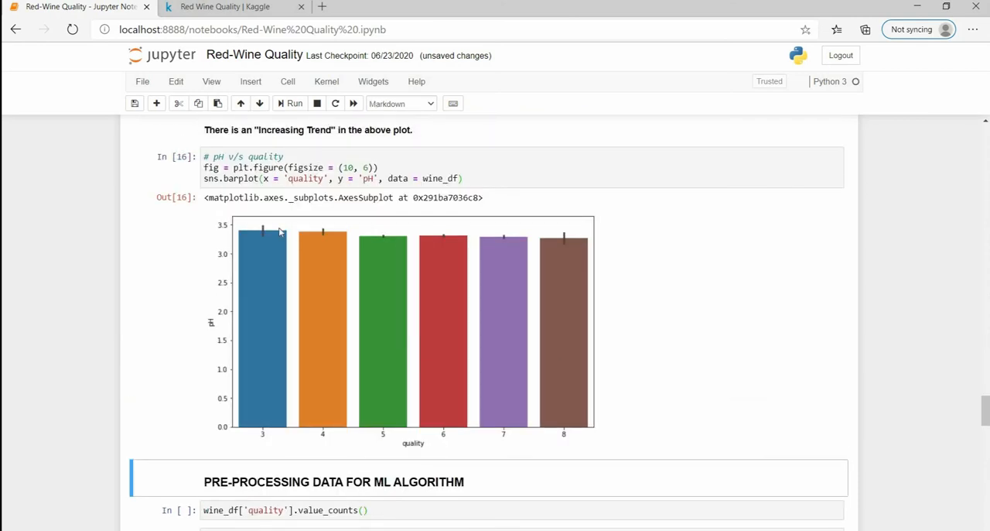
mouse_move(437, 238)
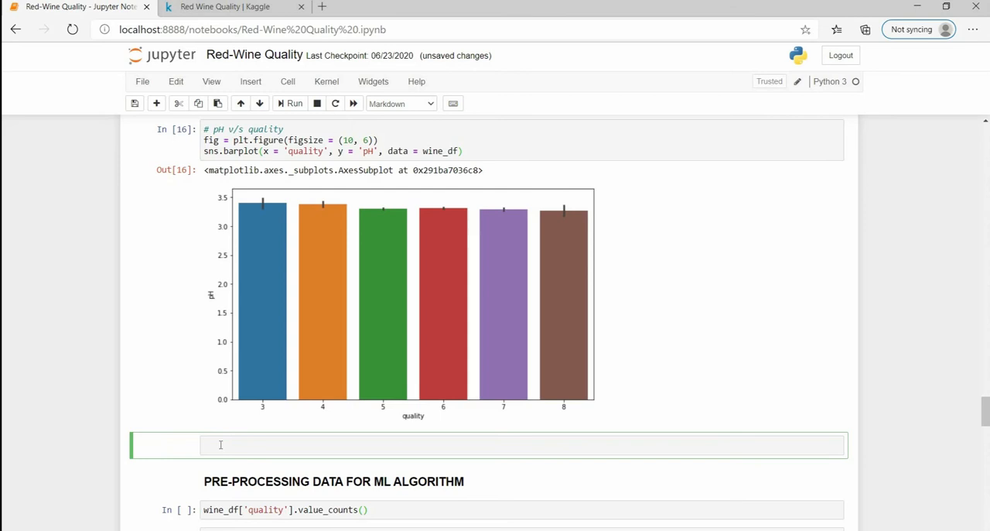
text(#### There is a ve)
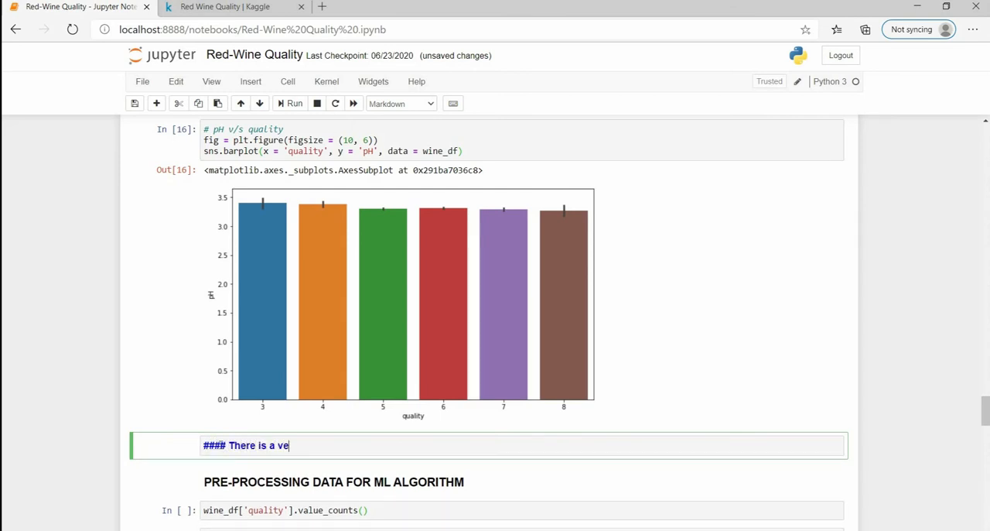
text(ry)
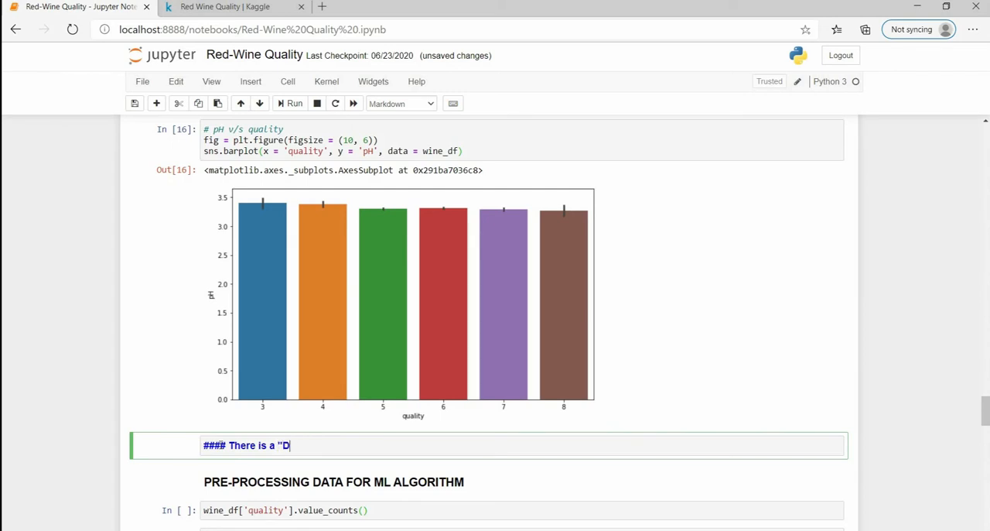
text(ownwa)
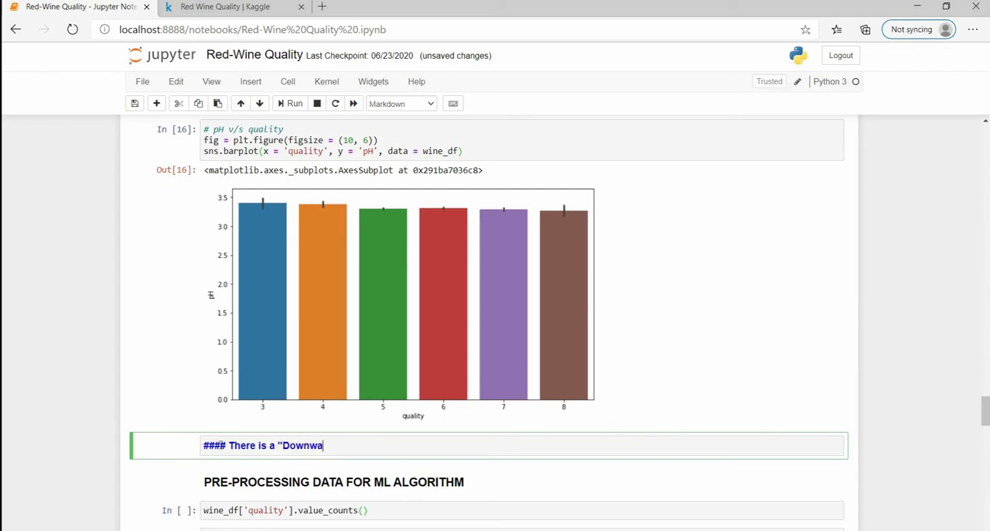
text(rd Trend" in the above plot.)
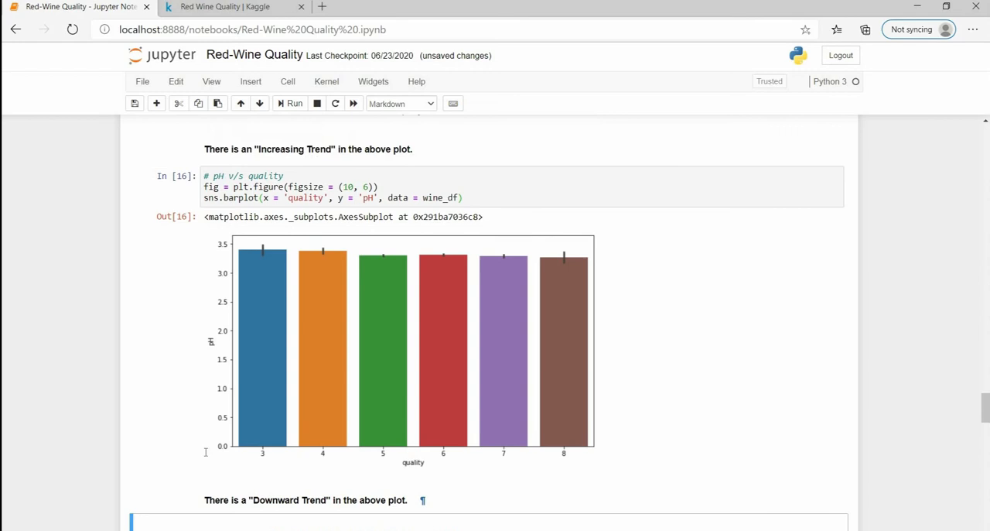
scroll(down, 3)
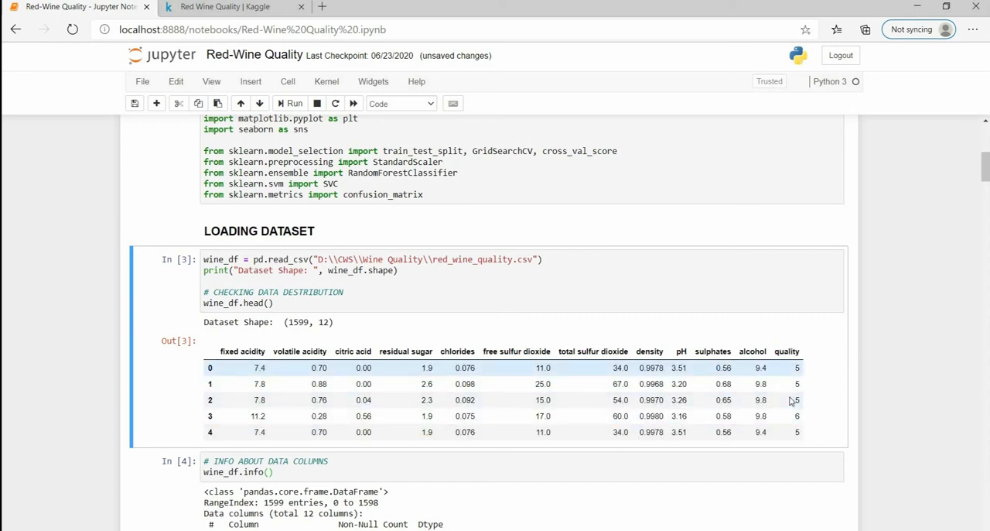
Step: Run the quality value_counts cell and review the counts per quality level
scroll(down, 3)
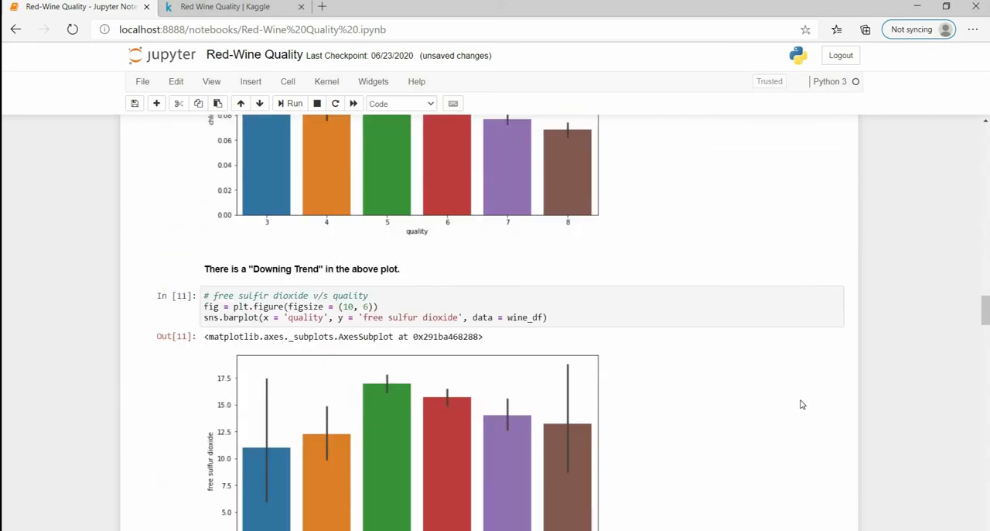
scroll(down, 3)
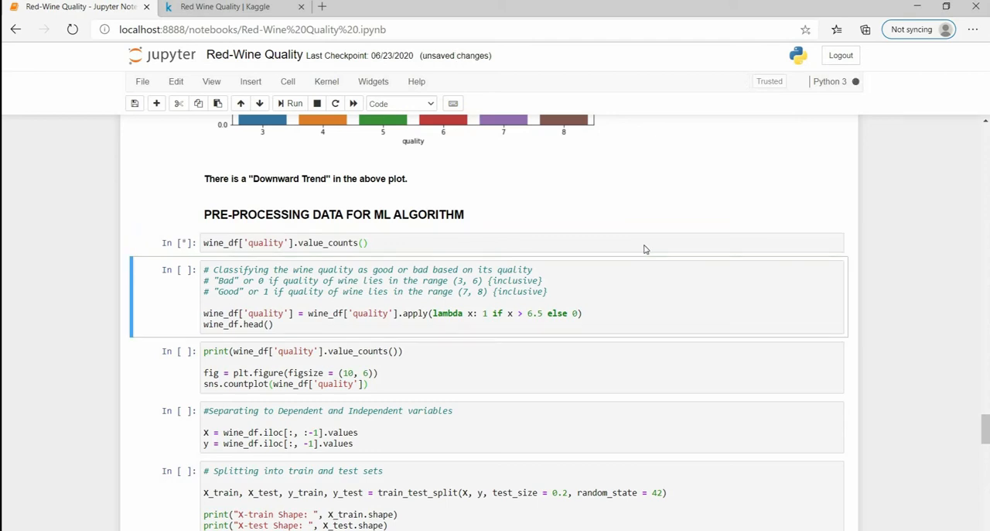
click(291, 102)
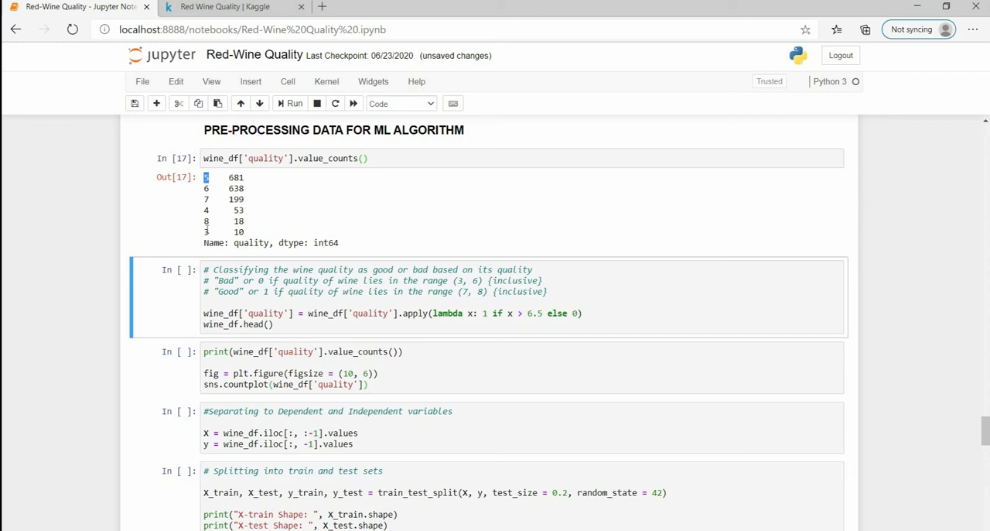
click(217, 232)
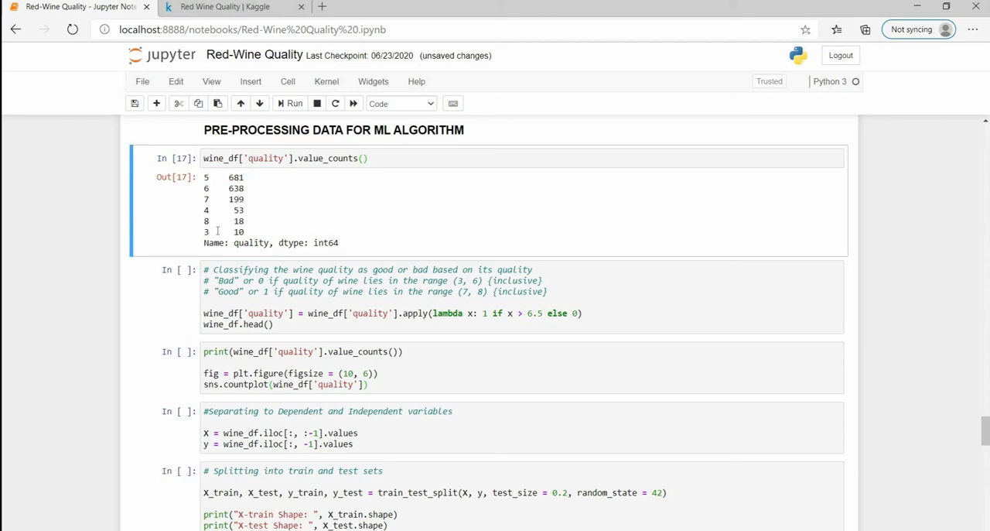
mouse_move(208, 220)
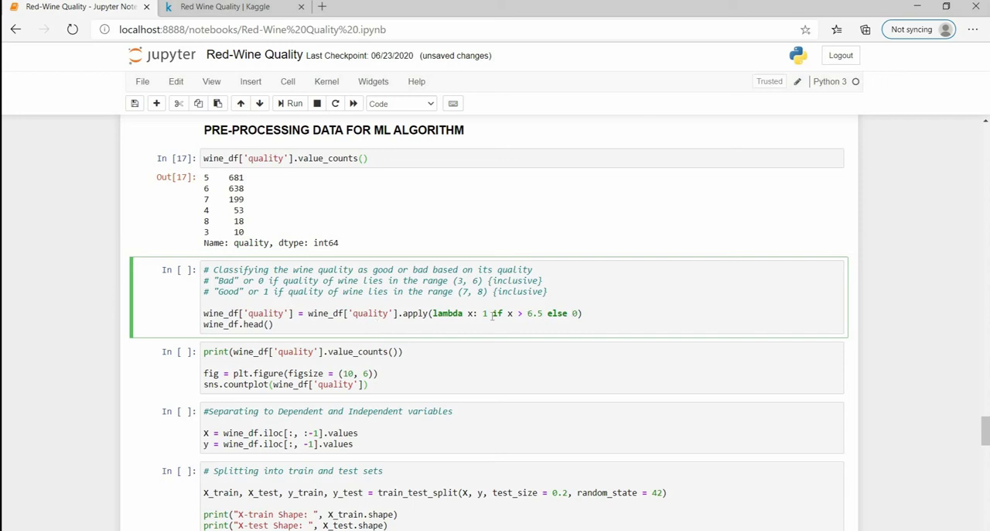
mouse_move(473, 313)
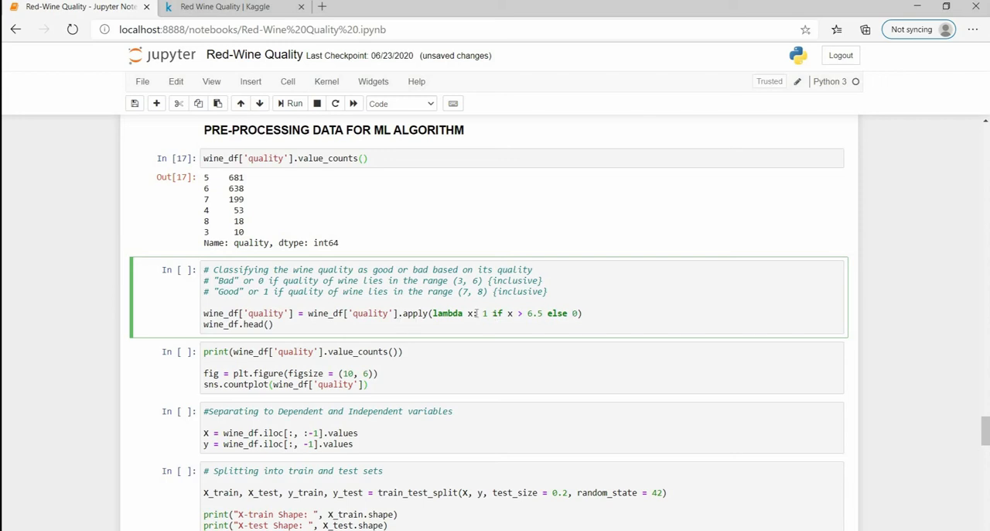
Step: Change the good-wine lambda threshold from 6.5 to 6 and rerun the labelling
drag(492, 314, 543, 314)
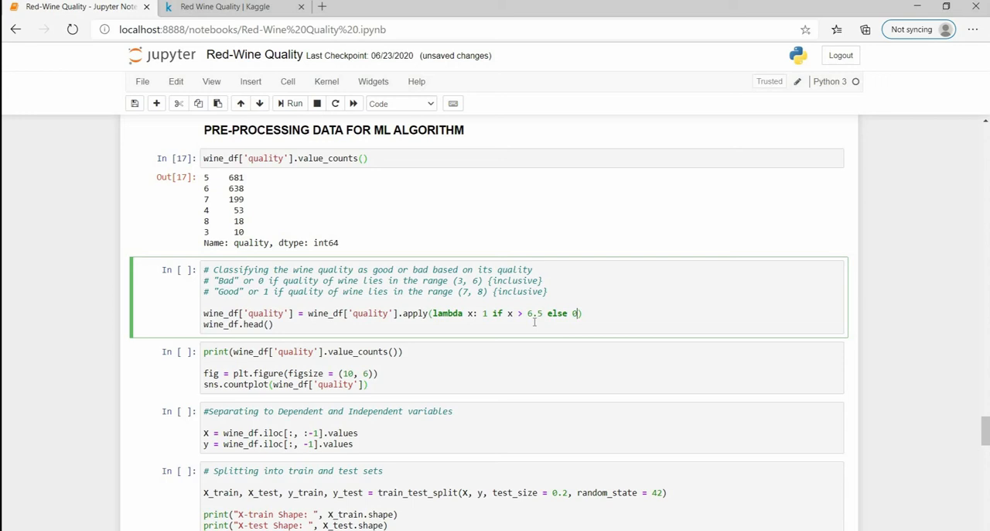
click(289, 102)
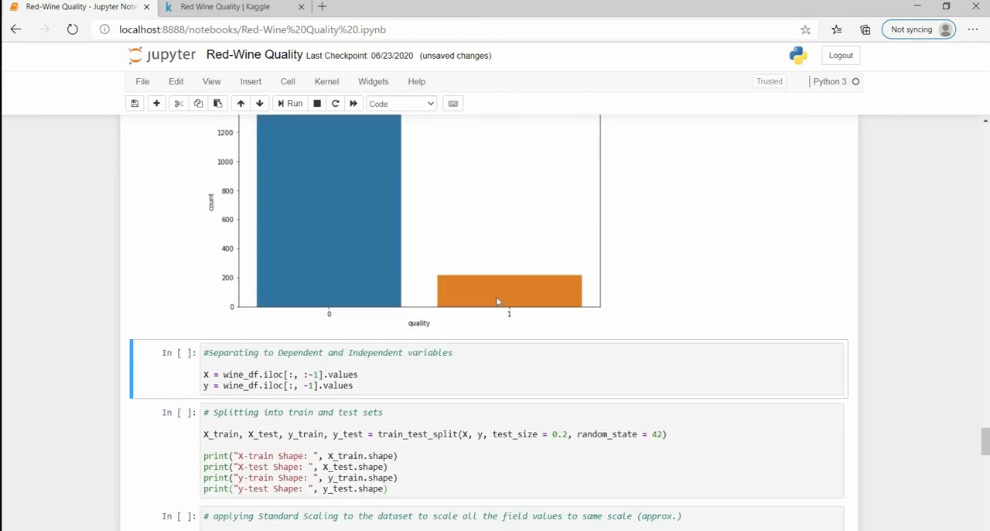
Step: Review the 1382 bad versus good wine counts and move down to the X/y separation cell
scroll(up, 3)
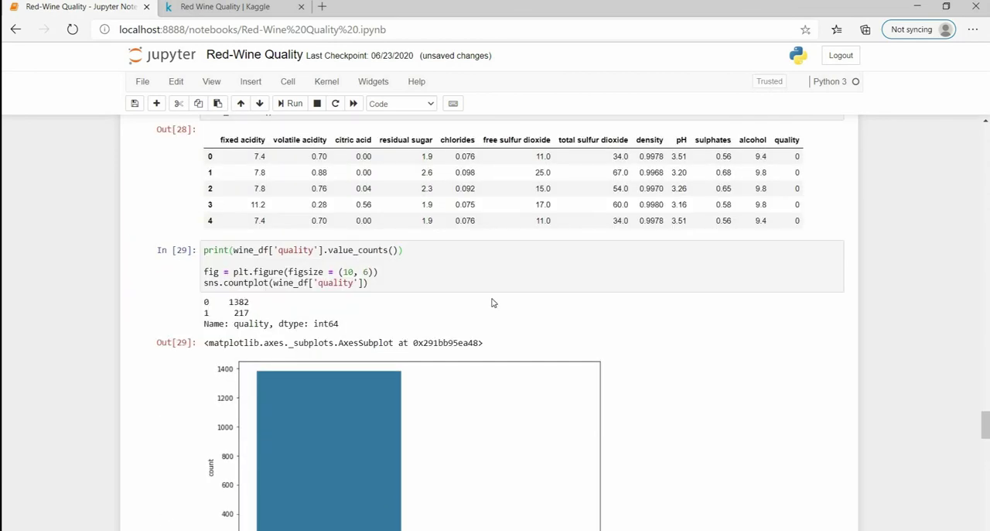
mouse_move(792, 314)
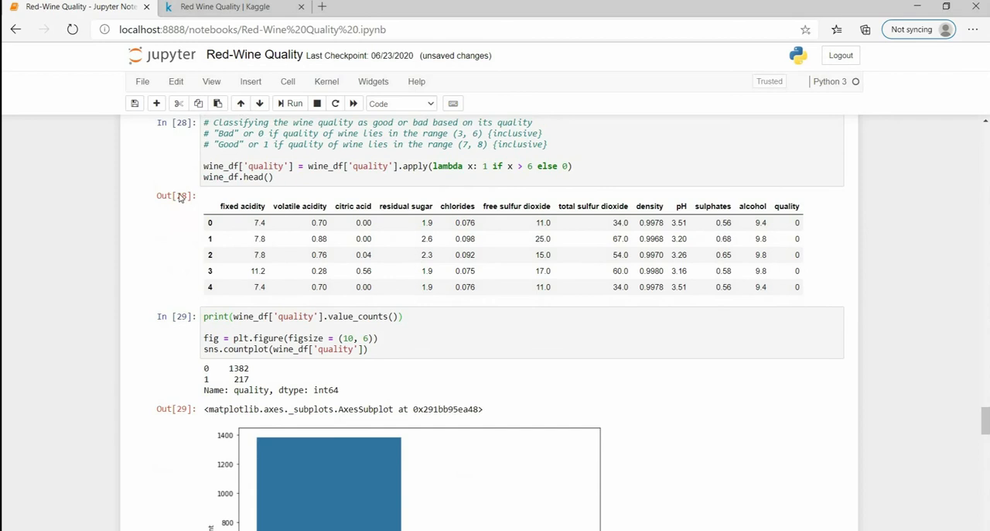
scroll(down, 3)
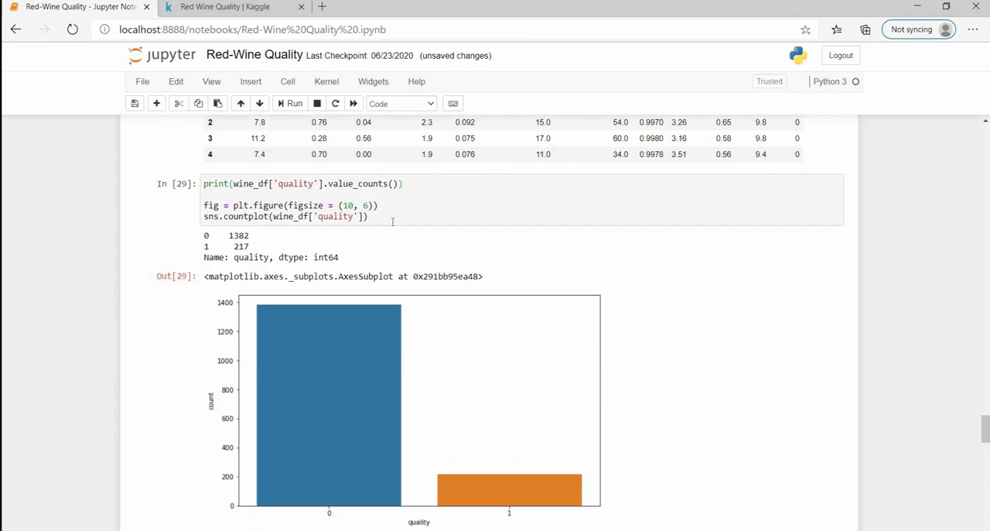
mouse_move(309, 368)
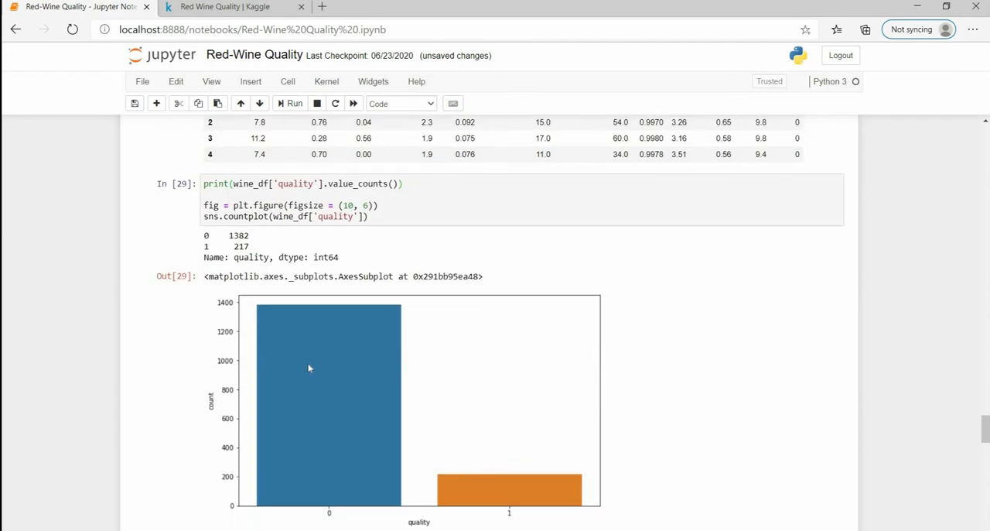
scroll(down, 3)
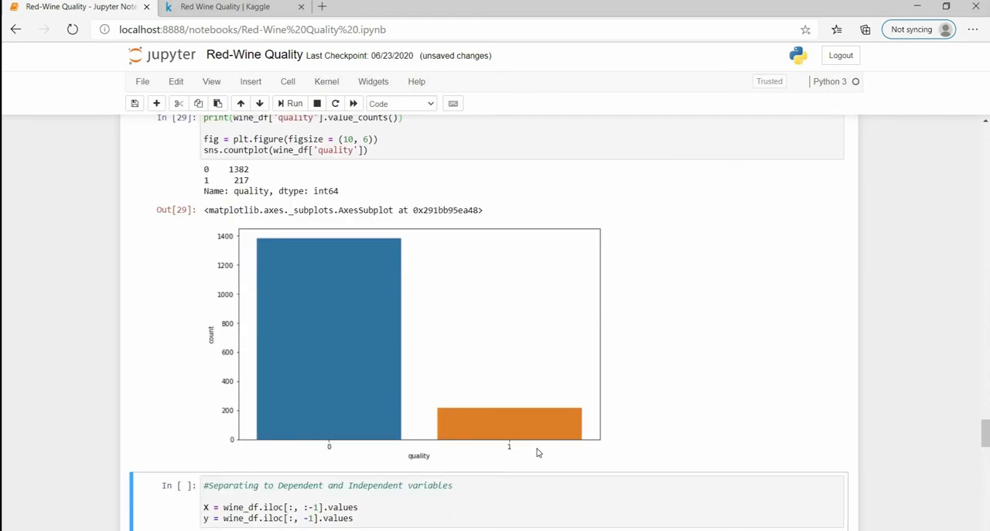
mouse_move(363, 445)
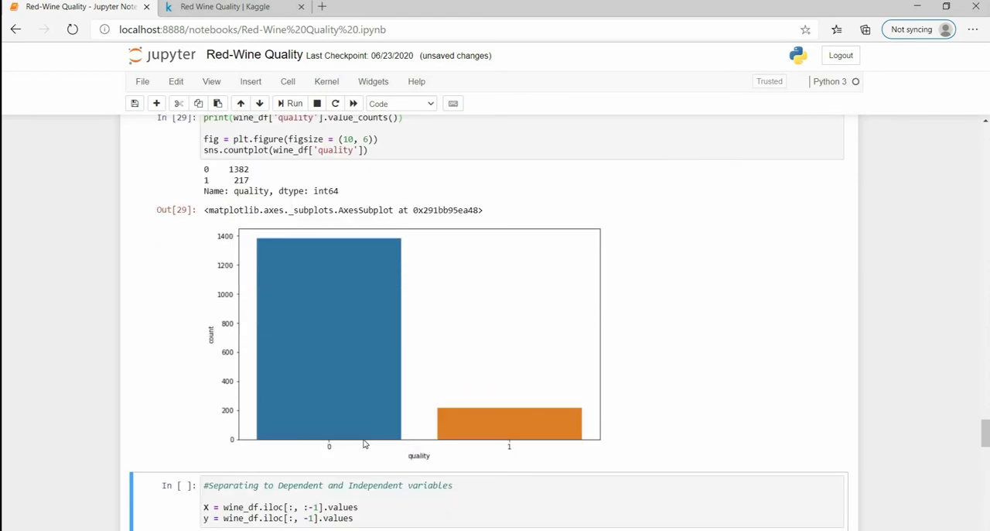
scroll(up, 3)
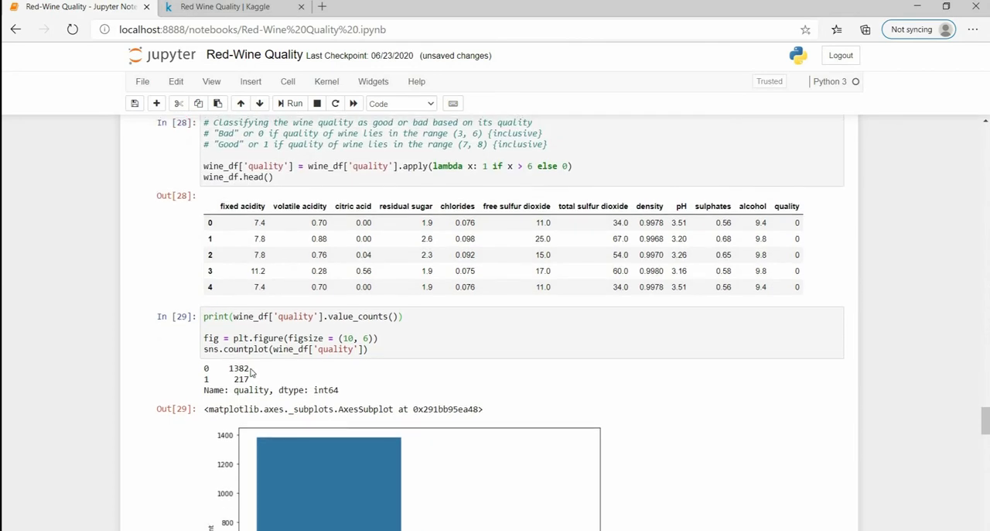
double_click(240, 368)
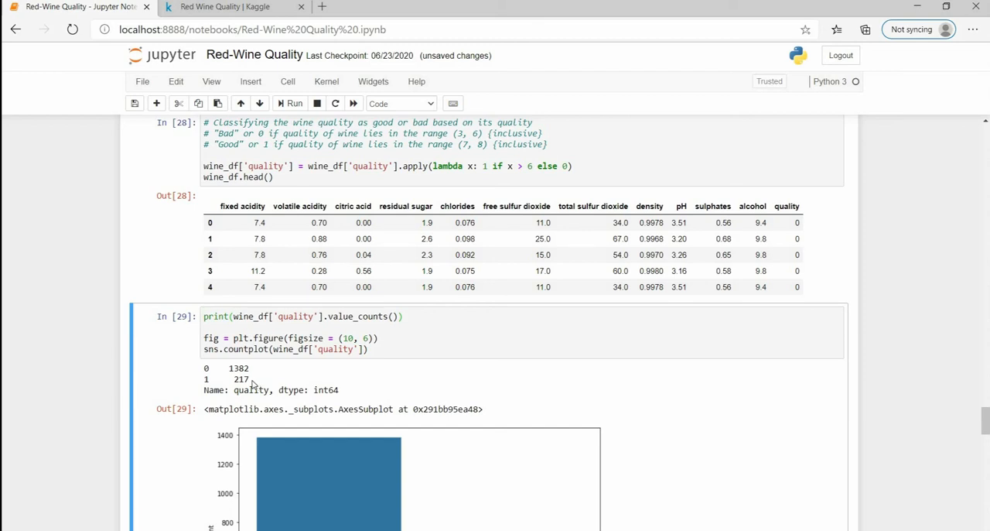
scroll(down, 3)
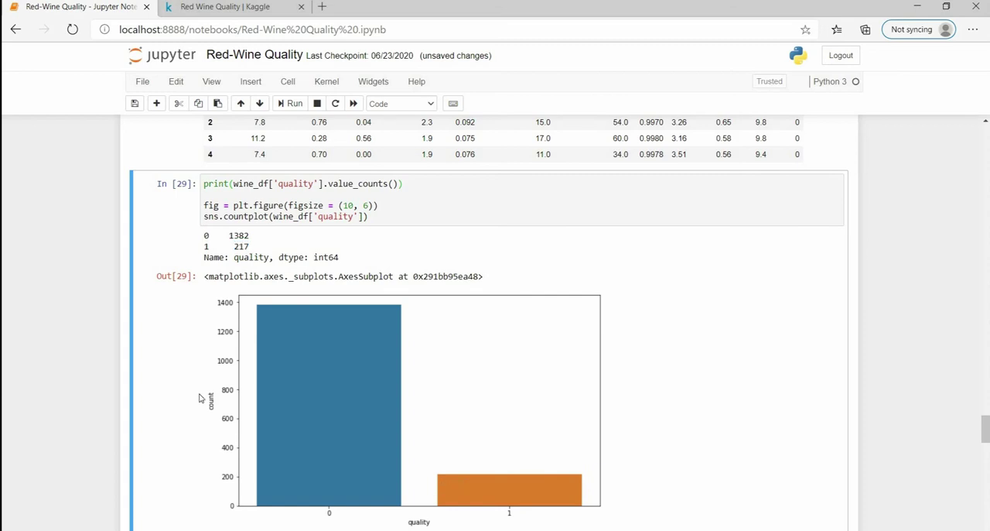
scroll(down, 3)
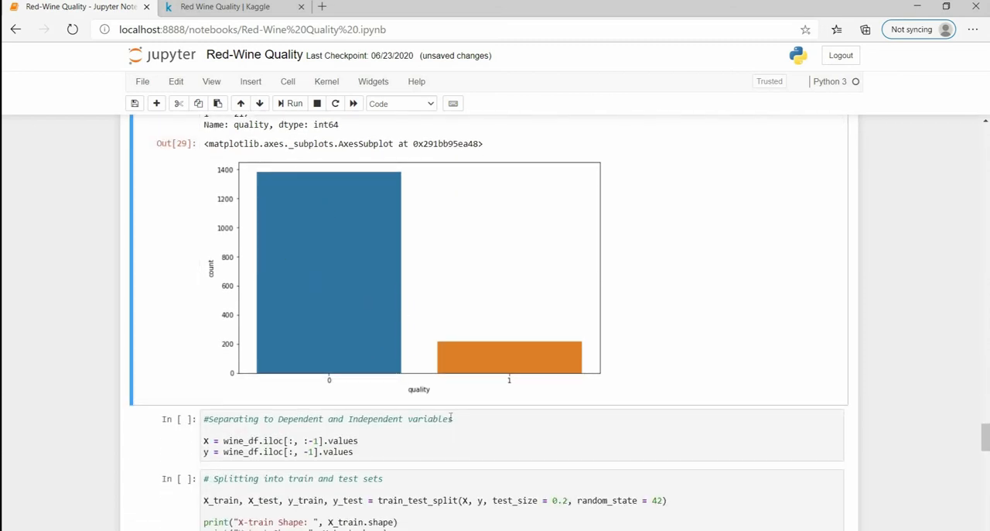
scroll(down, 3)
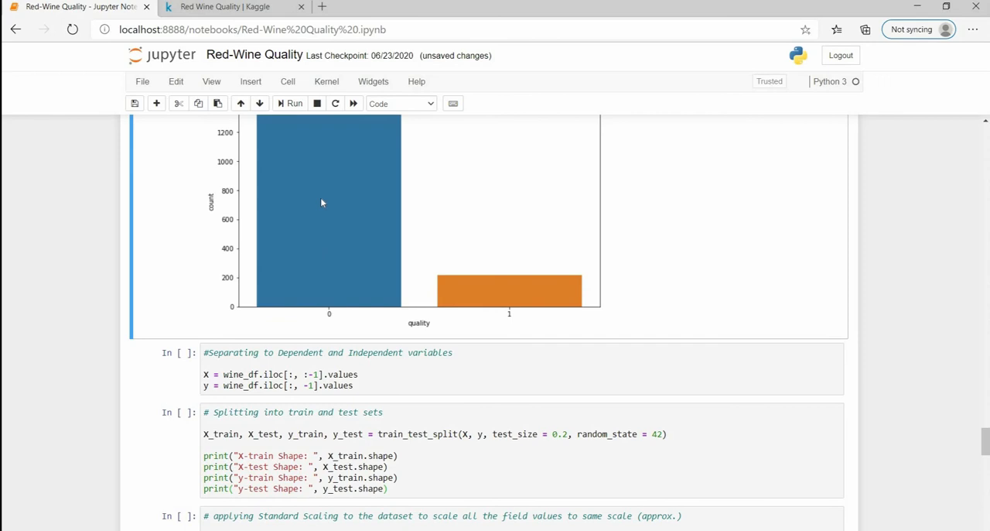
scroll(down, 3)
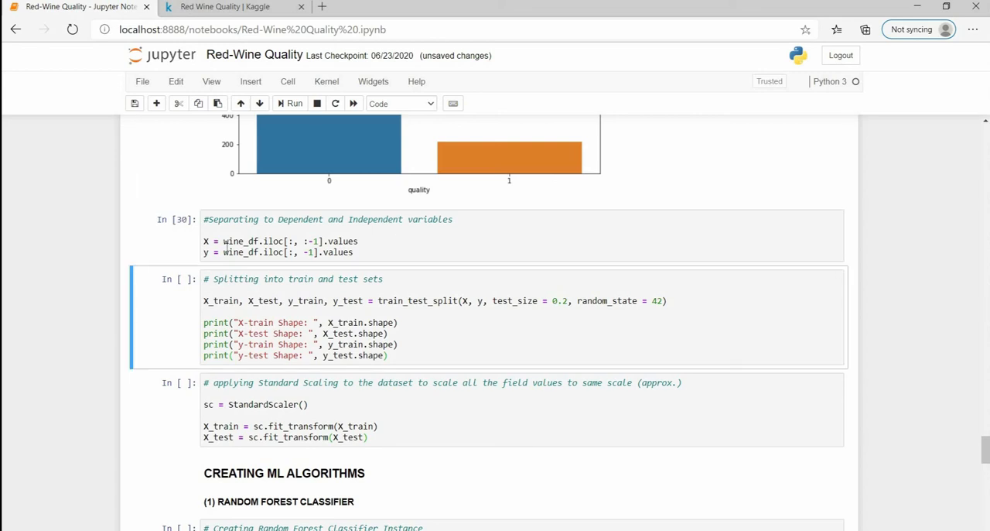
Step: Display the feature array X and the target array y in new cells
text(X)
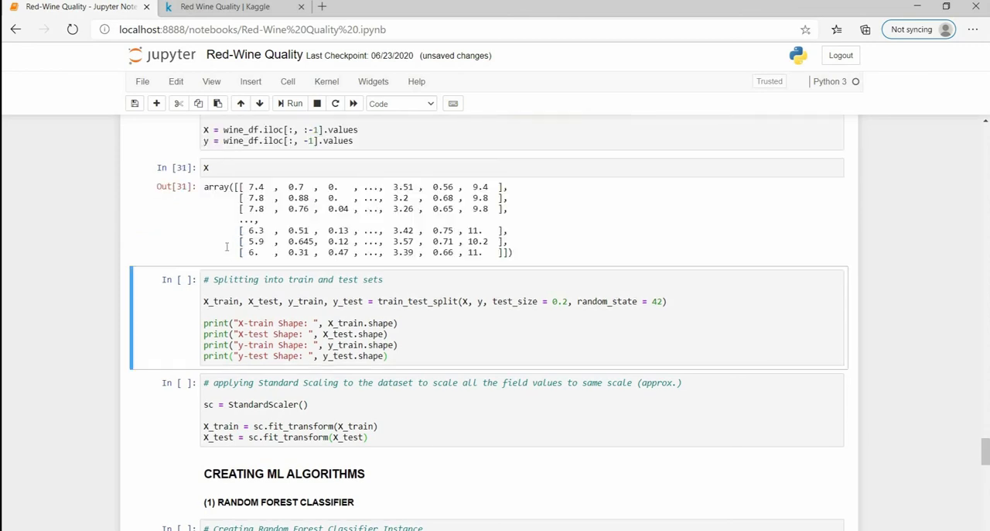
scroll(up, 3)
text(y)
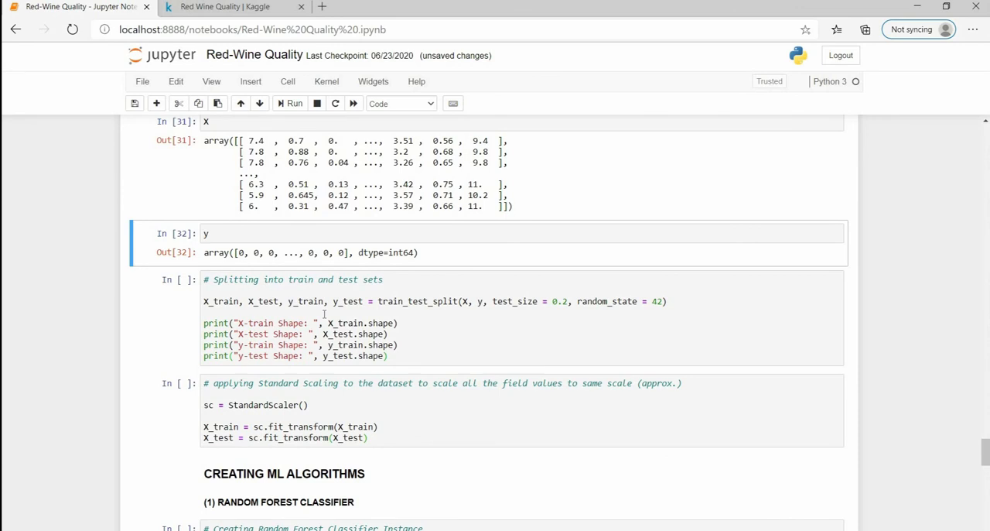
click(325, 311)
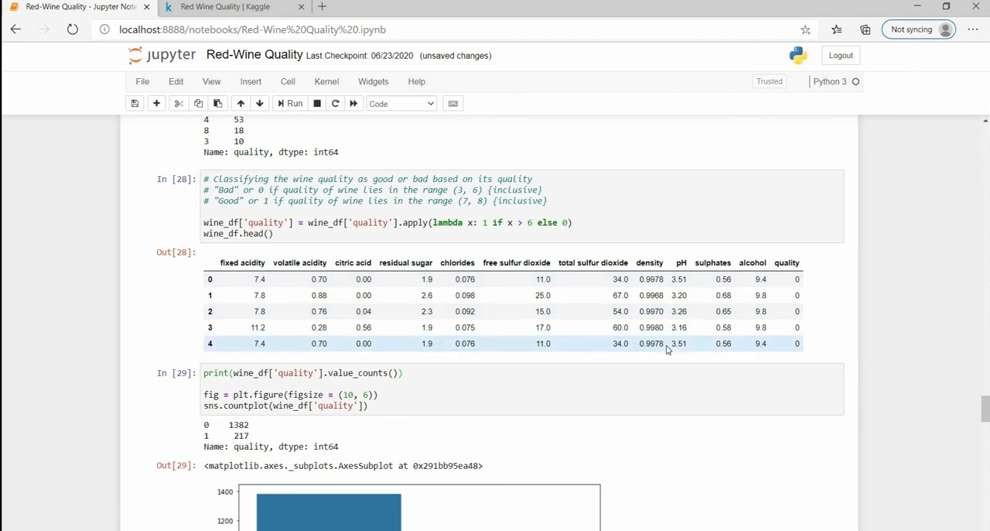
mouse_move(241, 276)
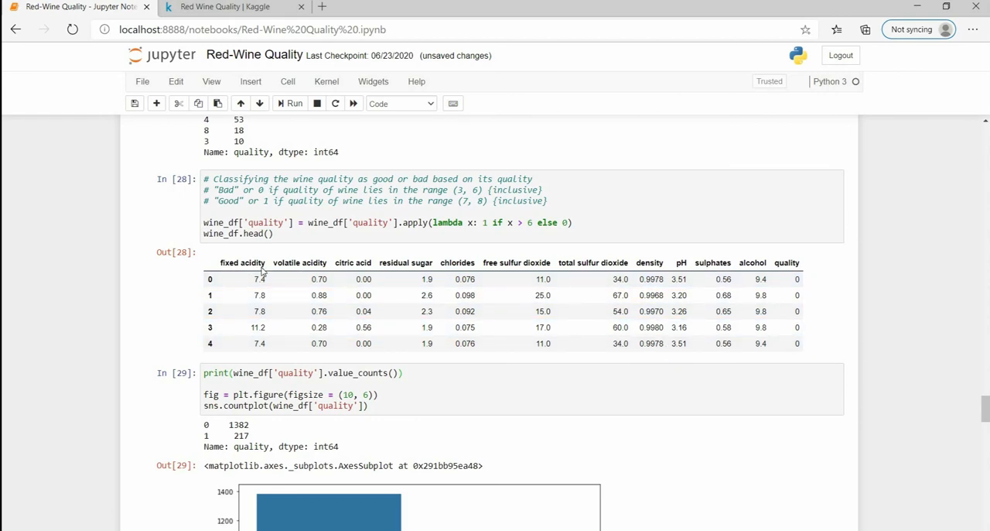
Step: Check the fixed acidity column, then run the train/test split and StandardScaler cells
double_click(242, 263)
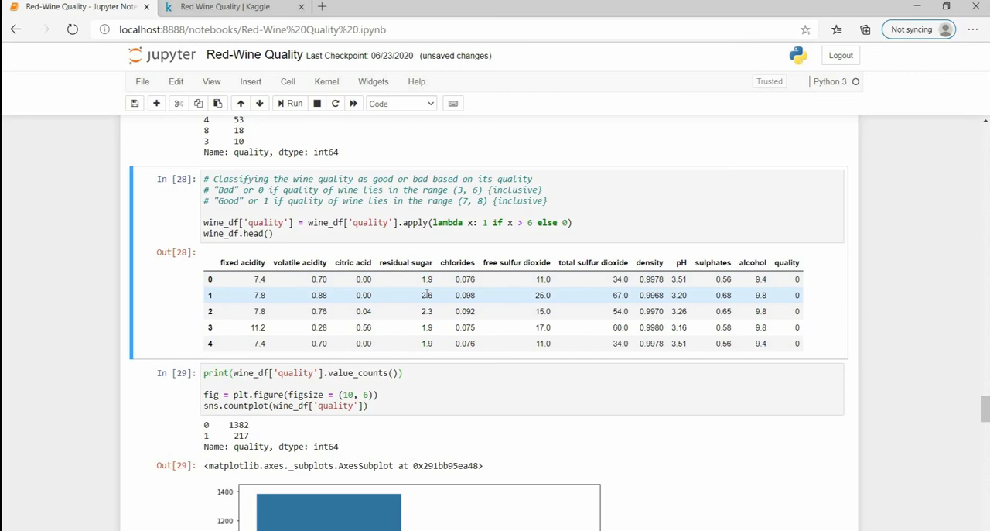
mouse_move(458, 356)
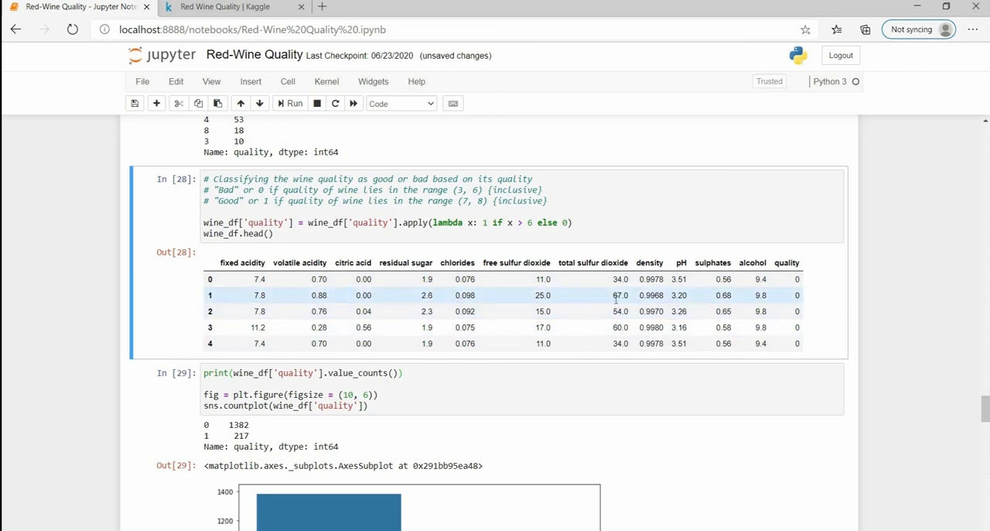
mouse_move(616, 308)
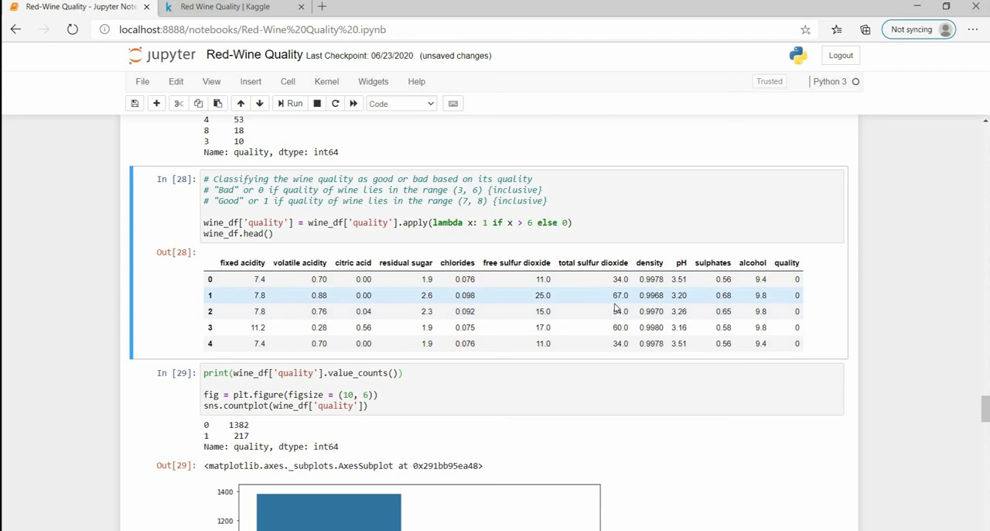
scroll(down, 3)
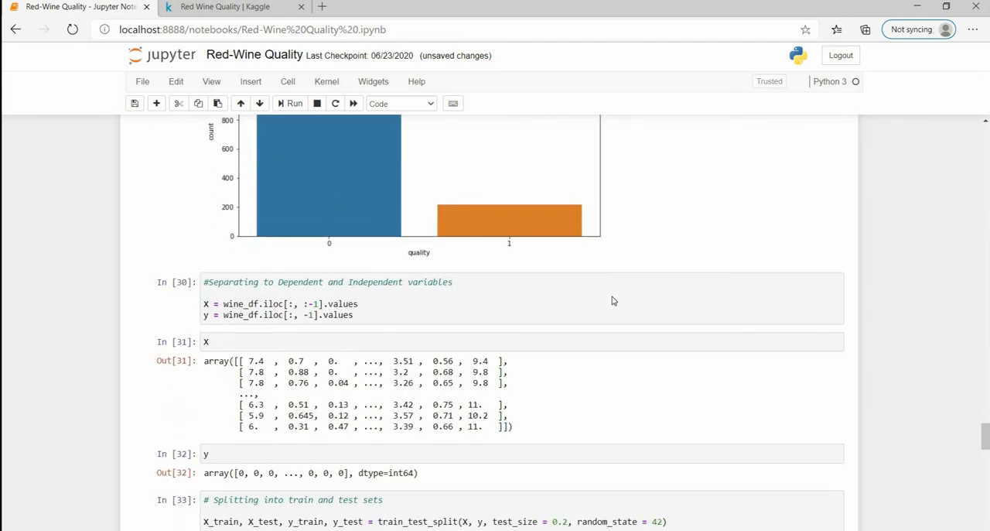
scroll(down, 3)
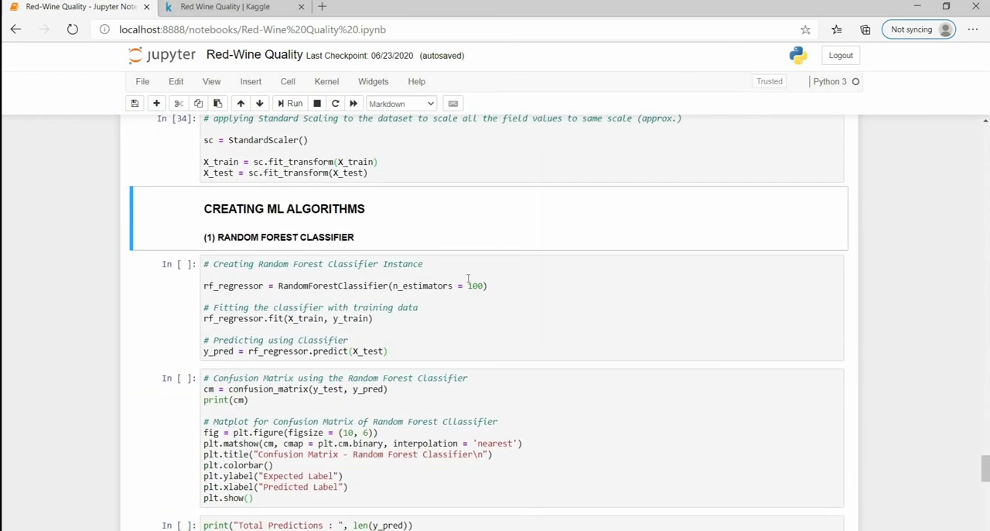
Step: Run the 100-tree Random Forest cell, pointing out the rf_regressor variable
click(467, 282)
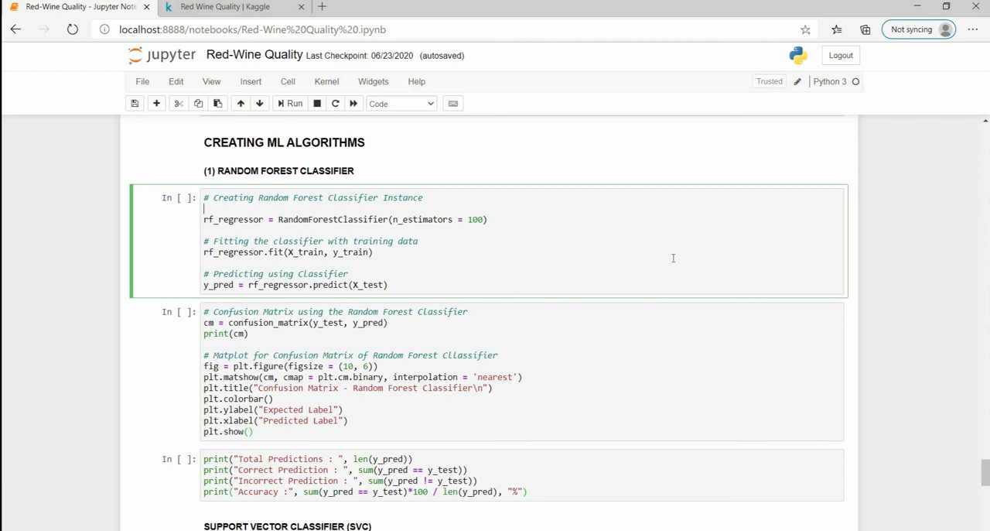
mouse_move(663, 255)
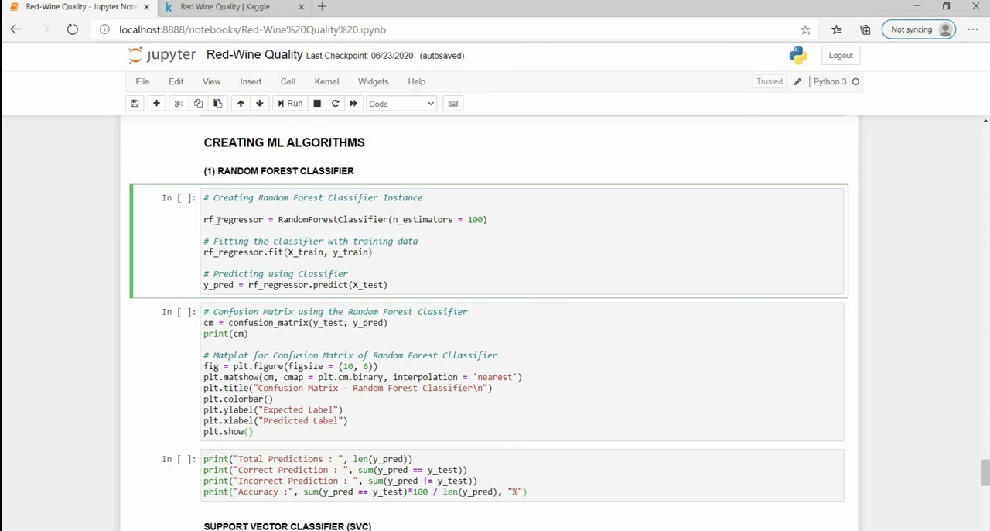
double_click(234, 219)
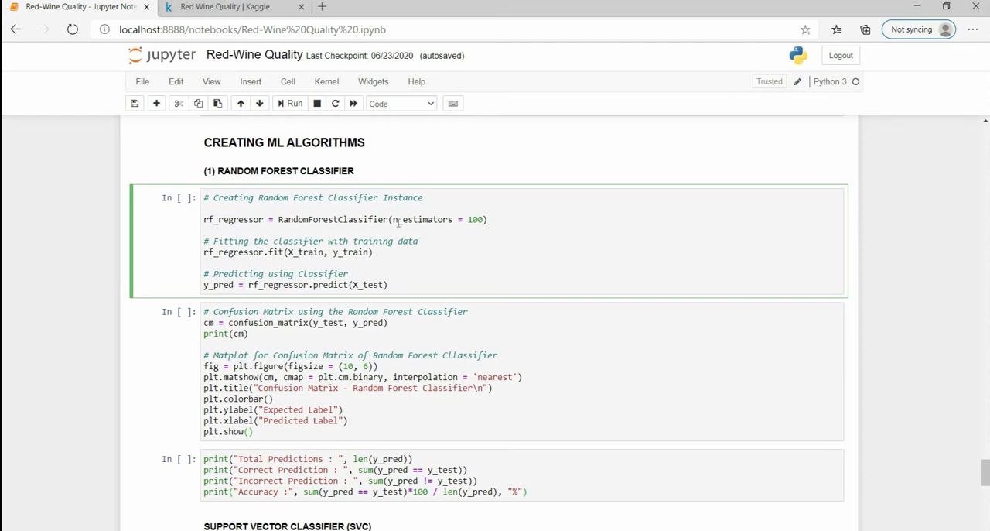
mouse_move(467, 224)
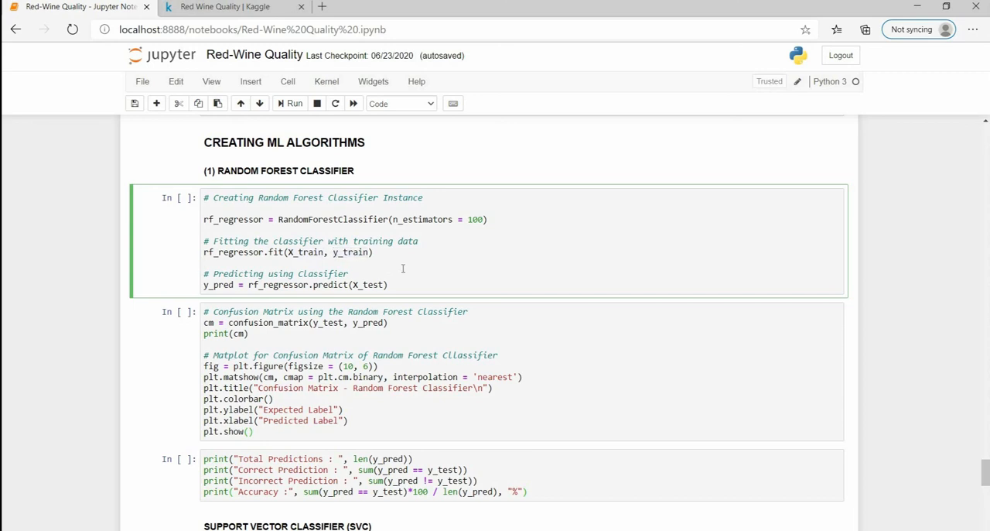
mouse_move(391, 263)
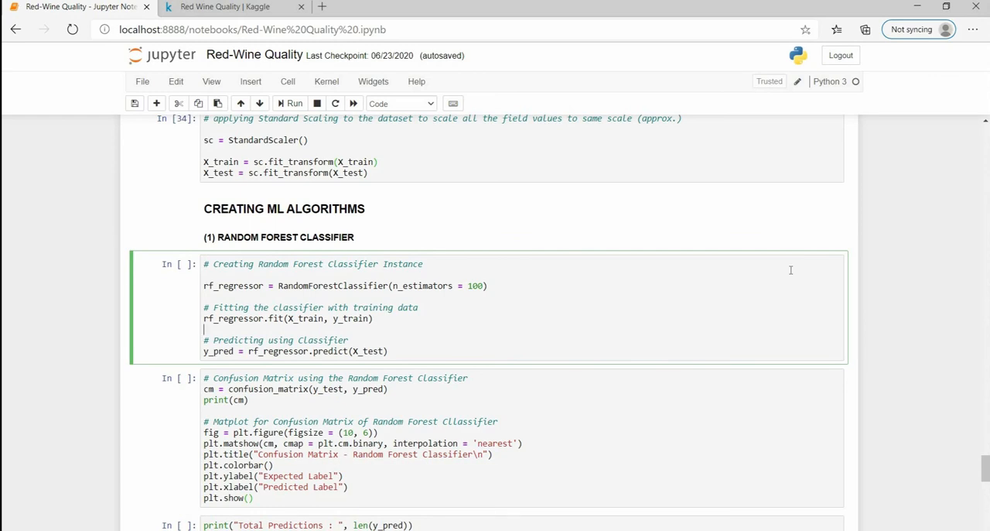
mouse_move(823, 275)
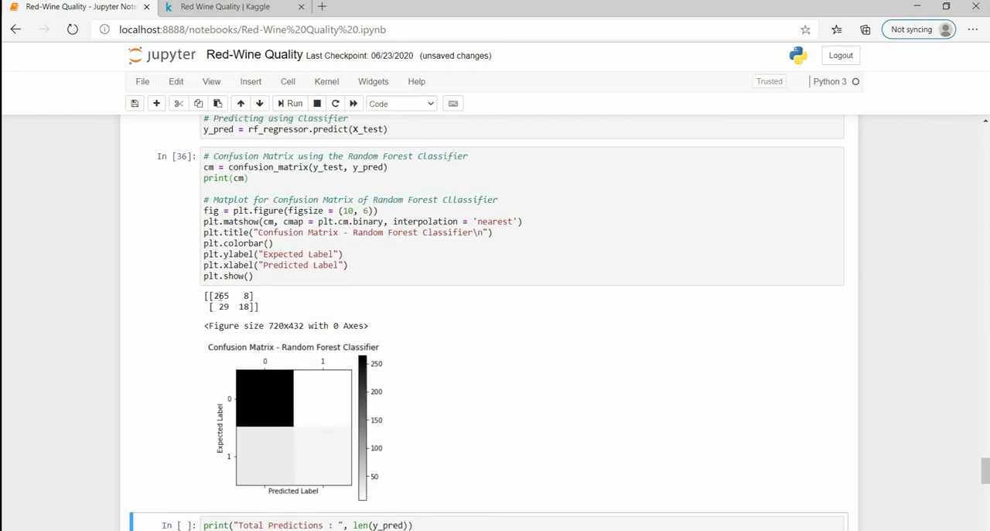
Step: Review the confusion matrix values 265 and 29 misclassified, then run the accuracy print cell
double_click(220, 295)
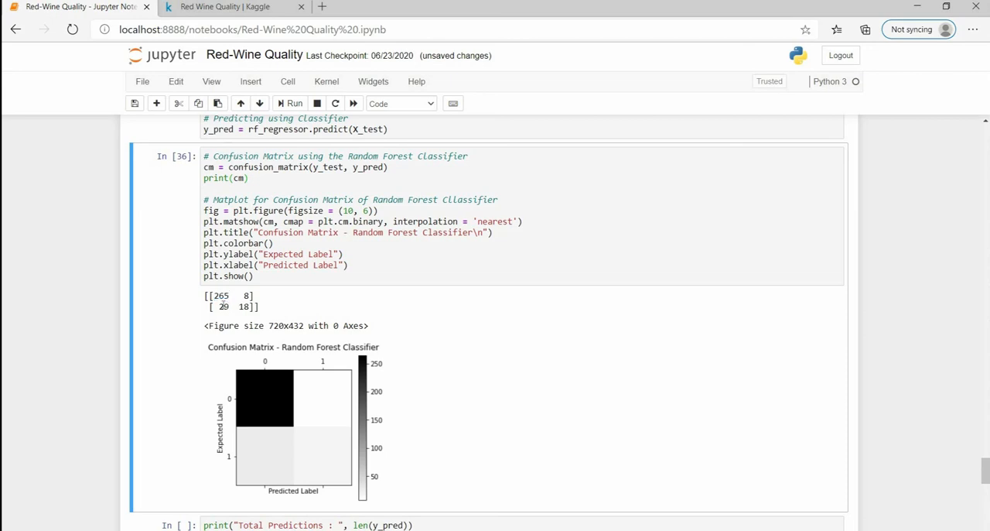
double_click(226, 306)
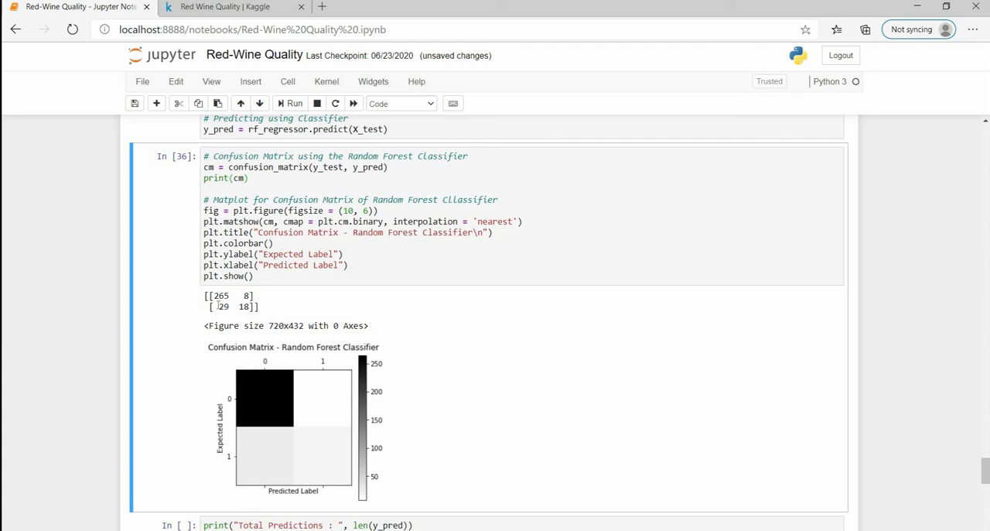
drag(219, 306, 250, 306)
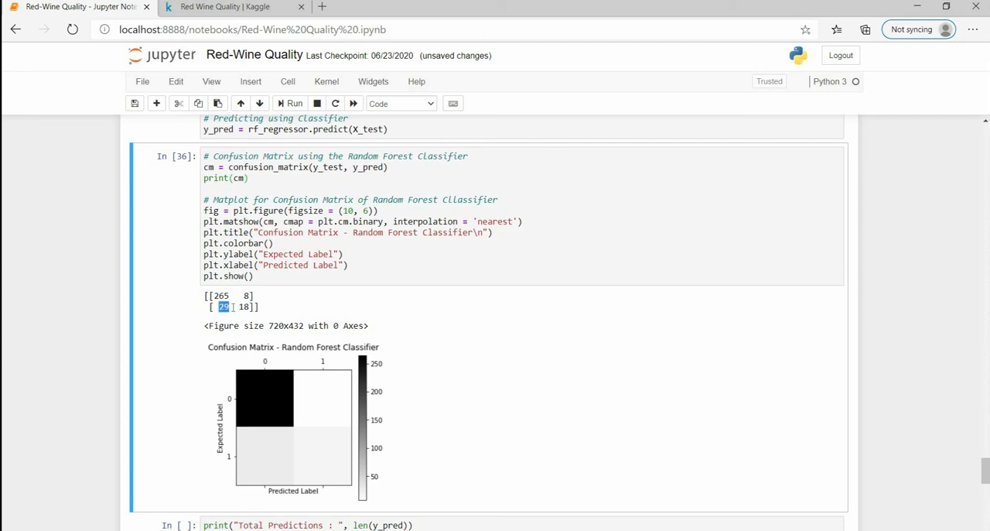
scroll(down, 3)
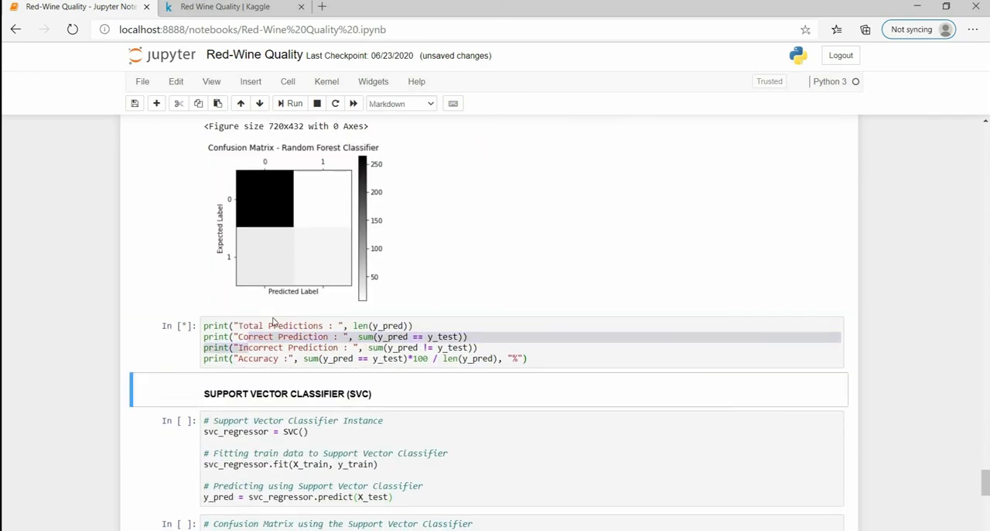
Step: Review the Random Forest output: 320 predictions, 283 correct, 37 incorrect, 88.4375% accuracy
click(289, 102)
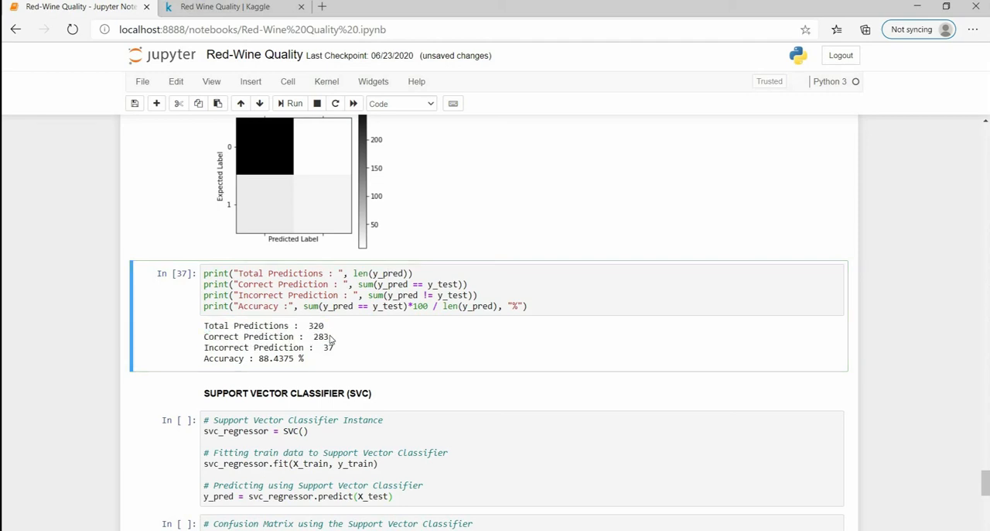
double_click(321, 337)
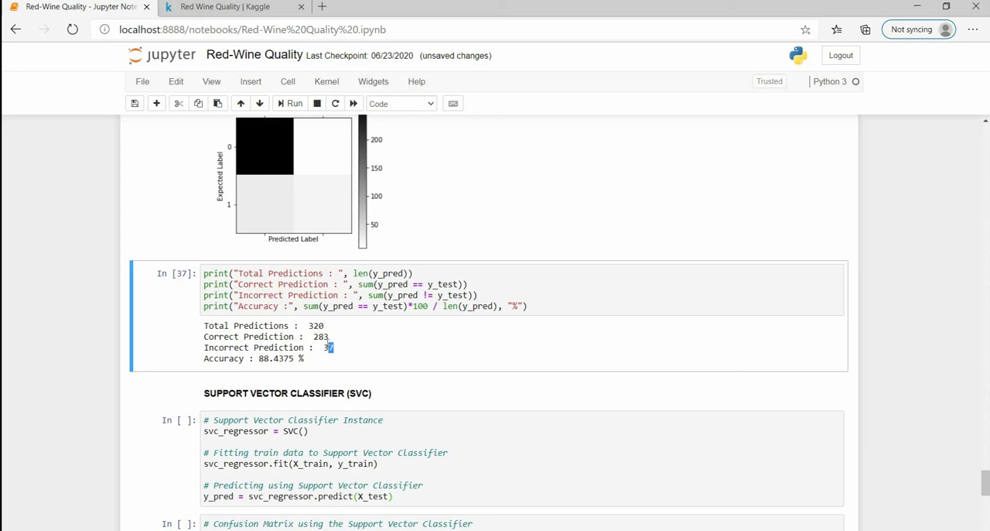
mouse_move(360, 262)
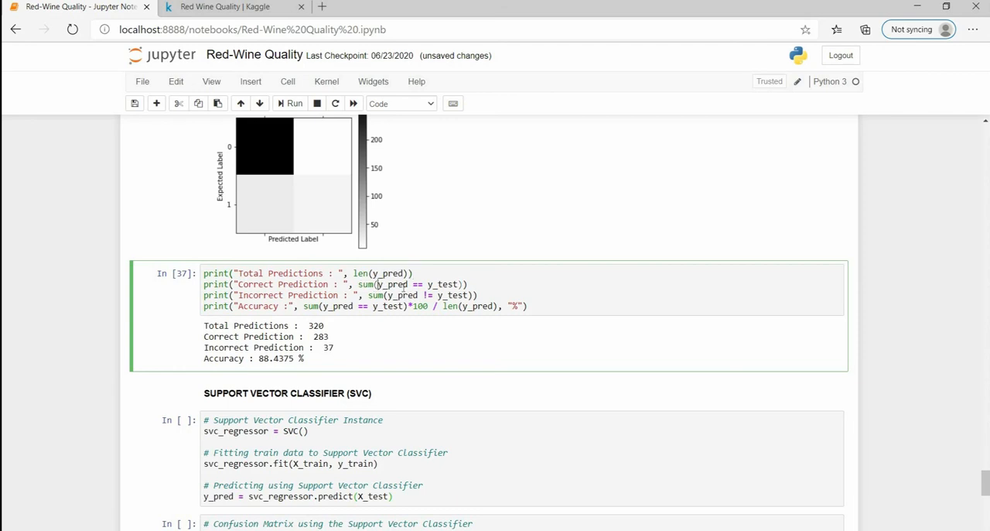
double_click(393, 284)
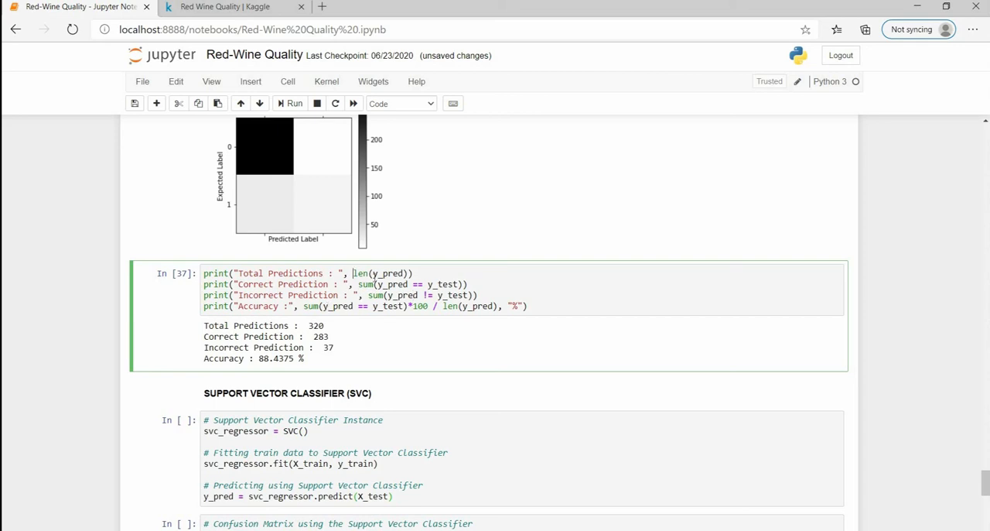
Step: Select the '(1) RANDOM FOREST CLASSIFIER' heading text and move down to the SVC section
drag(353, 274, 468, 285)
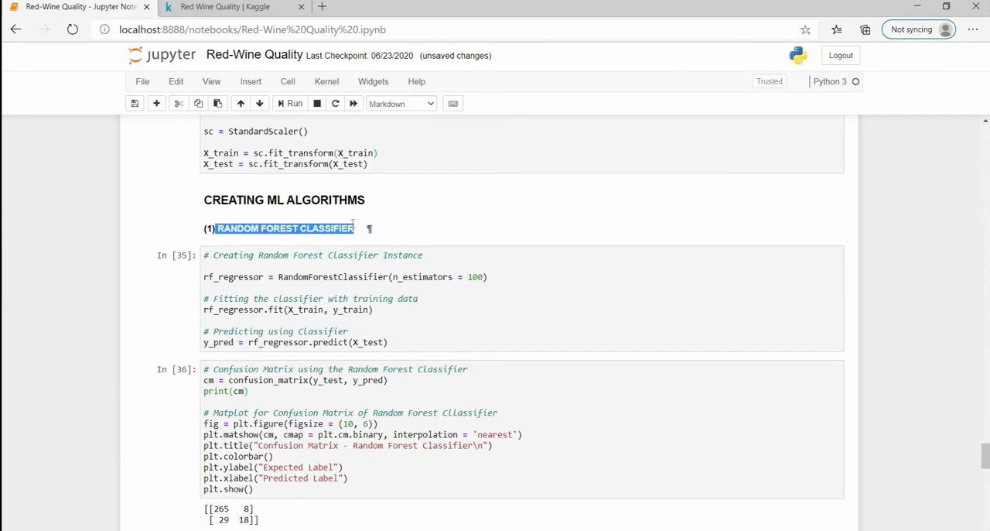
scroll(down, 3)
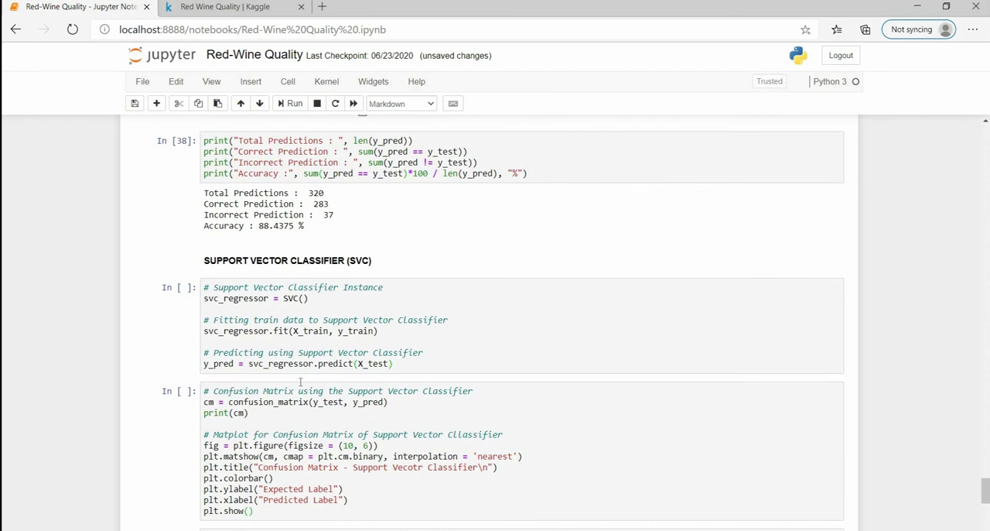
mouse_move(134, 323)
text((2) )
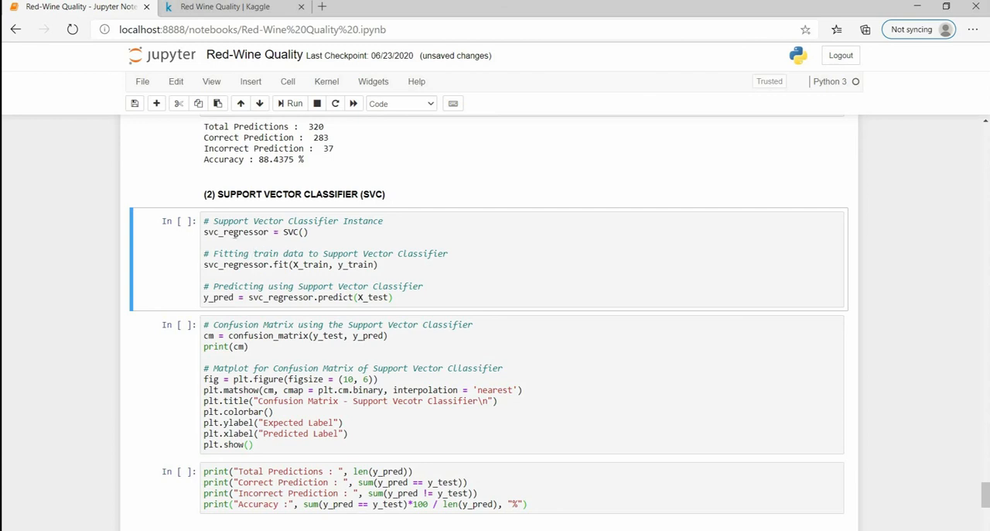
Step: Edit the SVC cell so the heading reads '(2) SUPPORT VECTOR CLASSIFIER (SVC)' before fitting
double_click(235, 232)
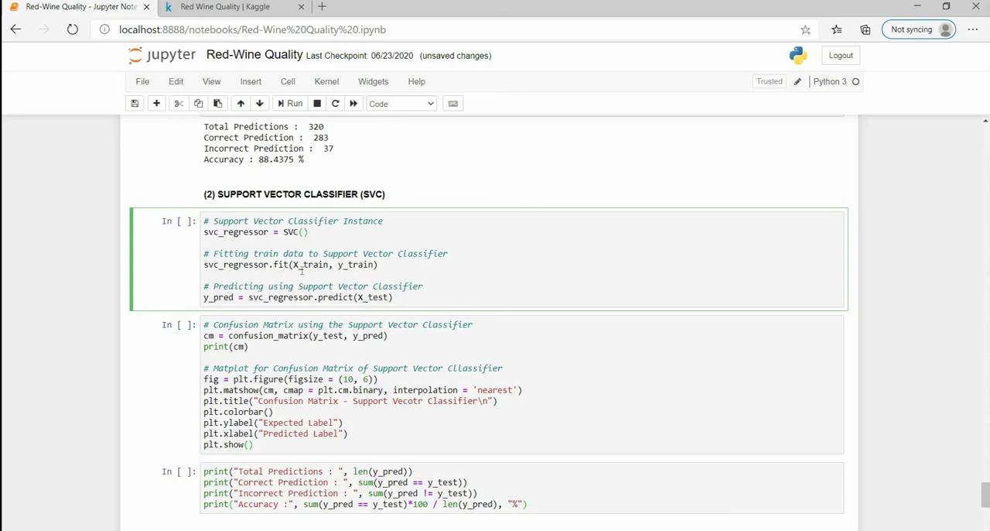
mouse_move(356, 276)
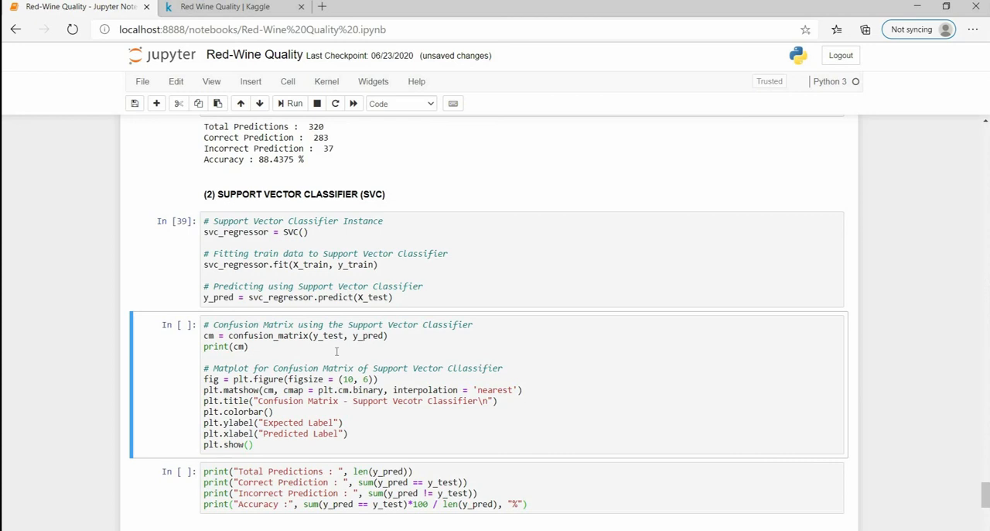
Step: Run the SVC confusion matrix cell, yielding 268/5 and 35/12 with its plot
scroll(down, 3)
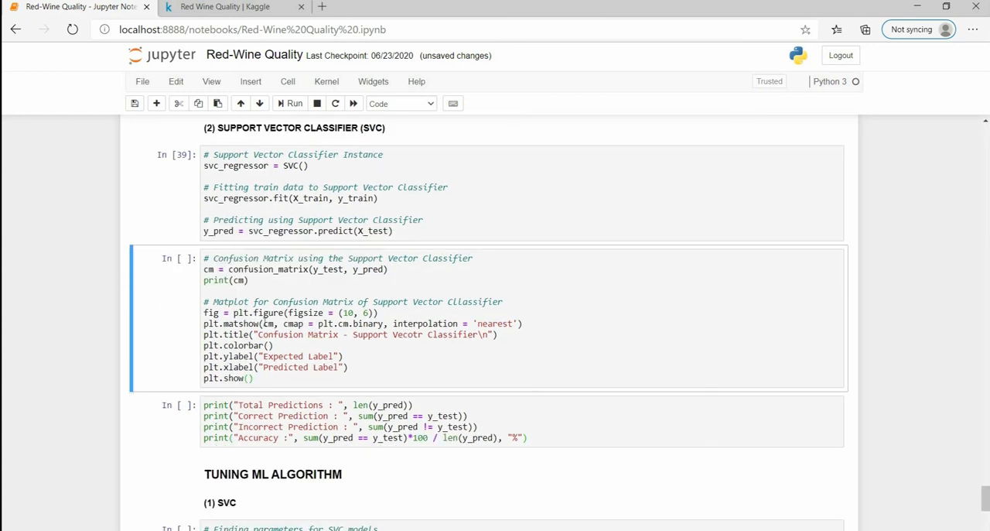
click(288, 102)
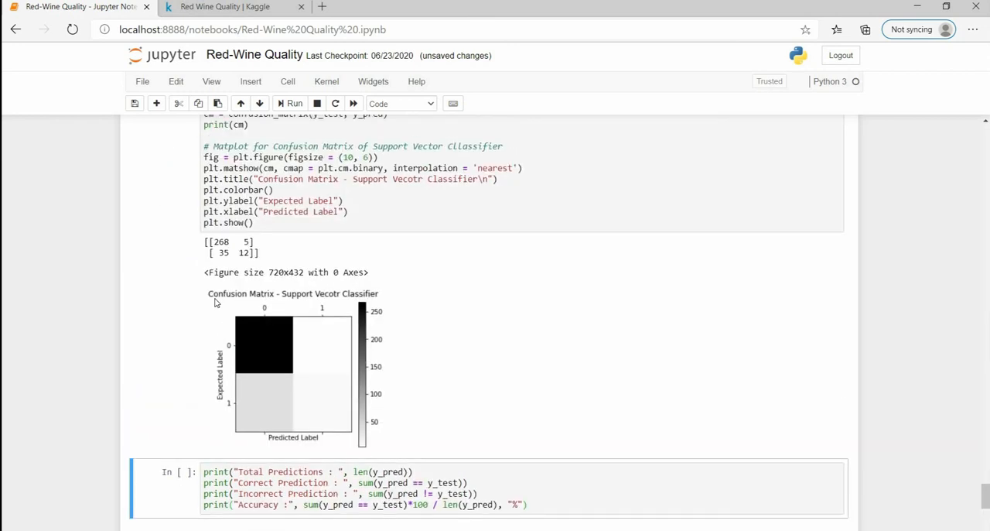
scroll(down, 3)
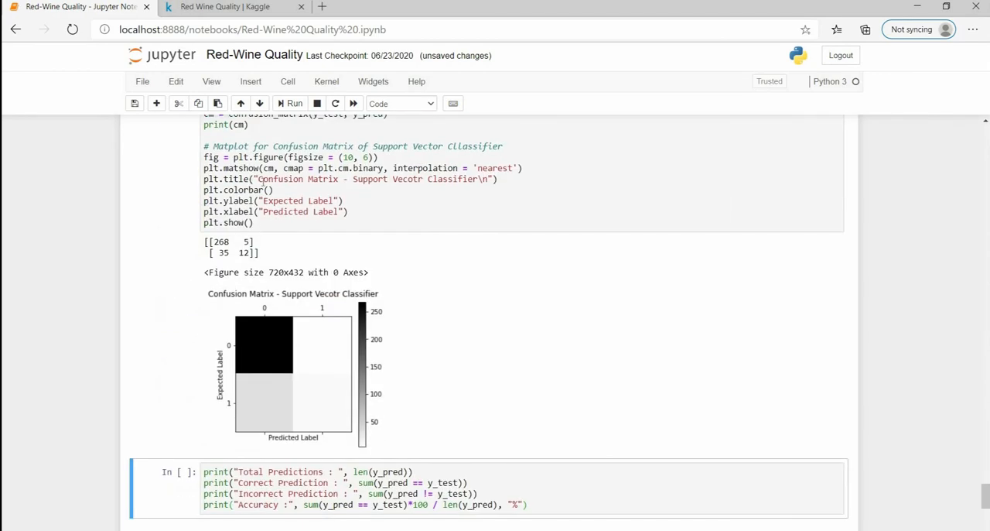
scroll(down, 3)
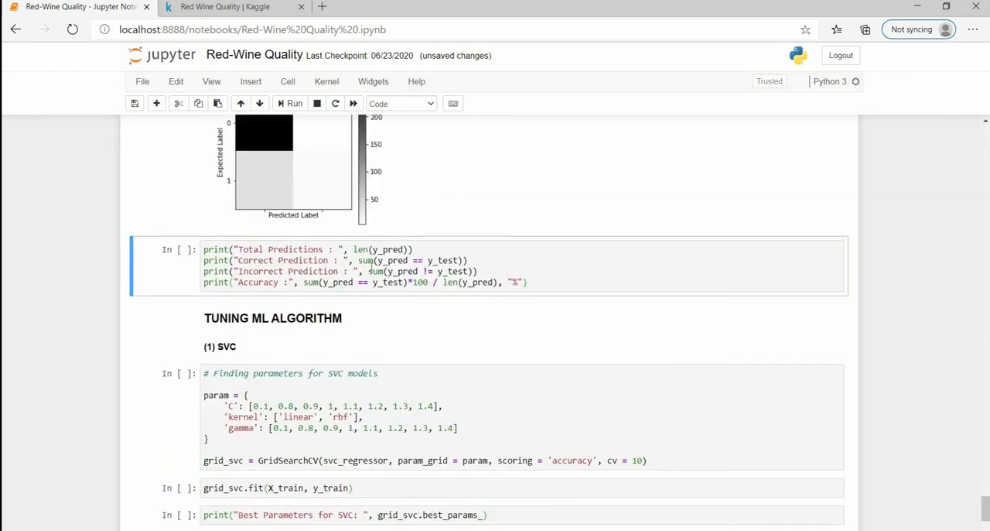
Step: Run the SVC accuracy cell (320 predictions, 280 correct, 87.5%) and reach the TUNING ML ALGORITHM section
click(290, 102)
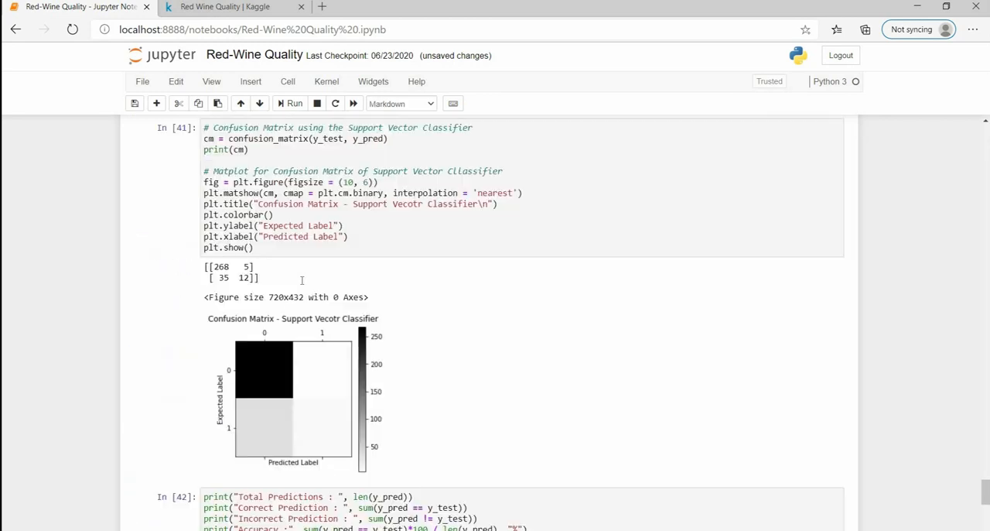
scroll(down, 3)
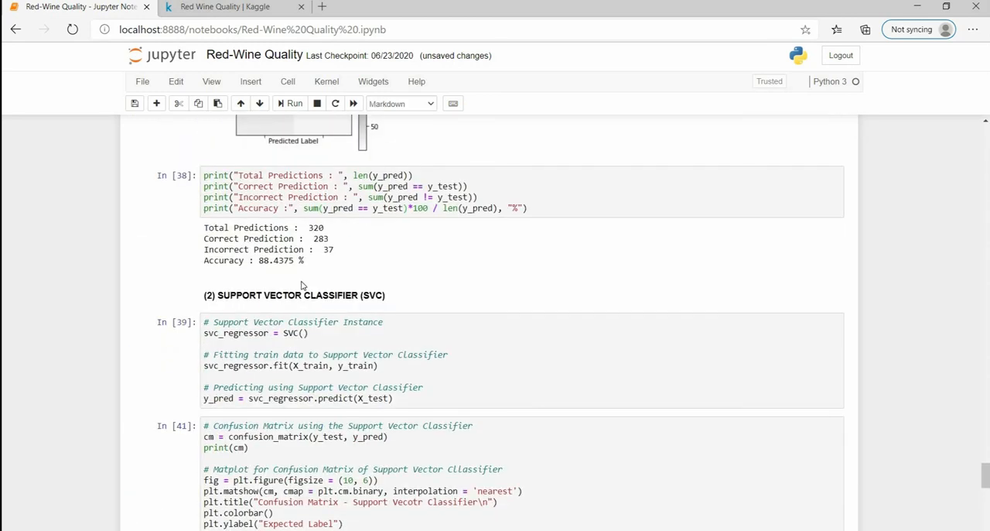
scroll(down, 3)
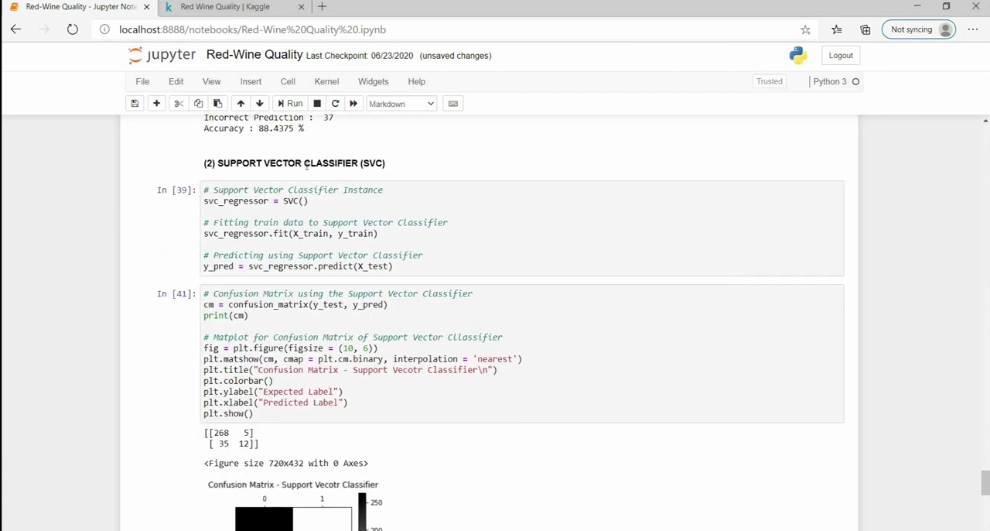
scroll(down, 3)
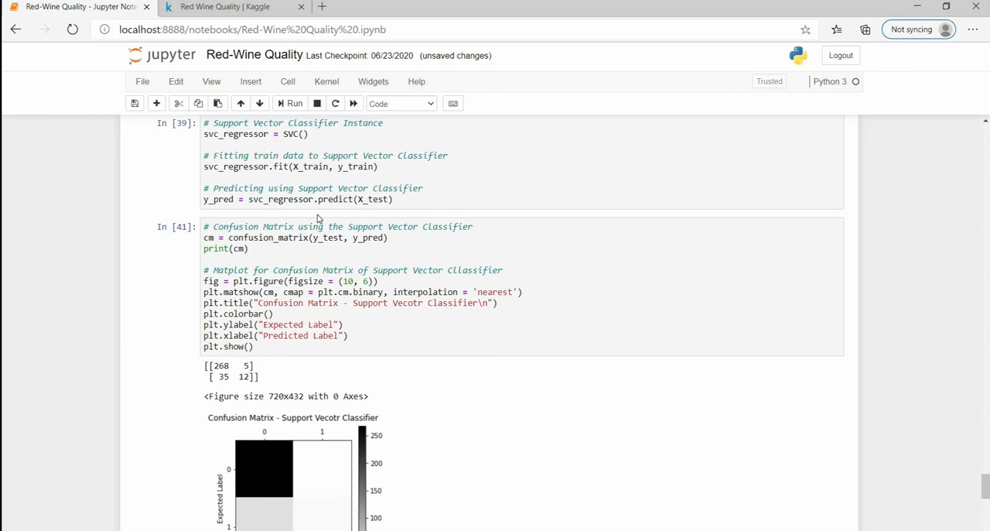
mouse_move(266, 282)
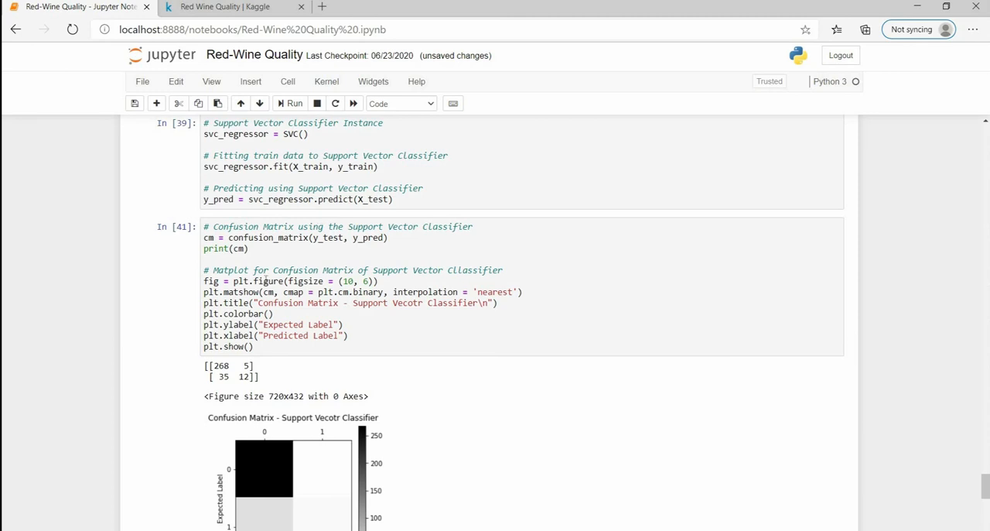
scroll(down, 3)
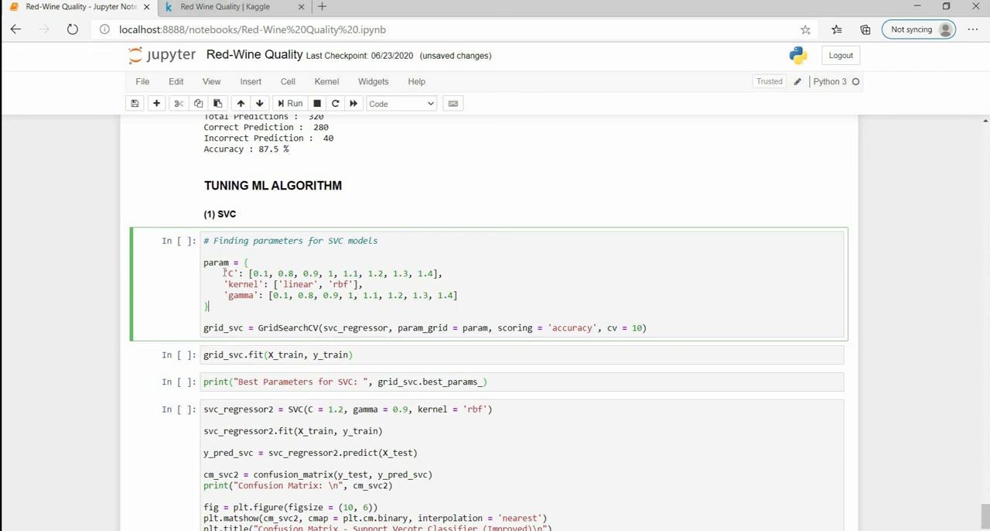
Step: Review the SVC parameter grid of C, gamma and kernel values for GridSearchCV
drag(226, 274, 461, 294)
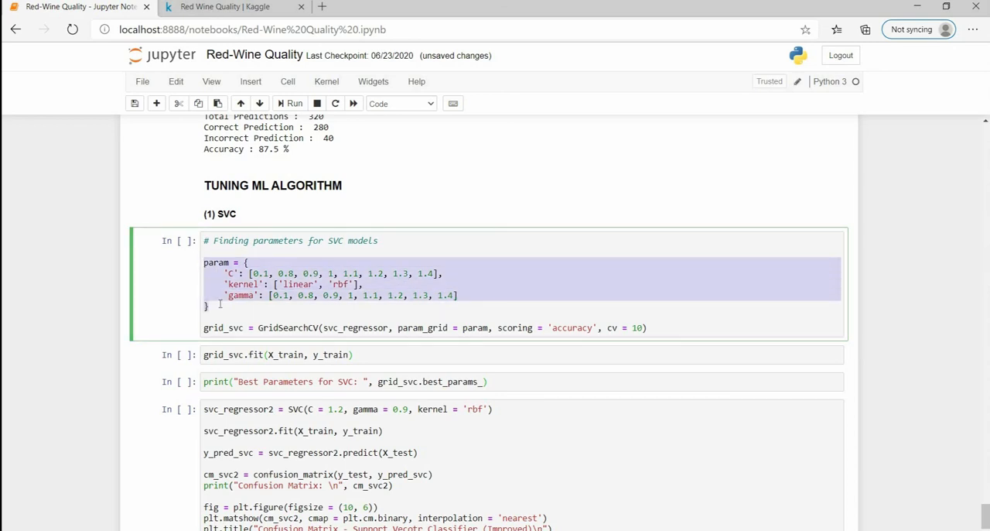
click(233, 274)
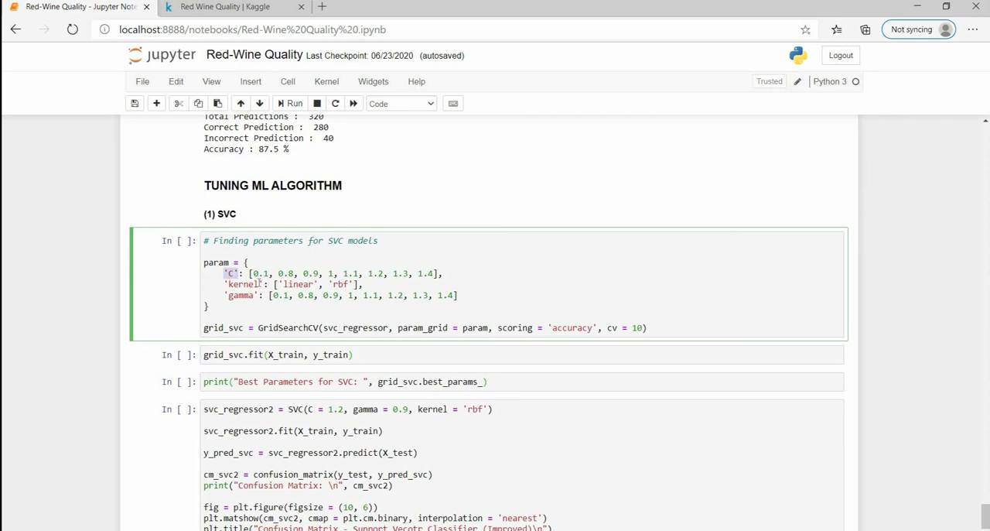
double_click(242, 294)
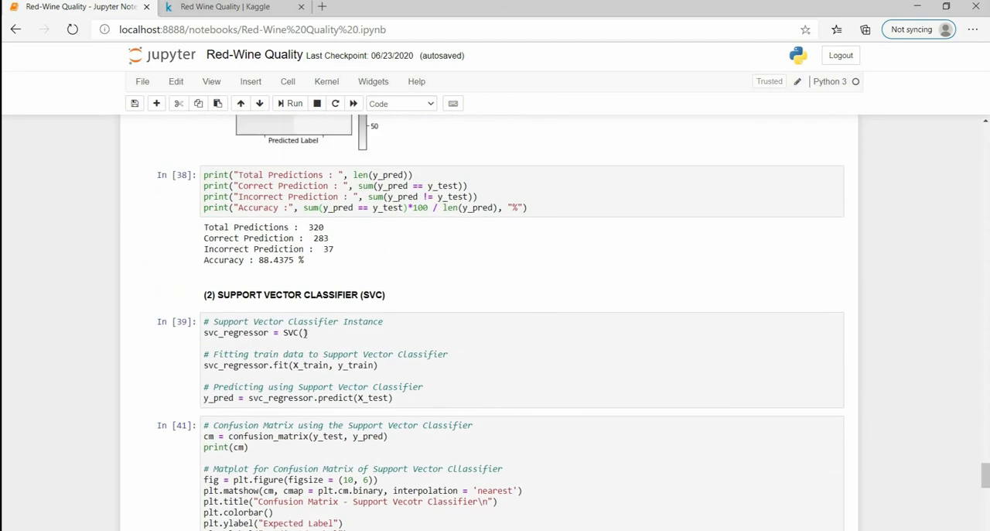
scroll(down, 3)
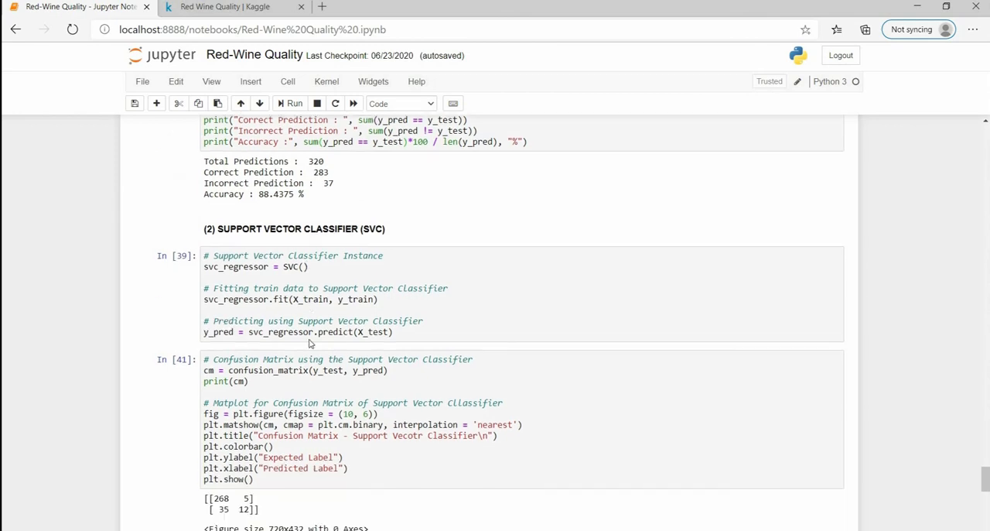
scroll(down, 3)
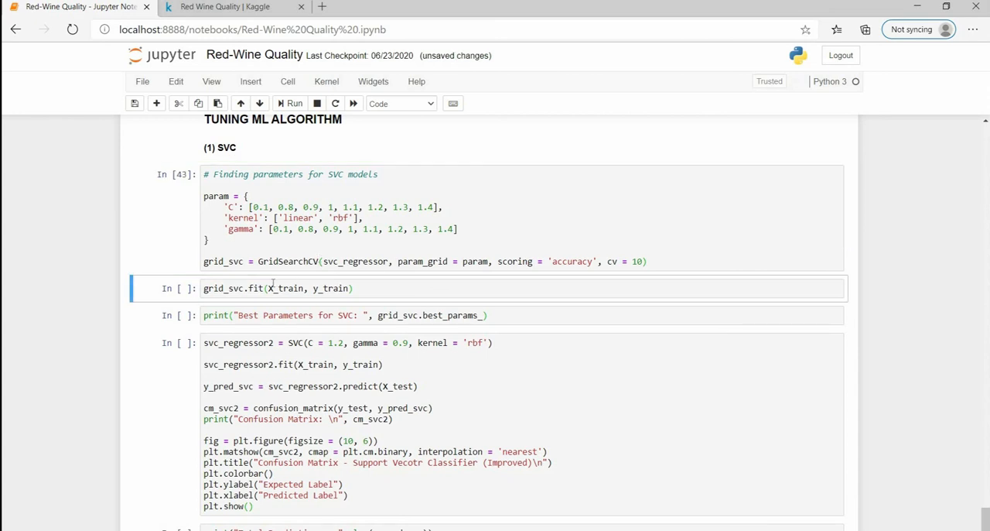
mouse_move(257, 257)
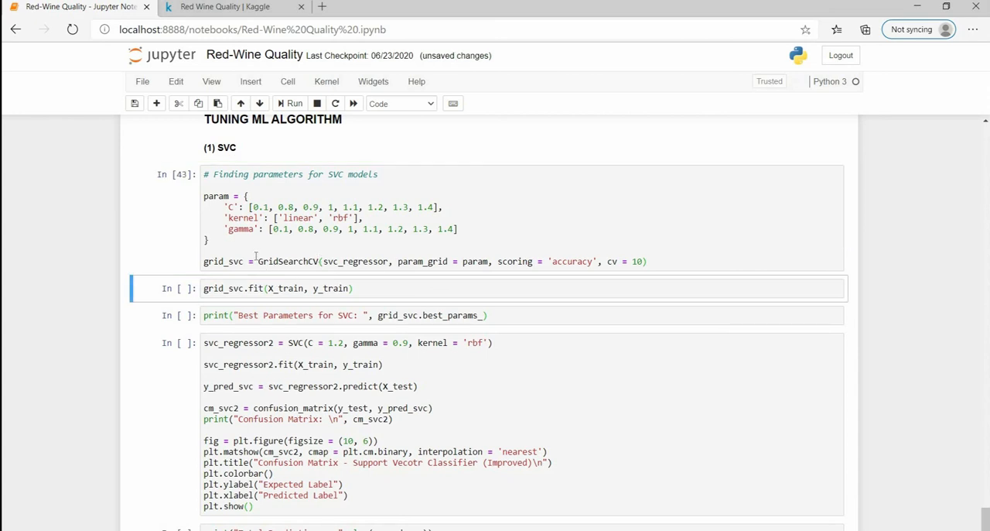
Step: Run grid_svc.fit(X_train, y_train), echoing a 10-fold accuracy-scored GridSearchCV
double_click(288, 259)
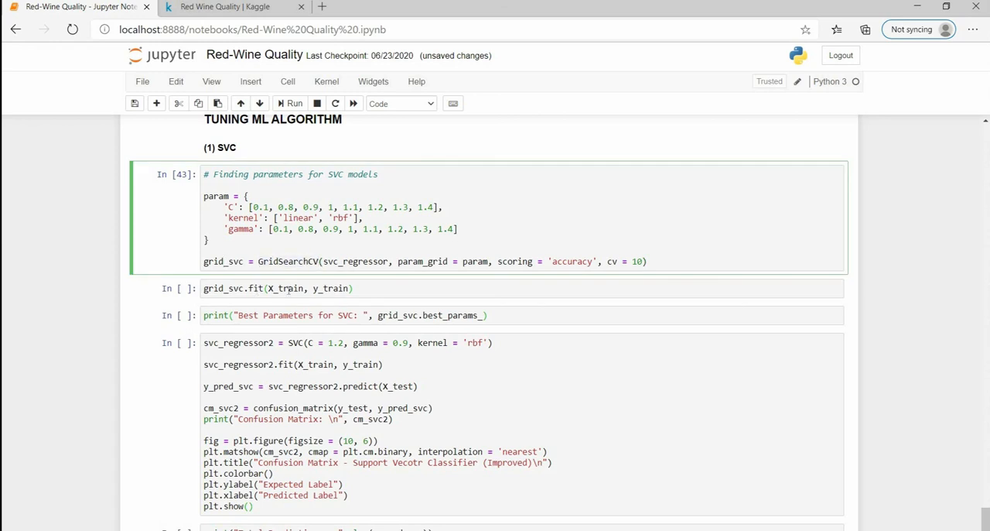
key(Shift+Enter)
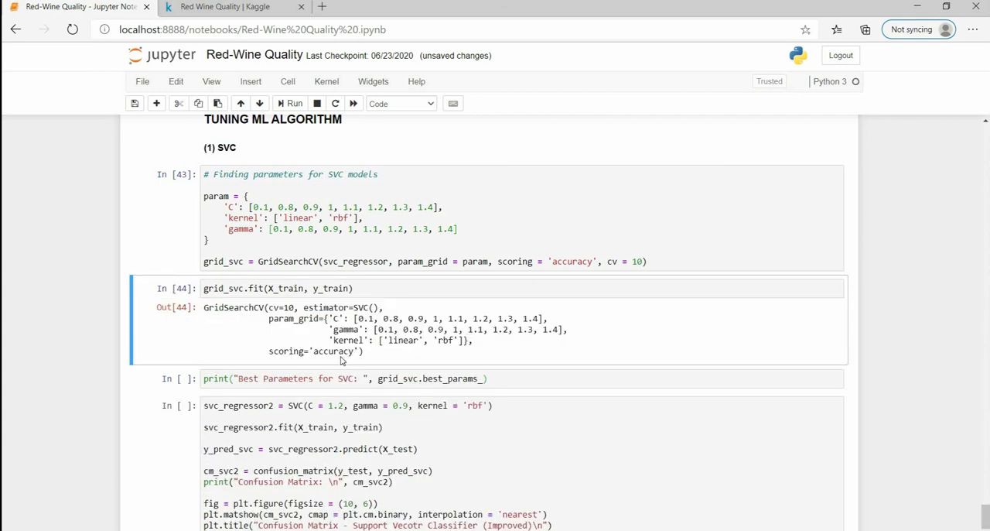
Step: Show the best SVC parameters result: C 1.2, gamma 0.9, rbf kernel
scroll(down, 3)
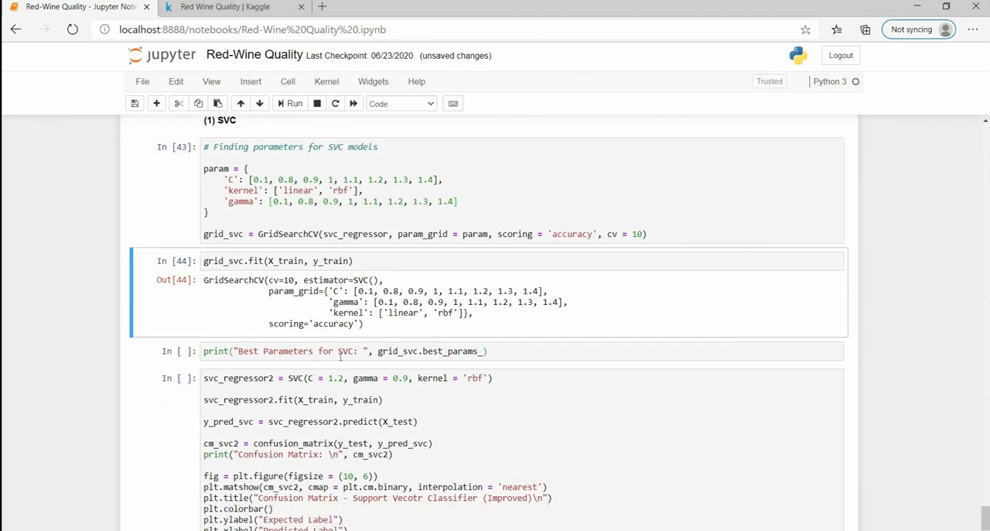
scroll(down, 3)
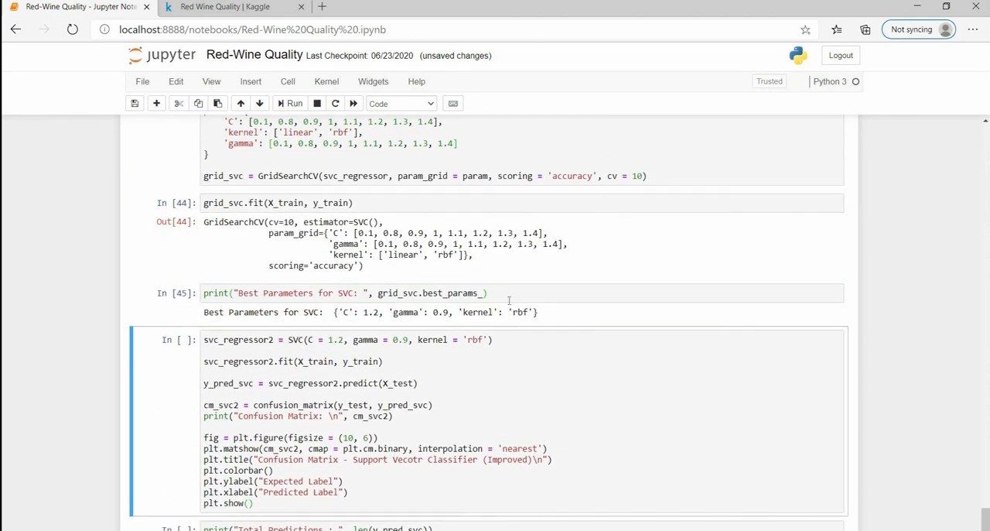
mouse_move(370, 318)
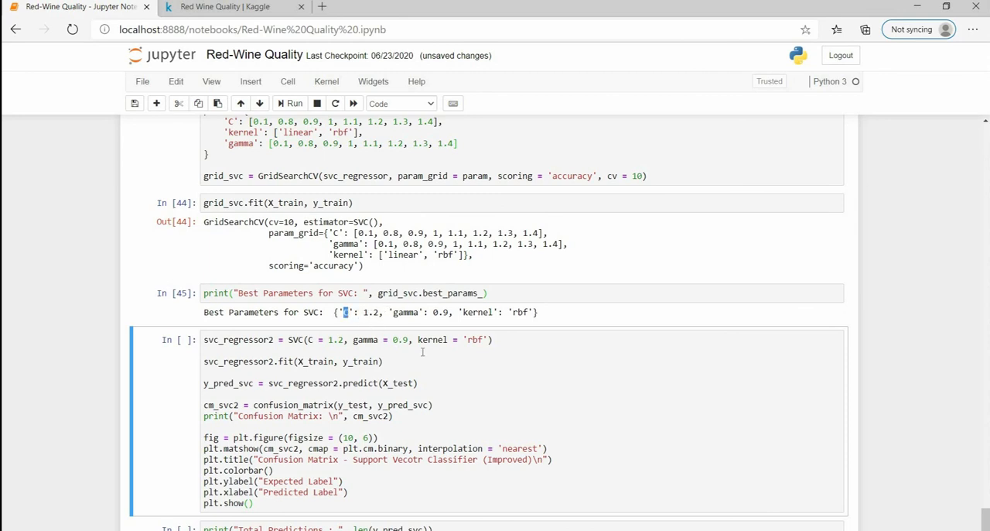
click(362, 311)
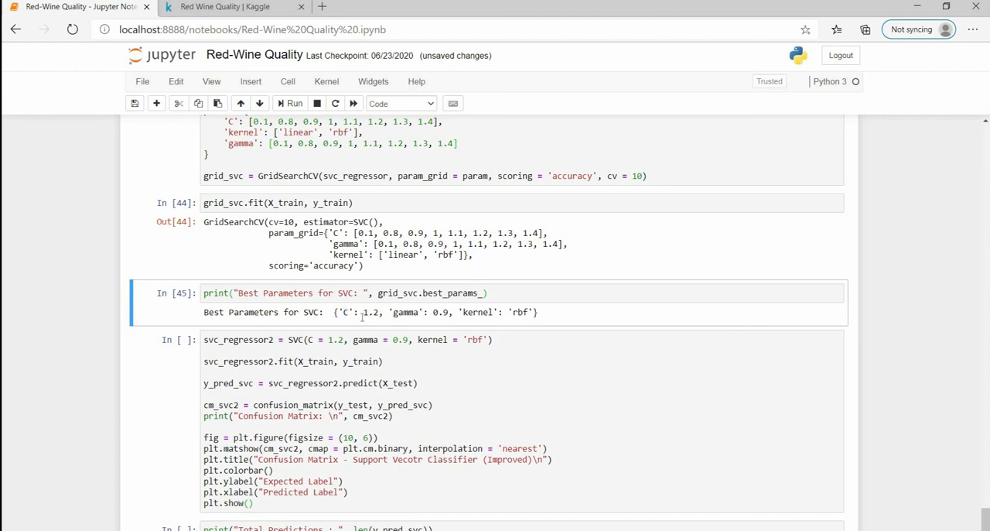
mouse_move(441, 317)
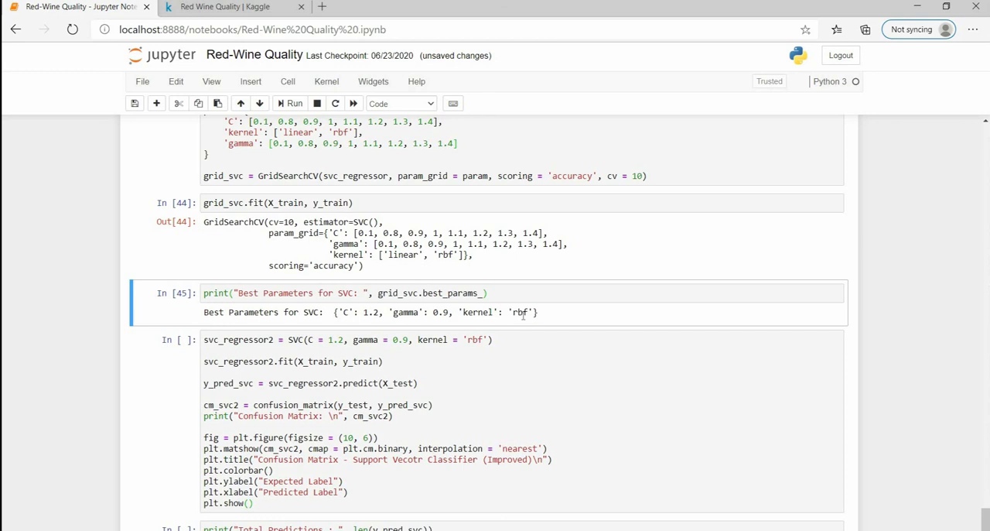
mouse_move(528, 328)
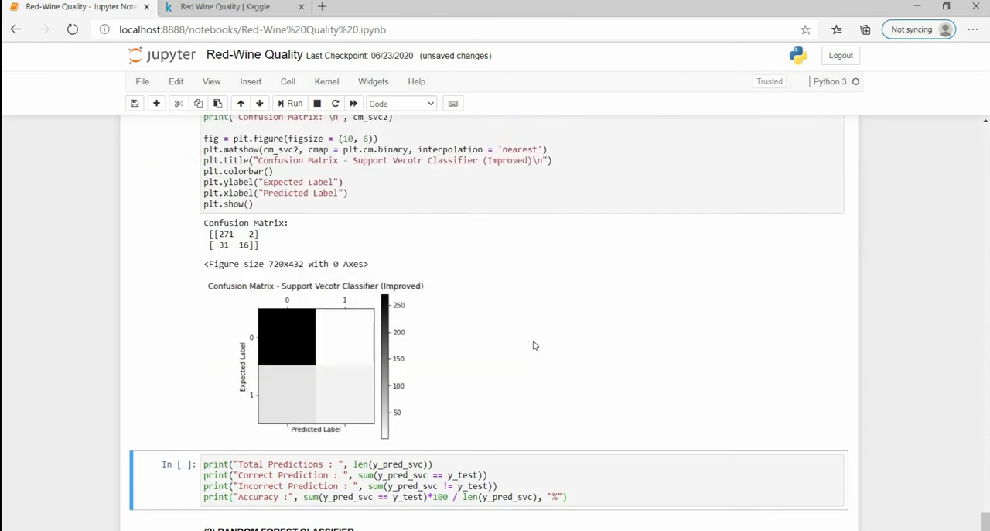
mouse_move(241, 244)
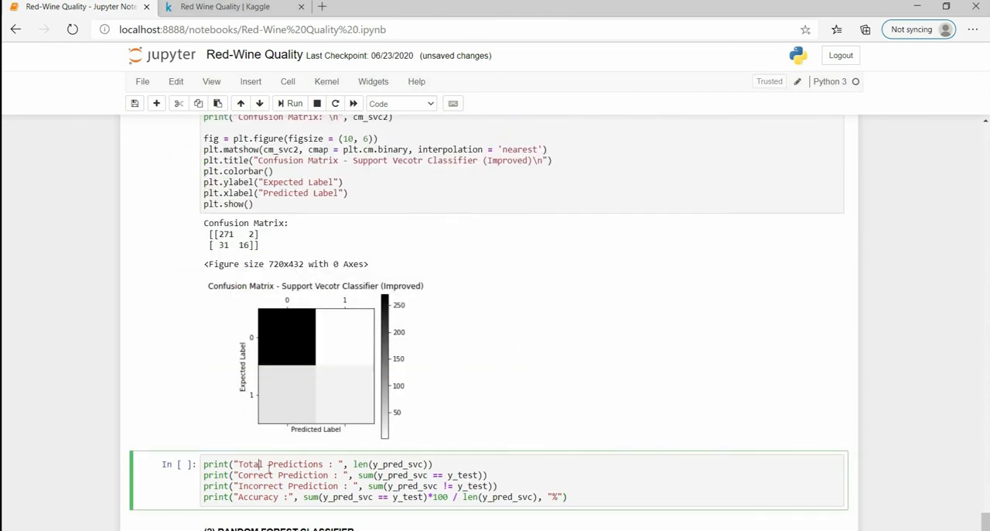
Step: Run the tuned SVC accuracy cell, reporting 287 of 320 correct at 89.6875%
click(290, 102)
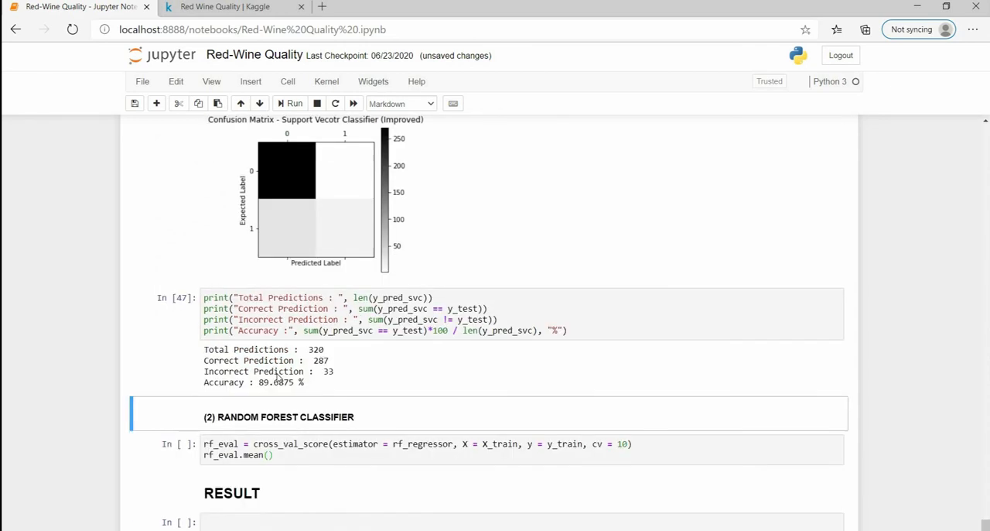
scroll(down, 3)
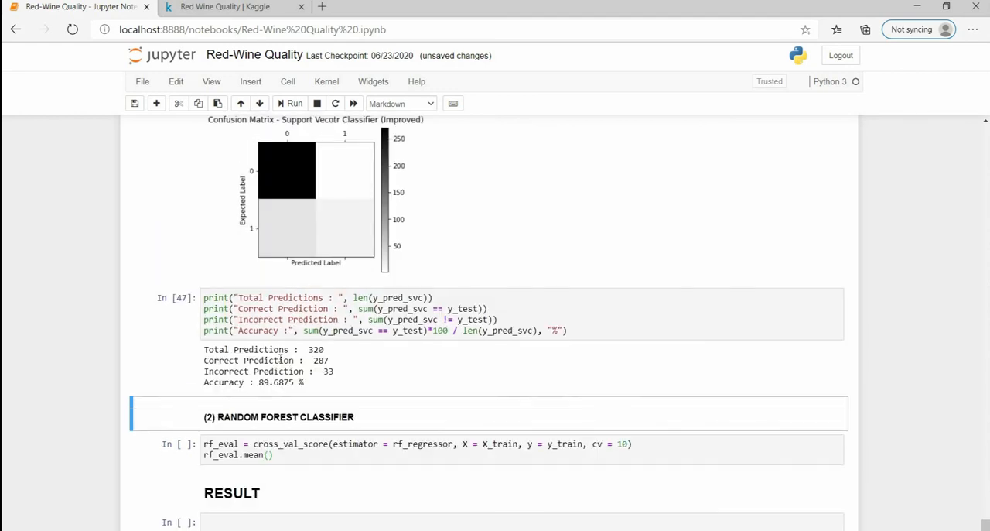
scroll(down, 3)
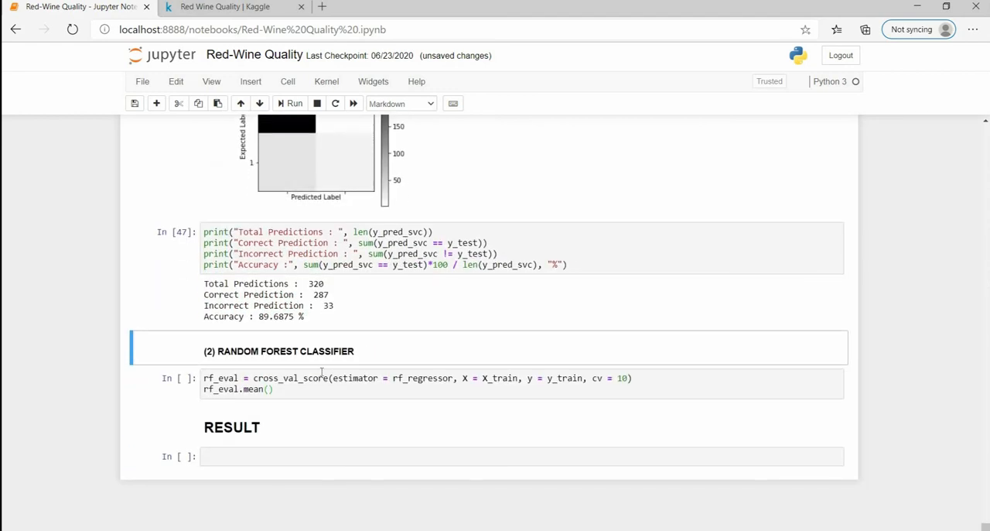
Step: Save the notebook and run the rf_eval cross_val_score cell, giving a mean of about 0.909
key(Ctrl+s)
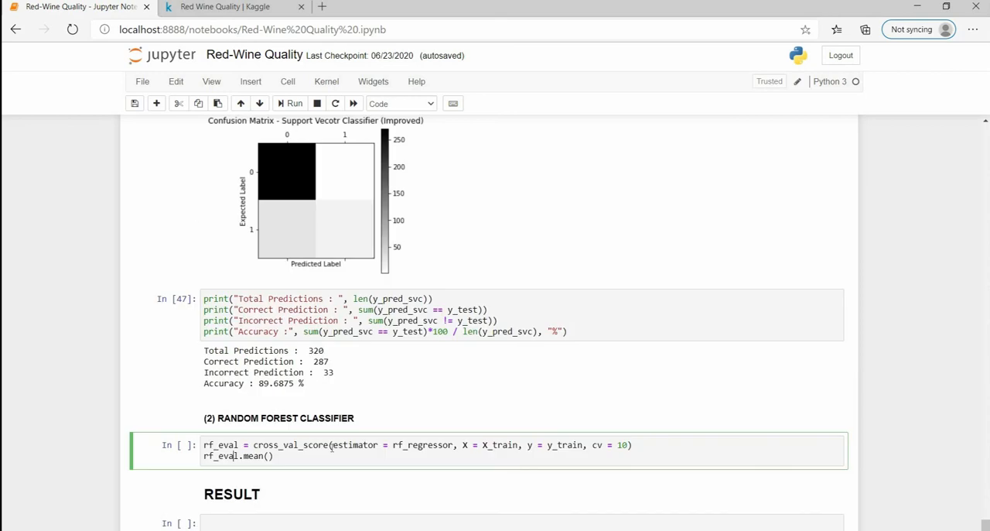
double_click(356, 445)
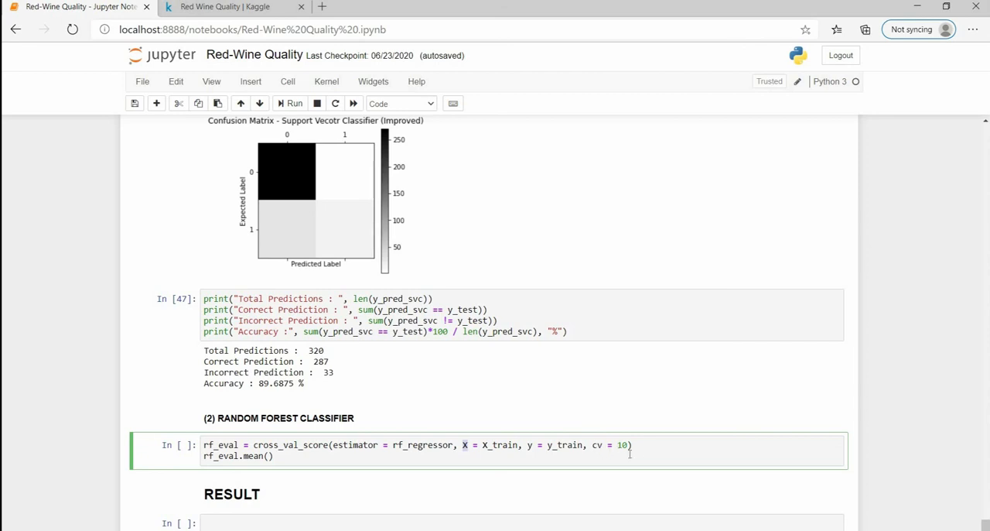
mouse_move(659, 455)
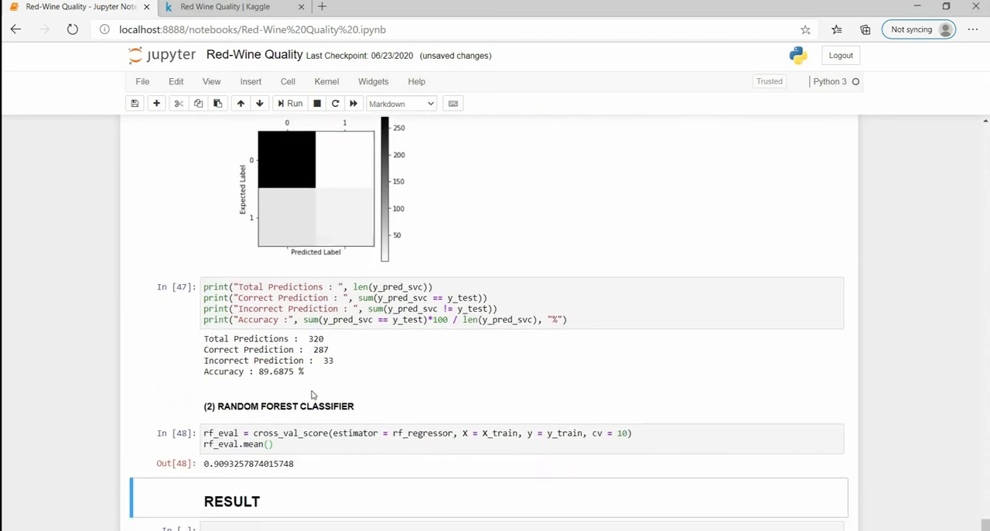
scroll(down, 3)
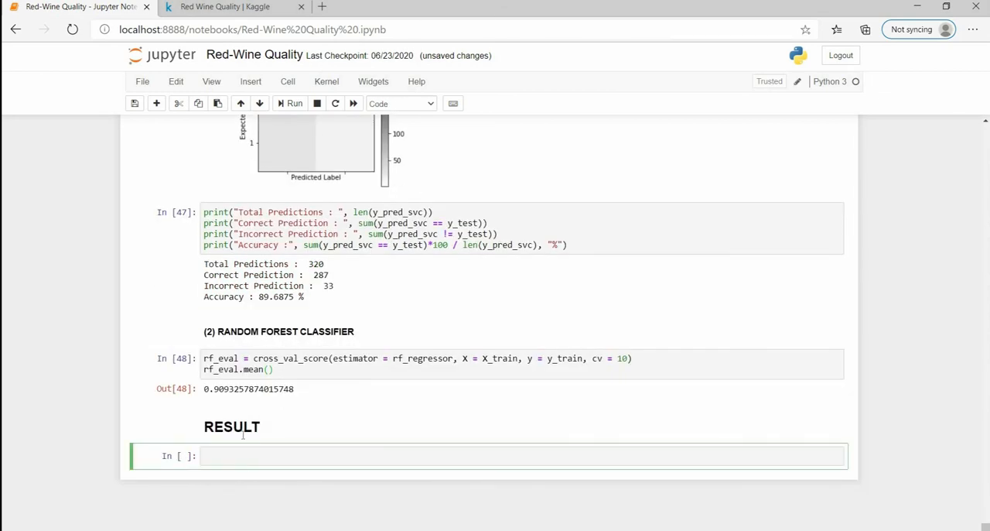
Step: Select the RESULT heading and revisit the earlier residual sugar and chlorides barplots
click(232, 427)
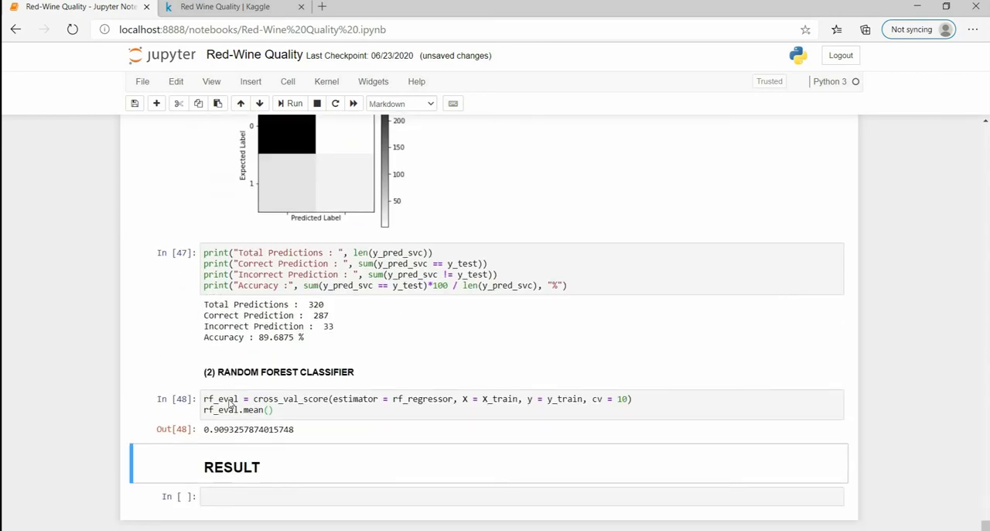
click(399, 102)
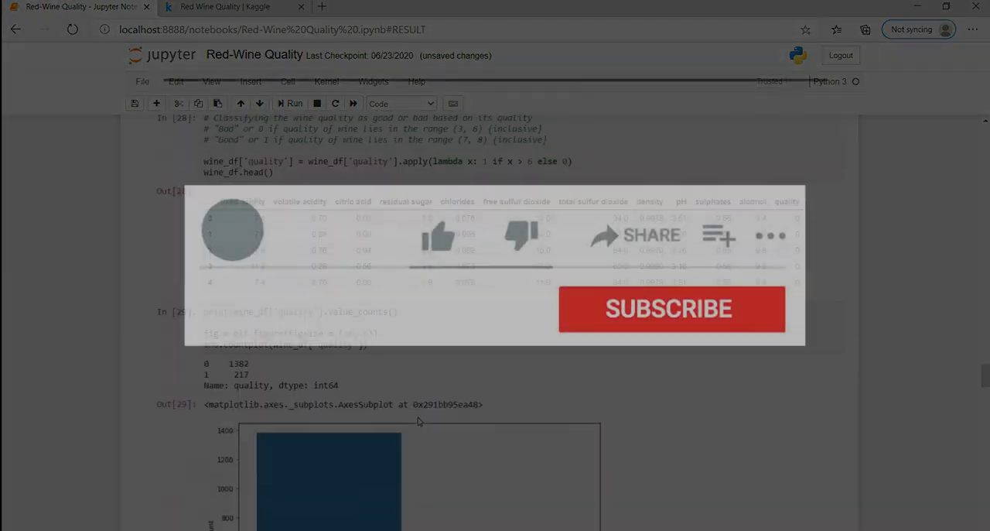
click(438, 236)
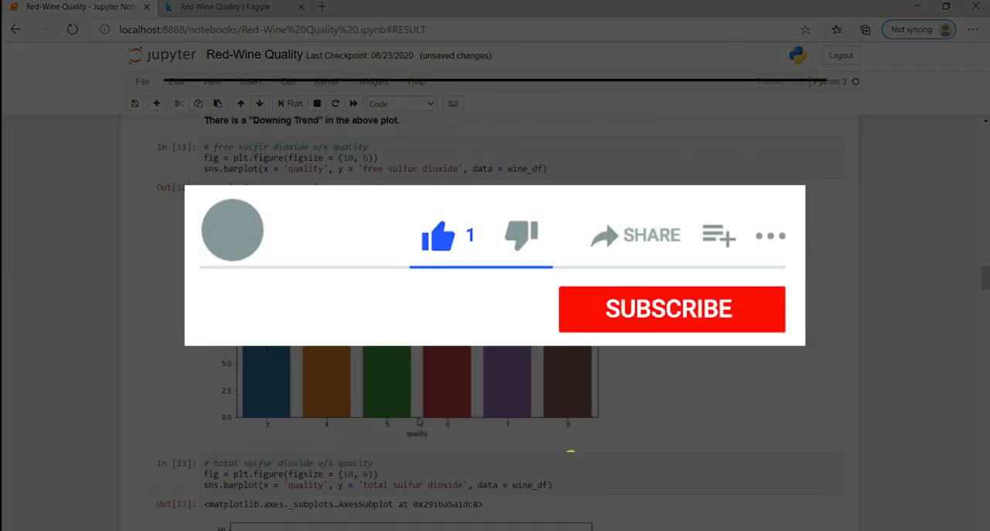
click(672, 309)
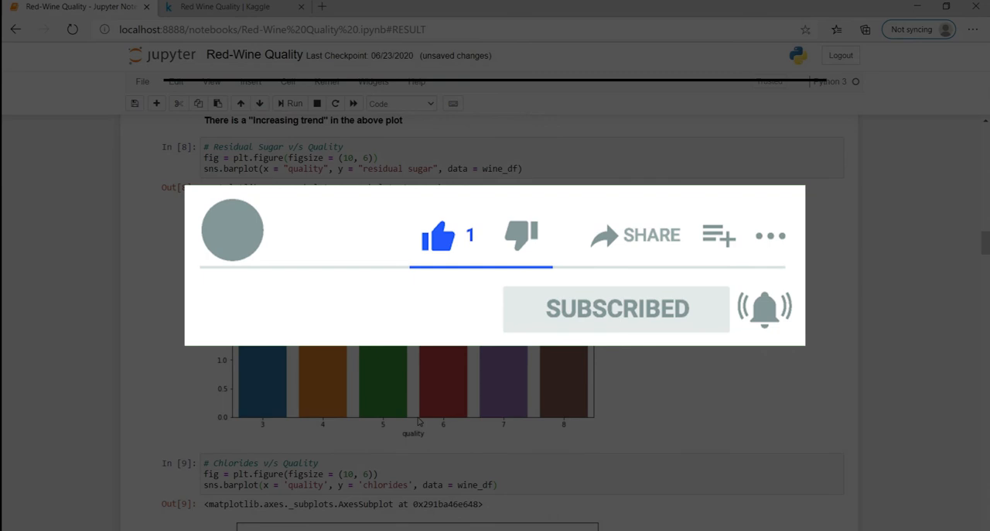